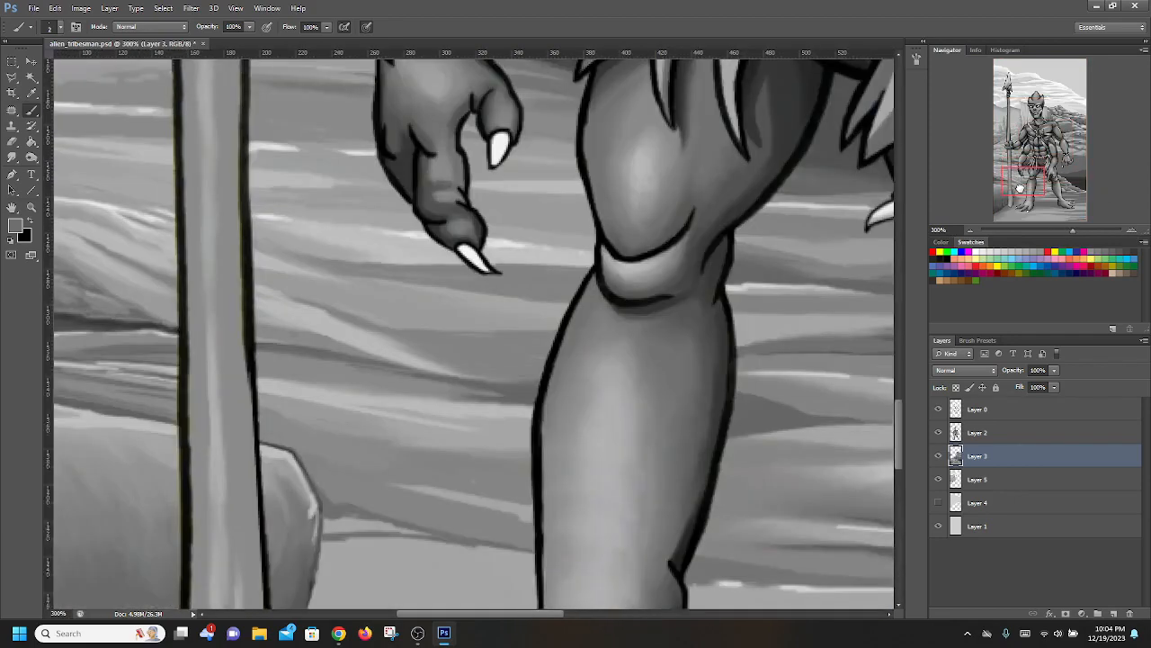
Step: Shade the ground around the foot and set a new mid-grey foreground colour
scroll(down, 3)
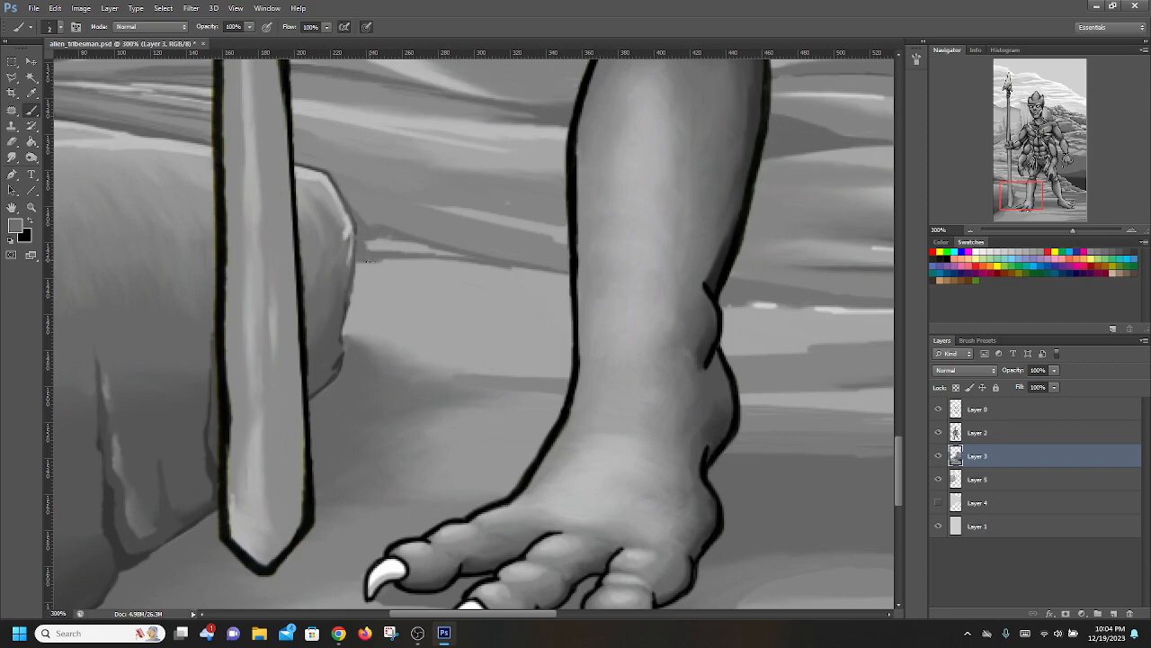
mouse_move(499, 263)
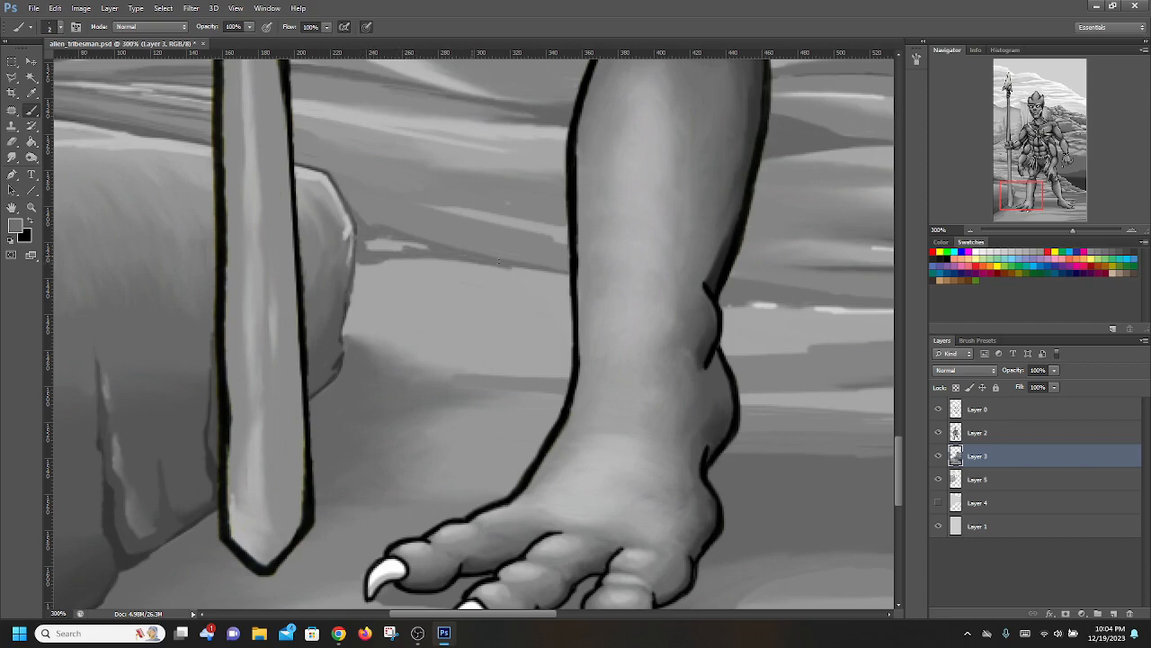
mouse_move(365, 241)
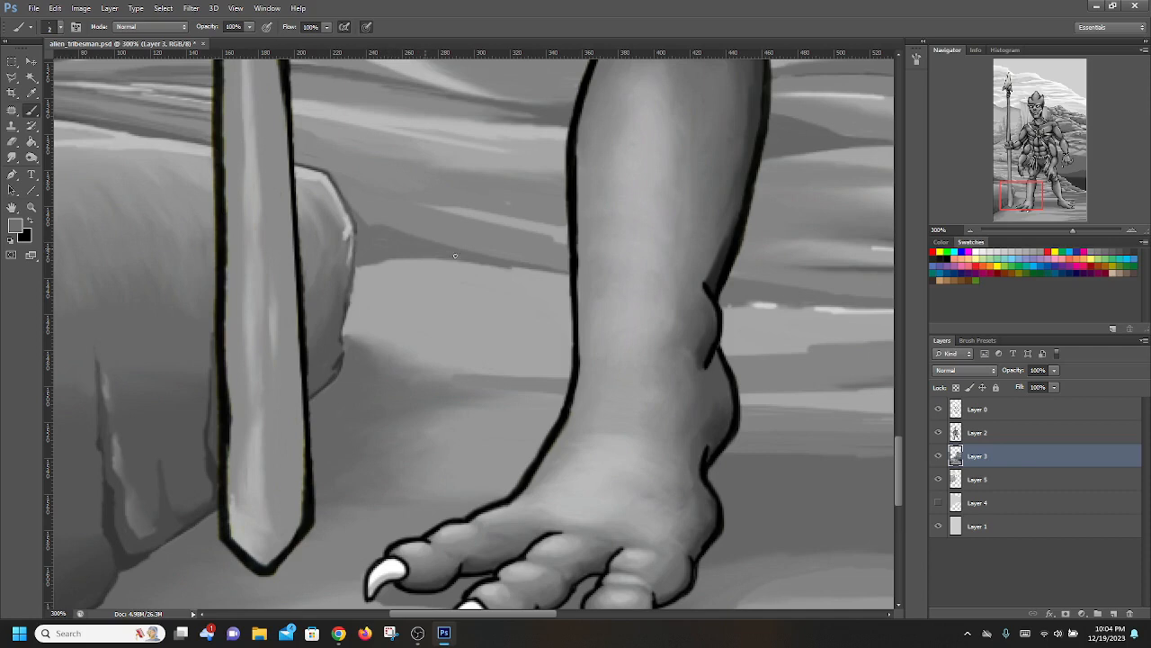
mouse_move(547, 268)
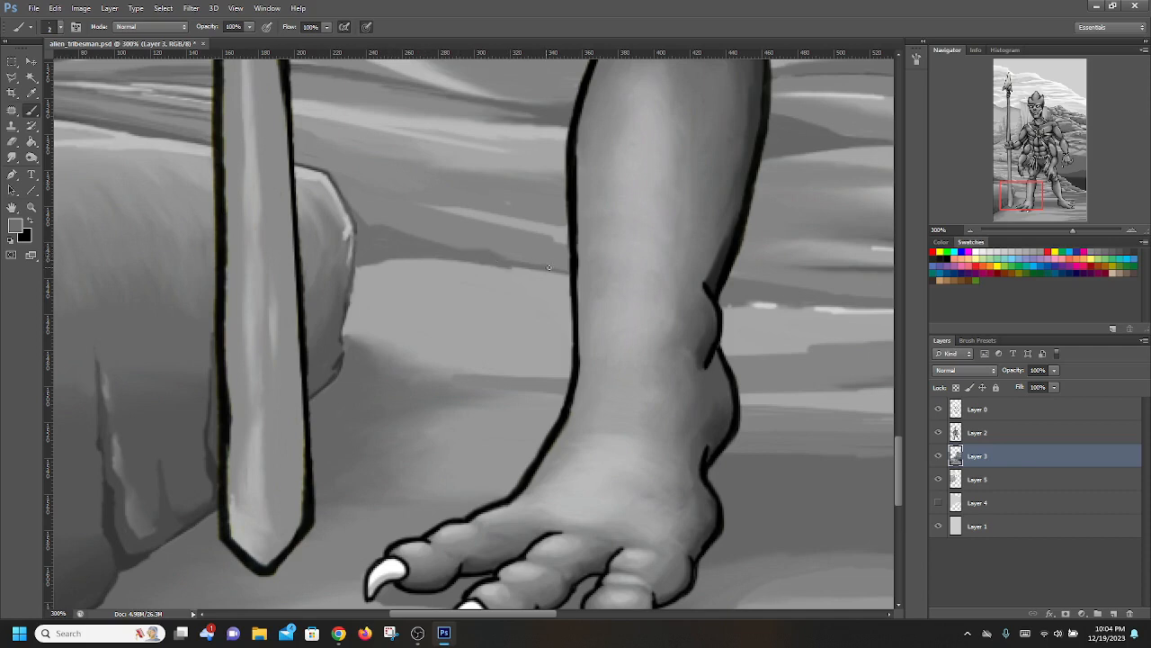
mouse_move(529, 266)
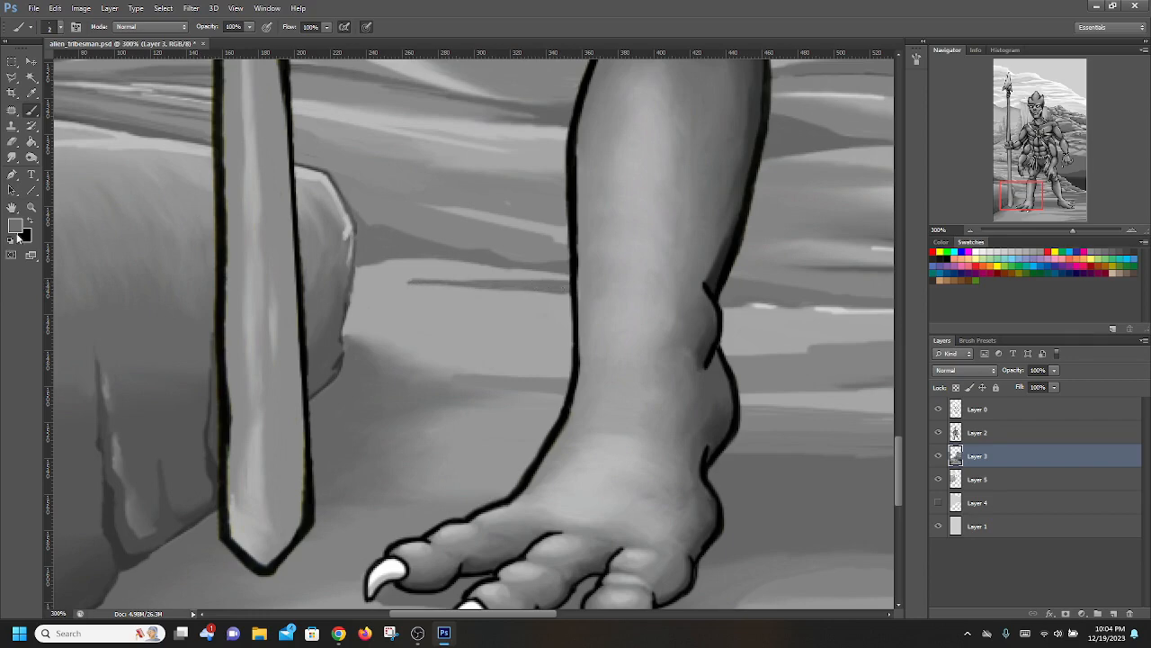
click(13, 231)
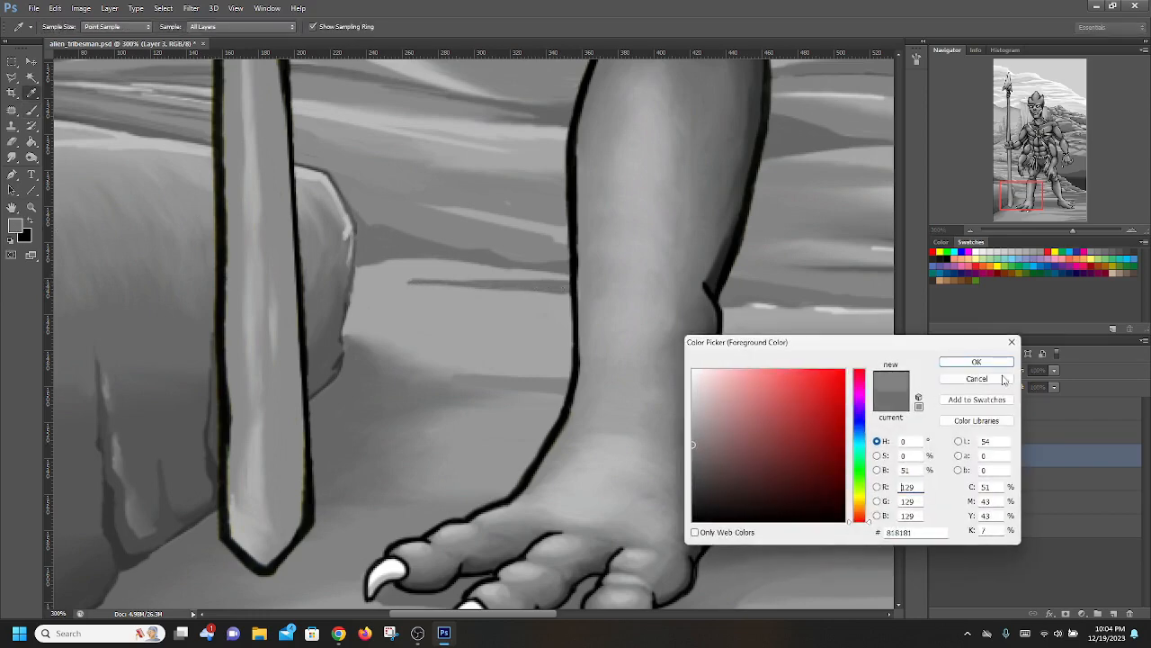
click(976, 361)
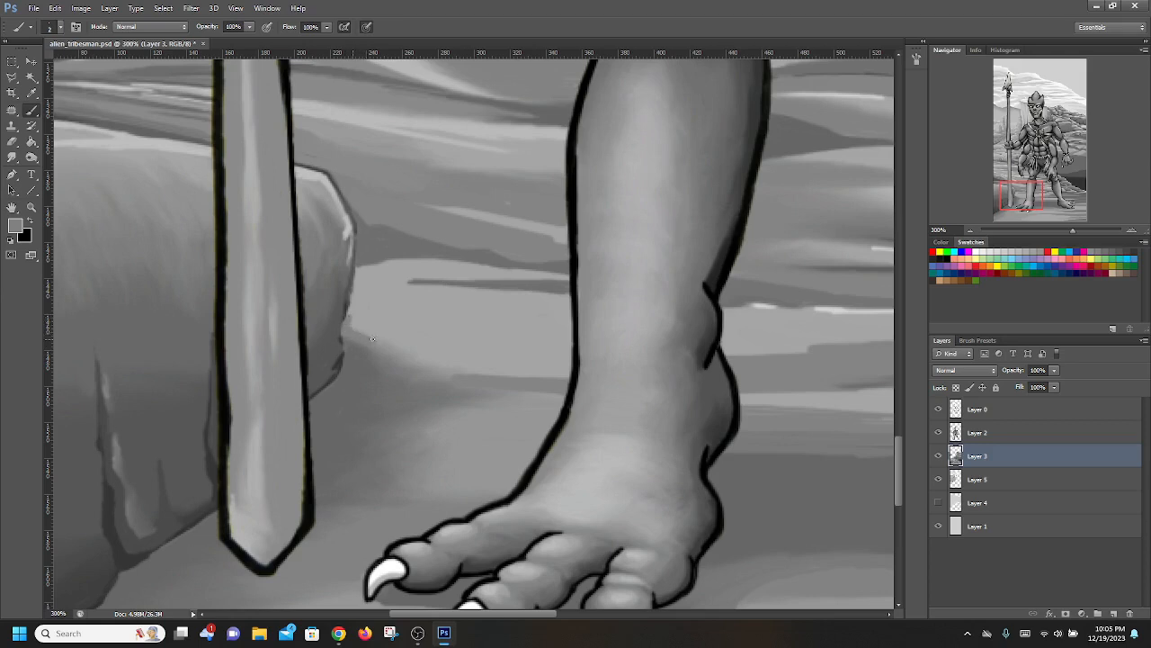
mouse_move(378, 345)
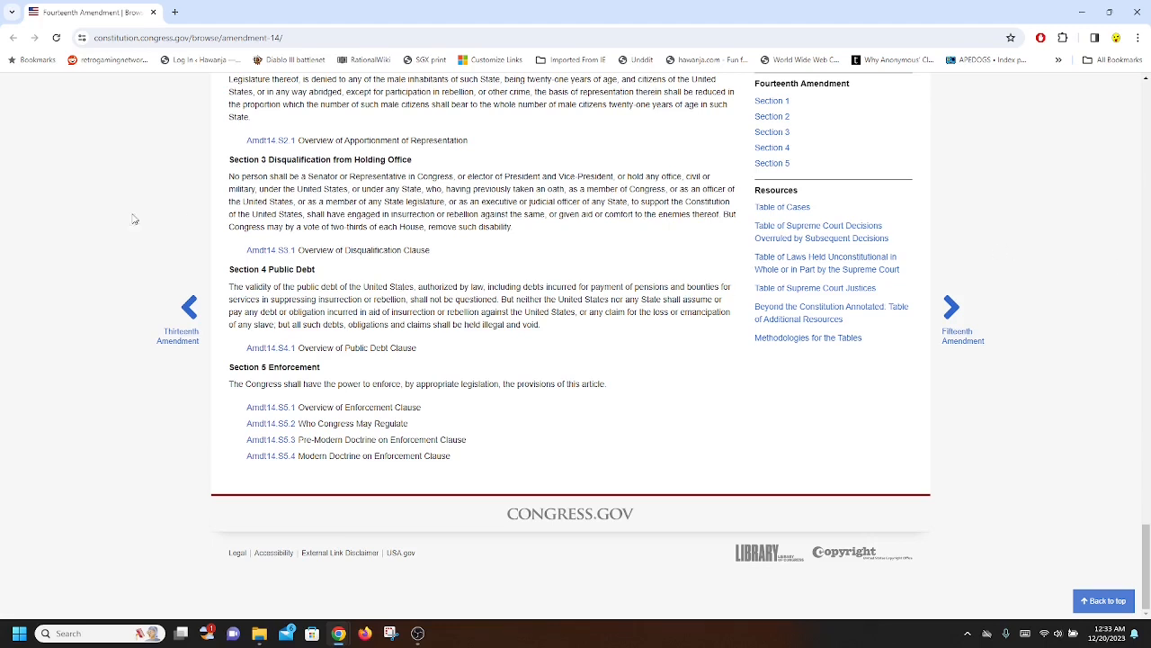
mouse_move(230, 180)
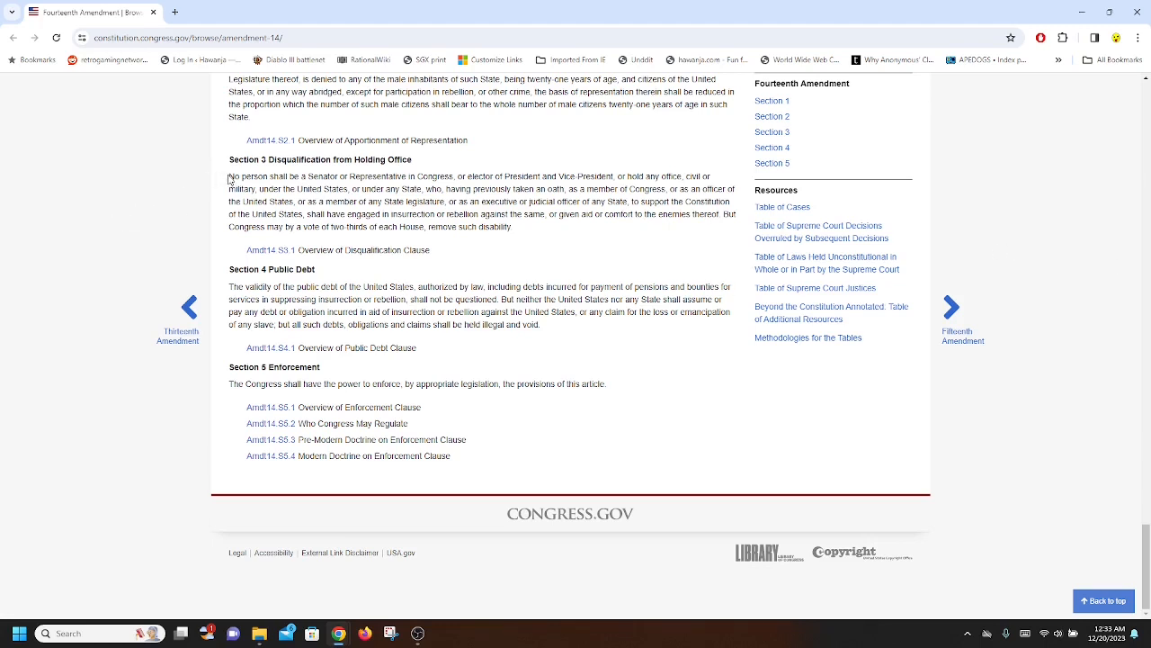
Step: Select the opening words of the Section 3 disqualification sentence
drag(228, 176, 464, 176)
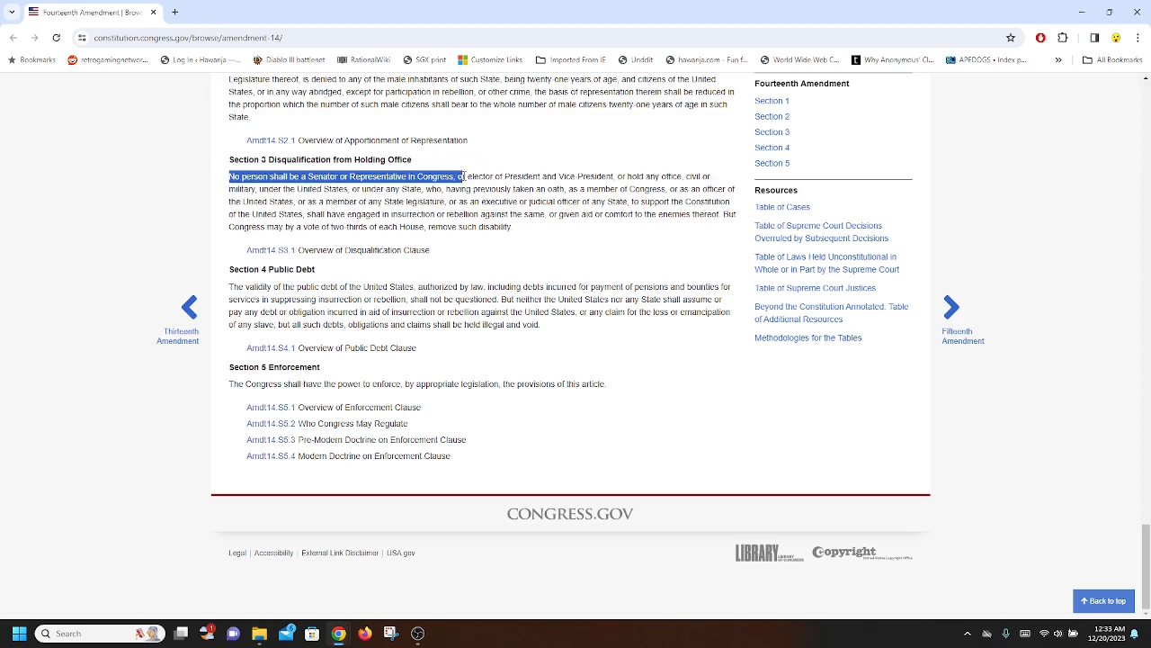
drag(464, 177, 557, 176)
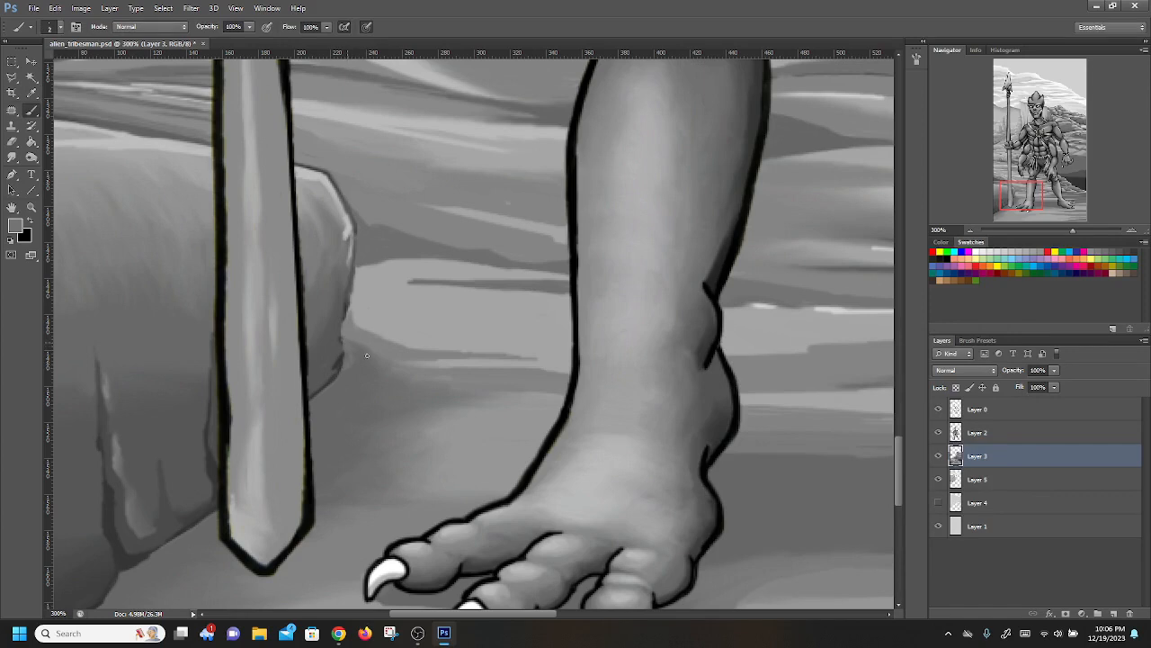
mouse_move(342, 345)
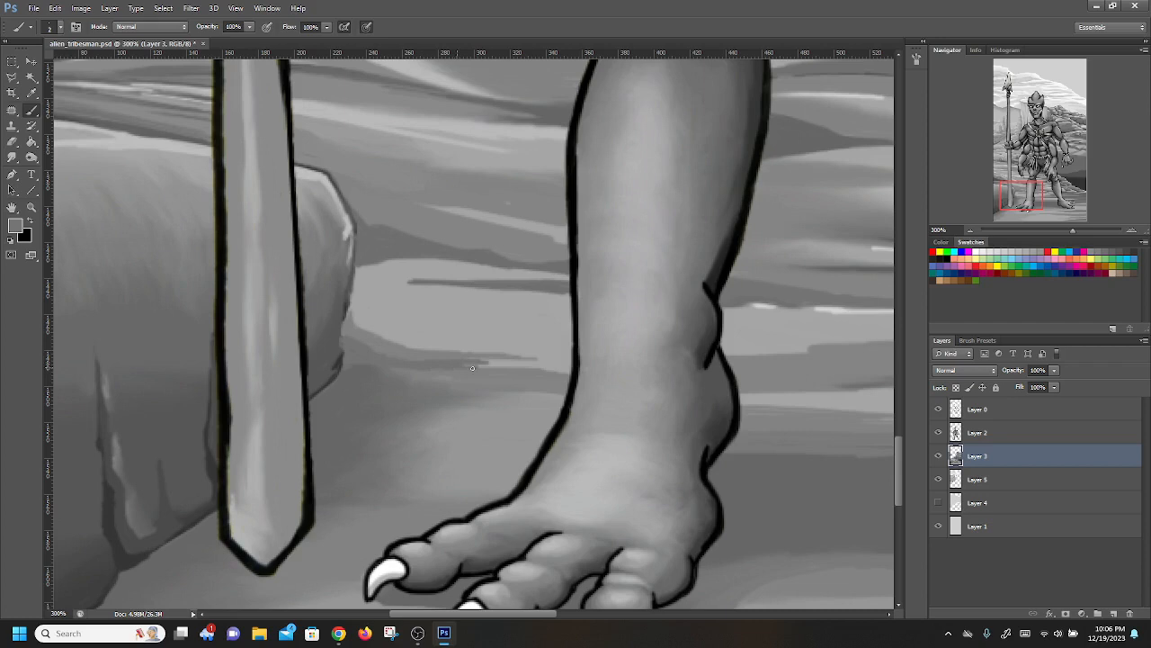
Step: Choose a darker foreground grey in the Color Picker and accept it
click(11, 223)
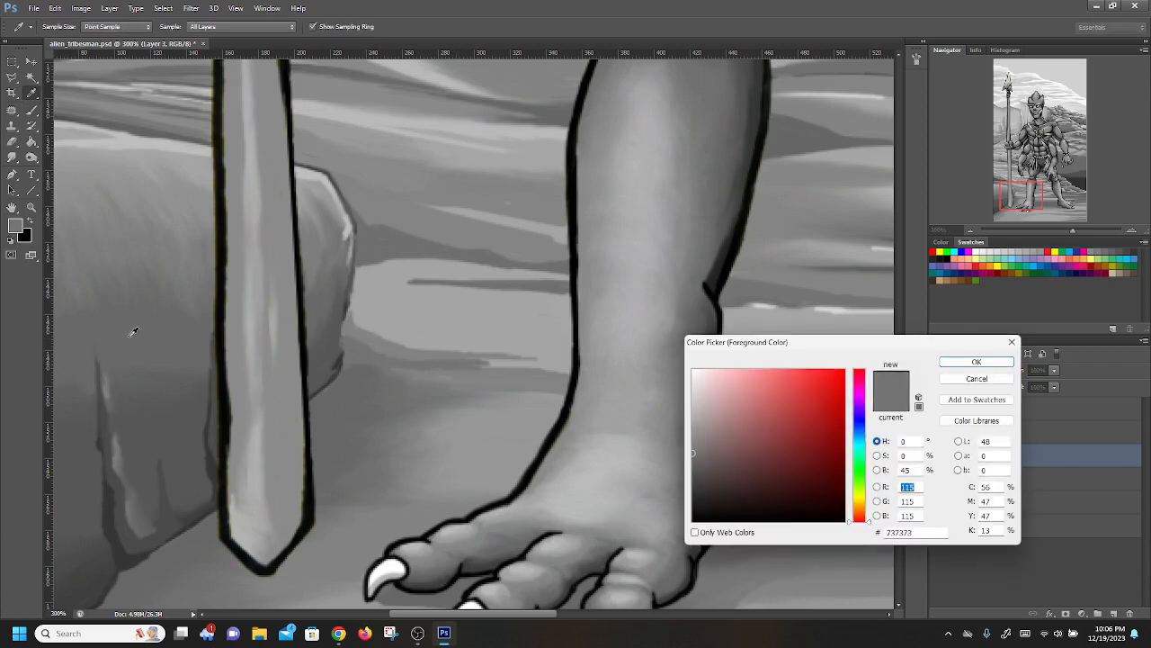
click(741, 468)
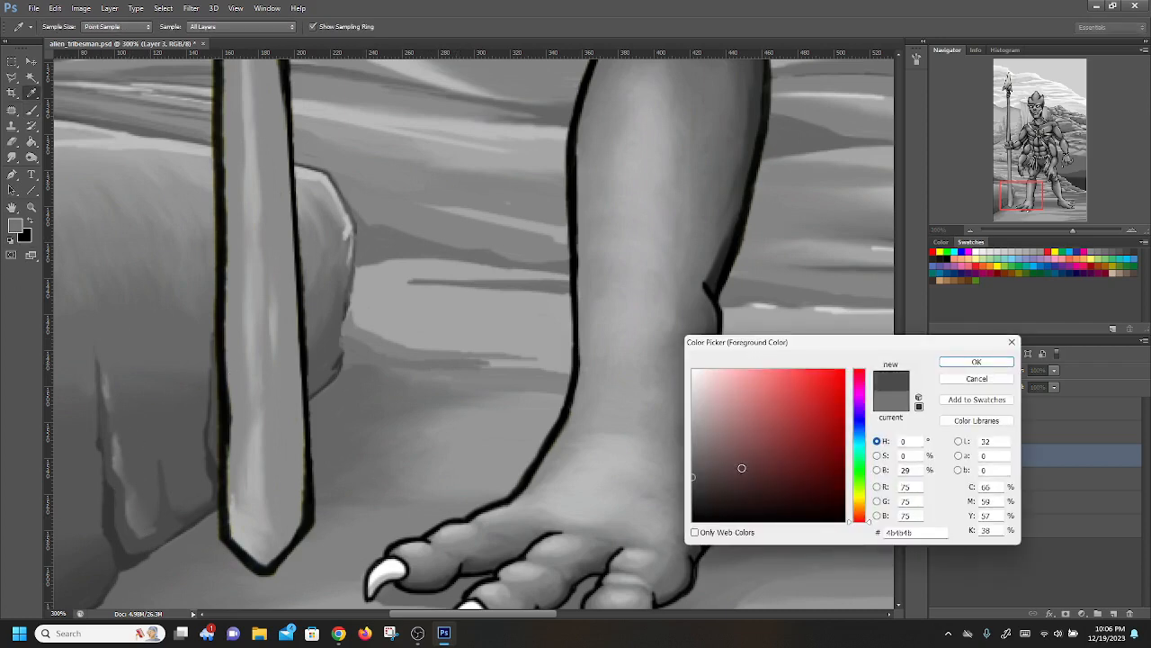
click(975, 361)
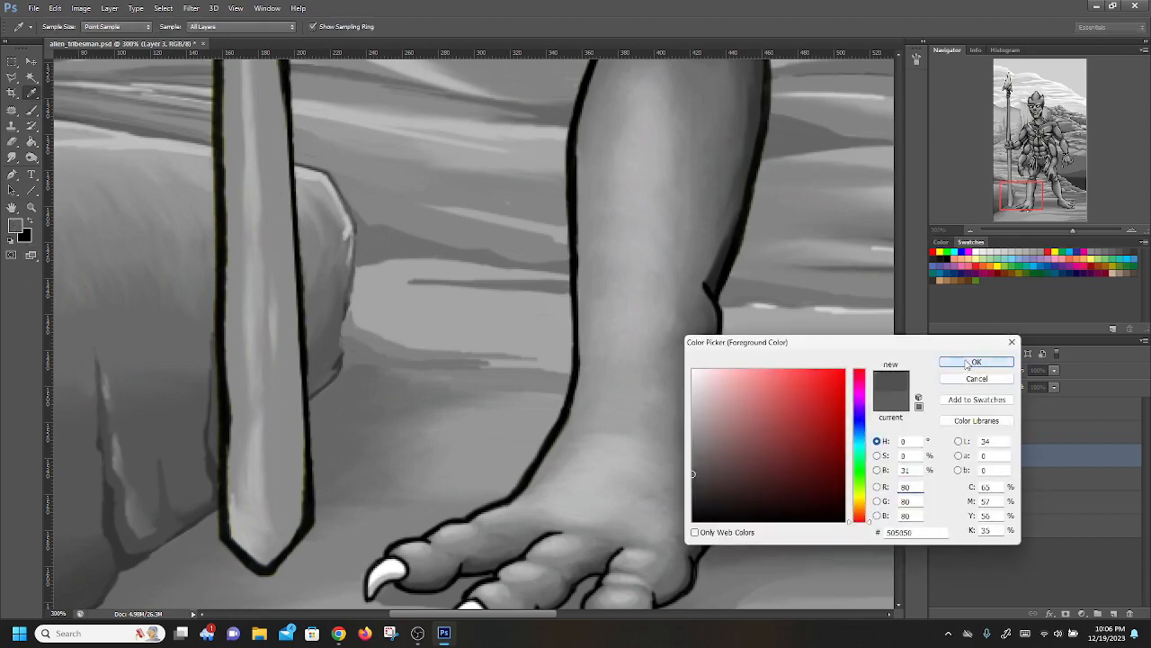
click(976, 360)
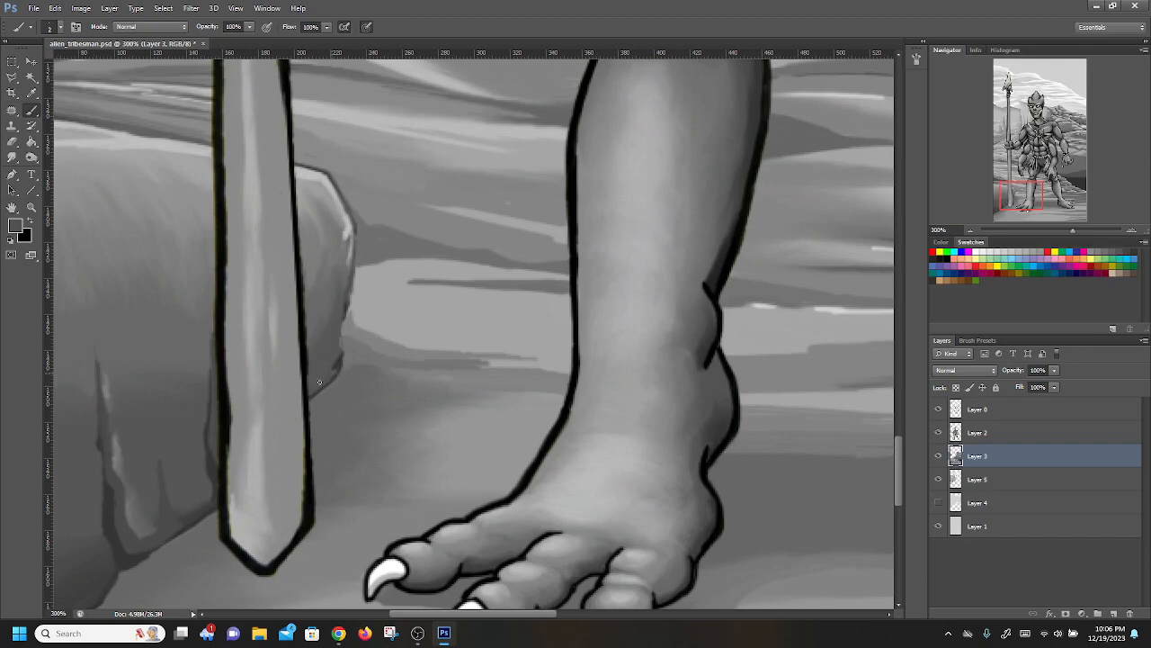
Step: Set a deeper grey and shade the cliff base beside the spear with it
click(13, 225)
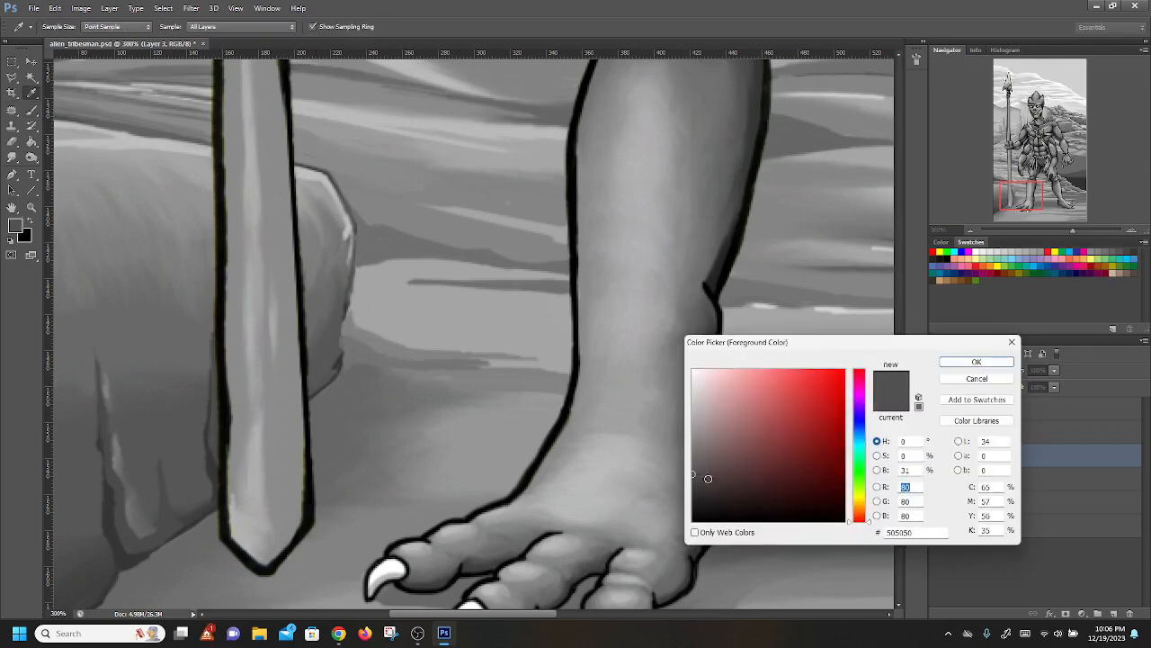
click(975, 360)
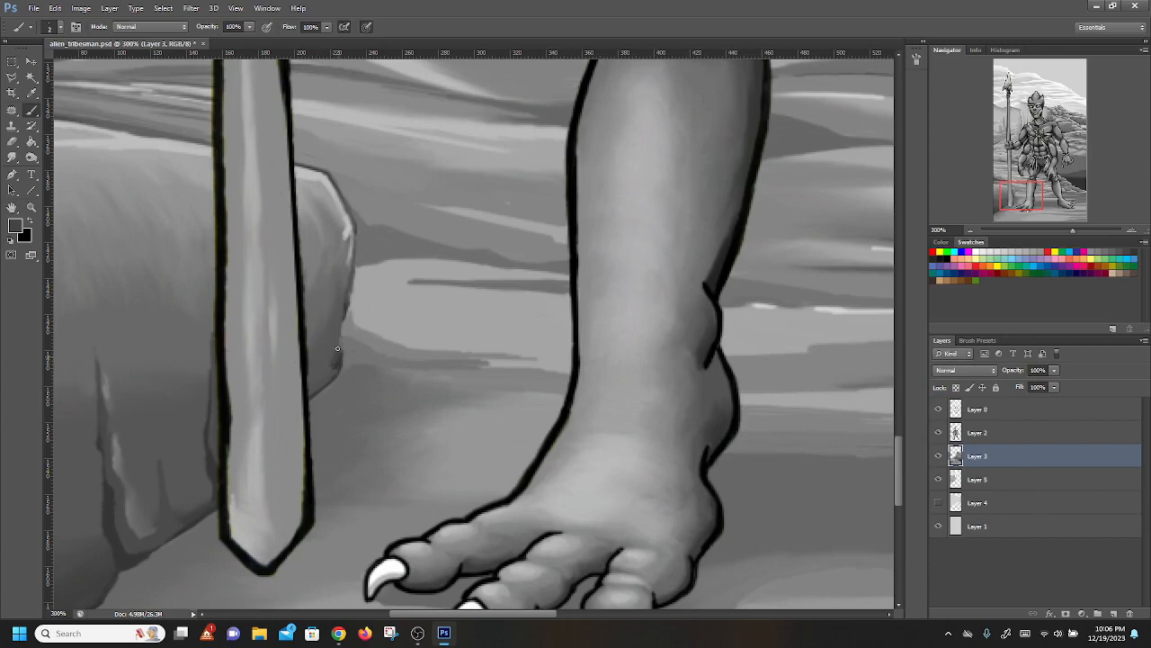
mouse_move(329, 372)
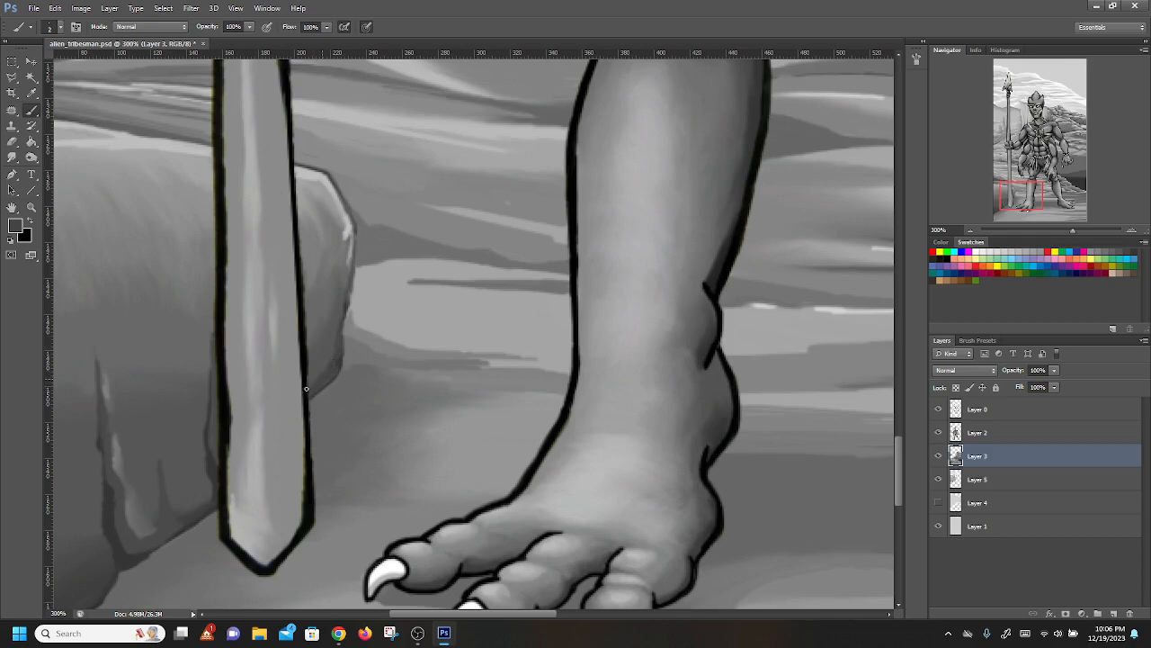
mouse_move(320, 377)
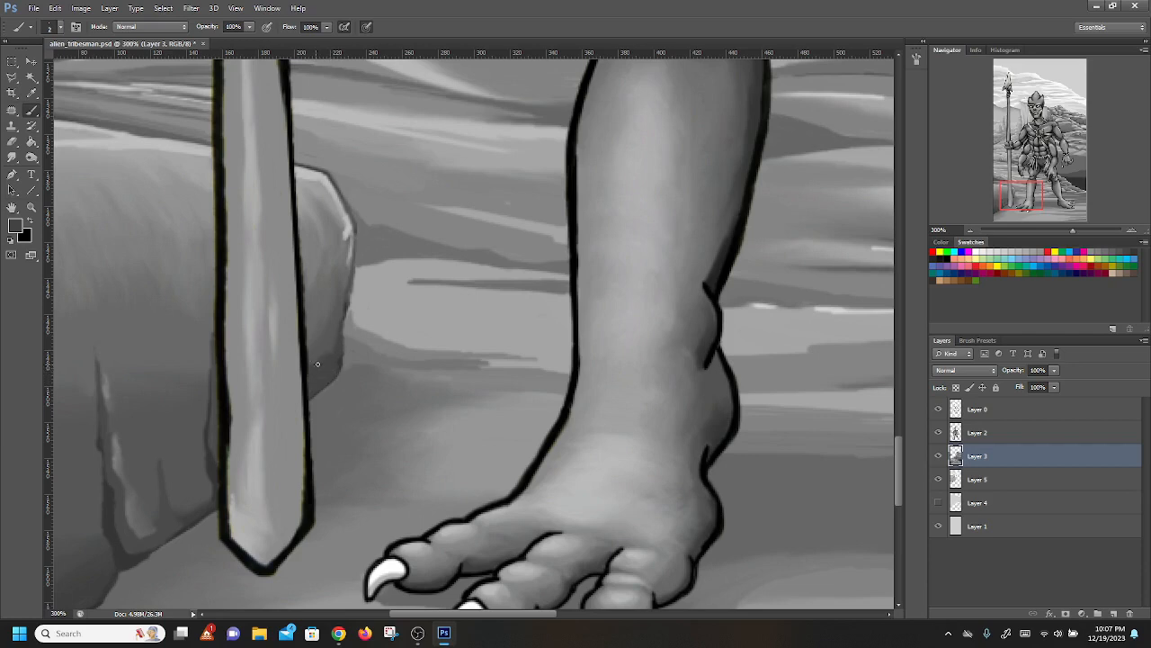
mouse_move(241, 371)
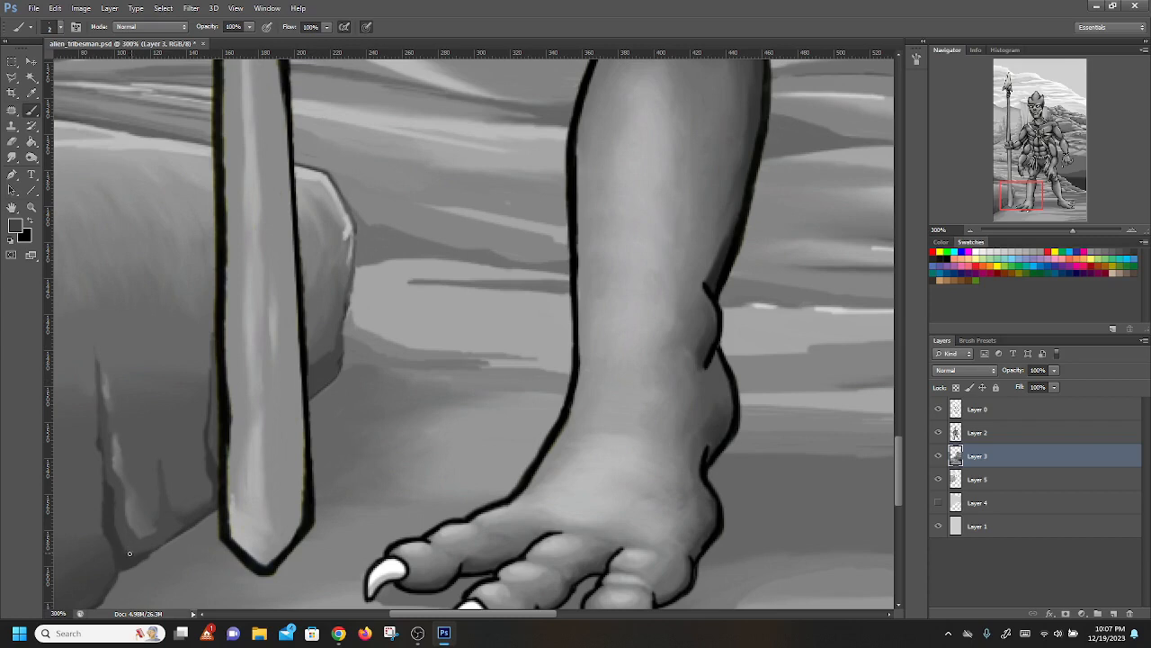
mouse_move(191, 513)
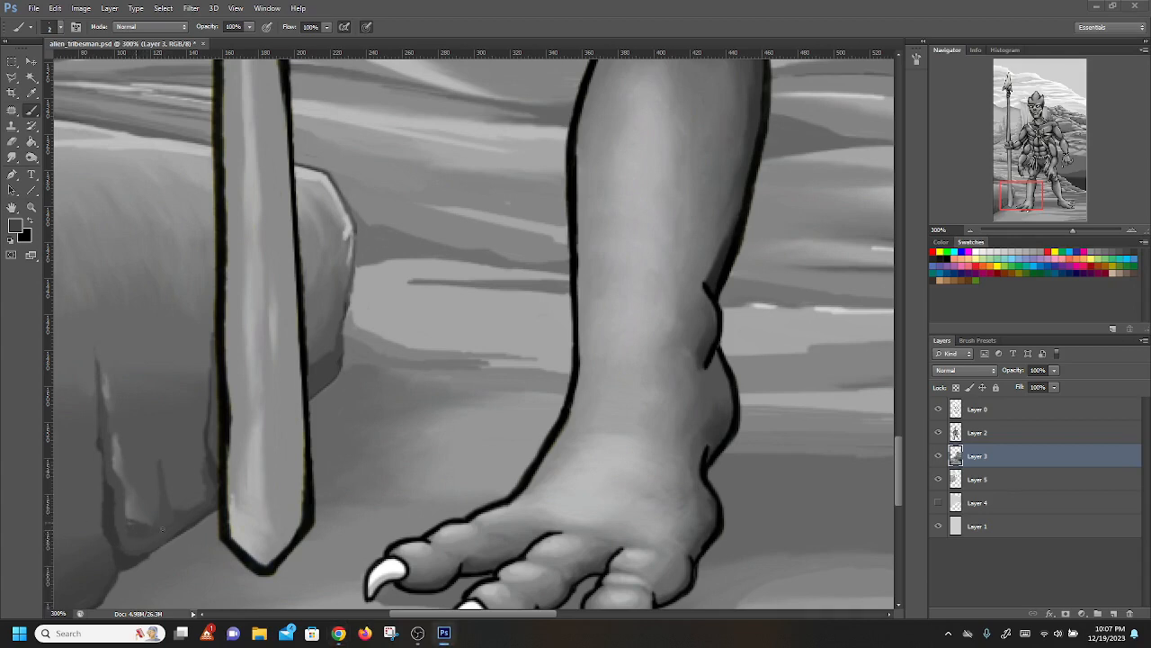
mouse_move(133, 522)
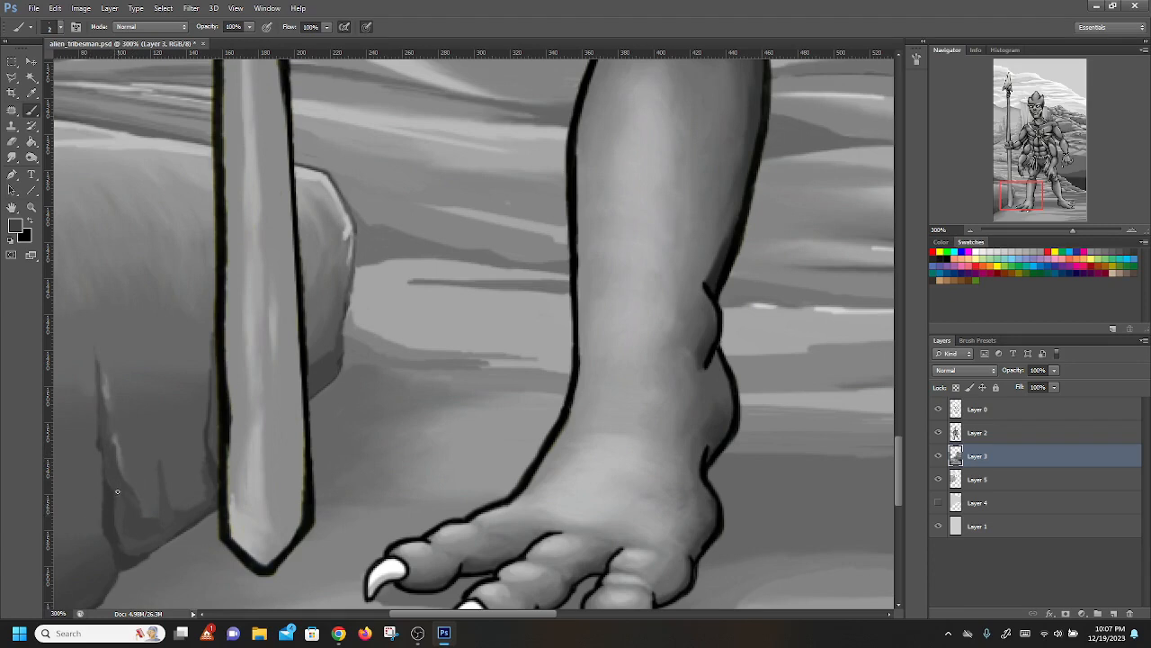
mouse_move(137, 446)
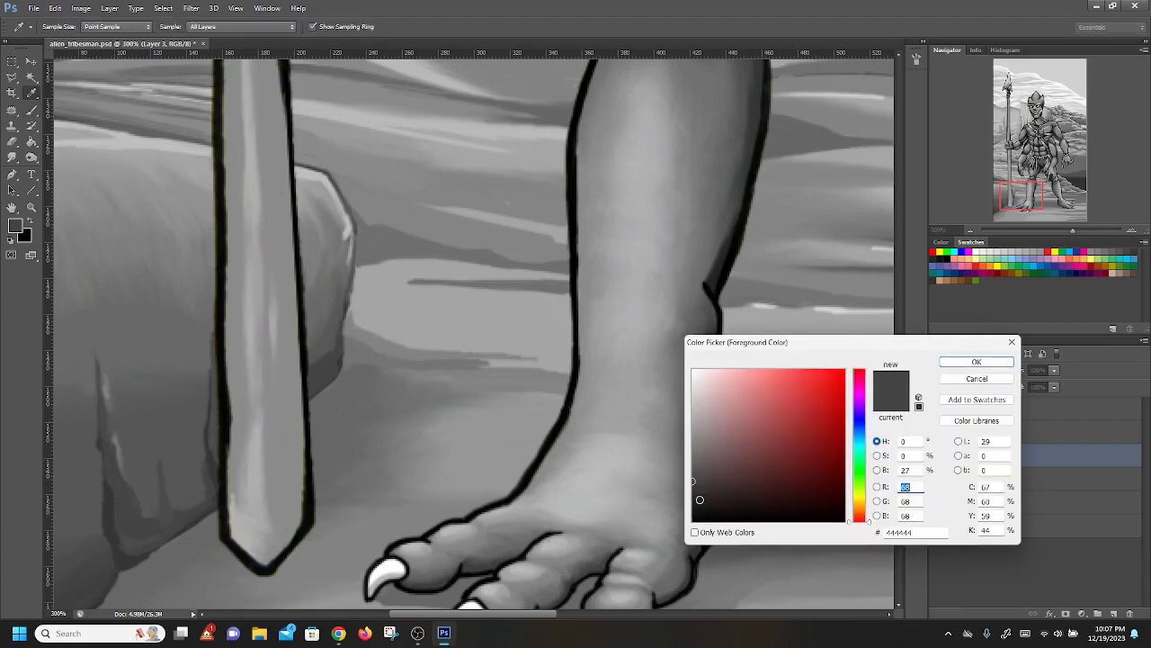
click(975, 360)
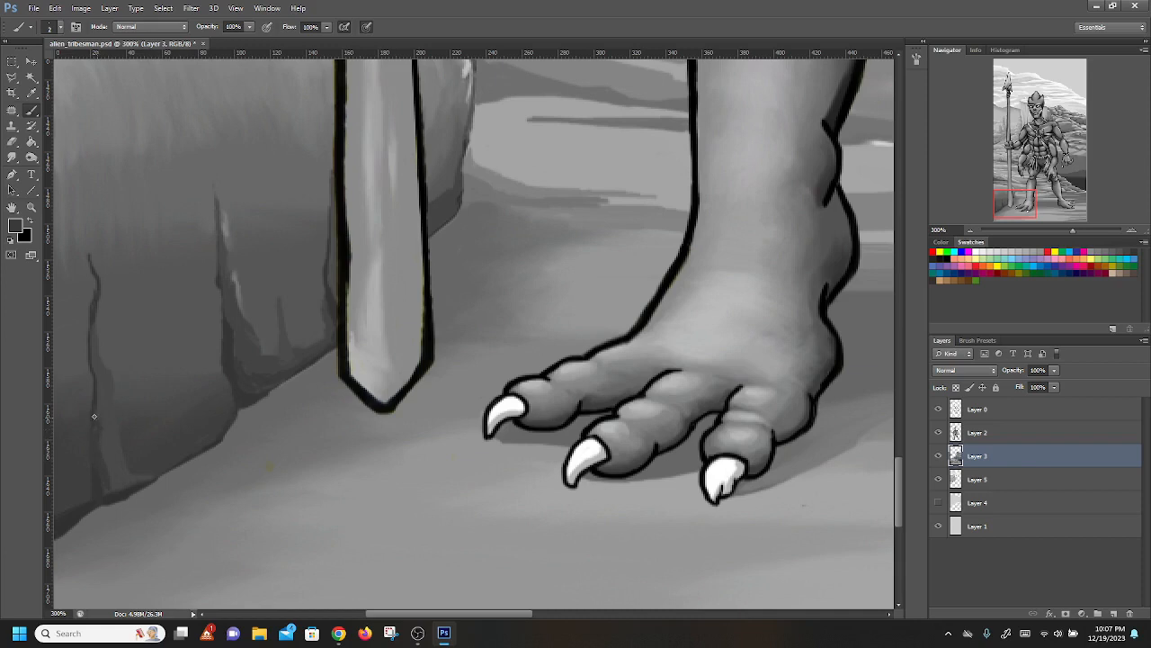
mouse_move(97, 379)
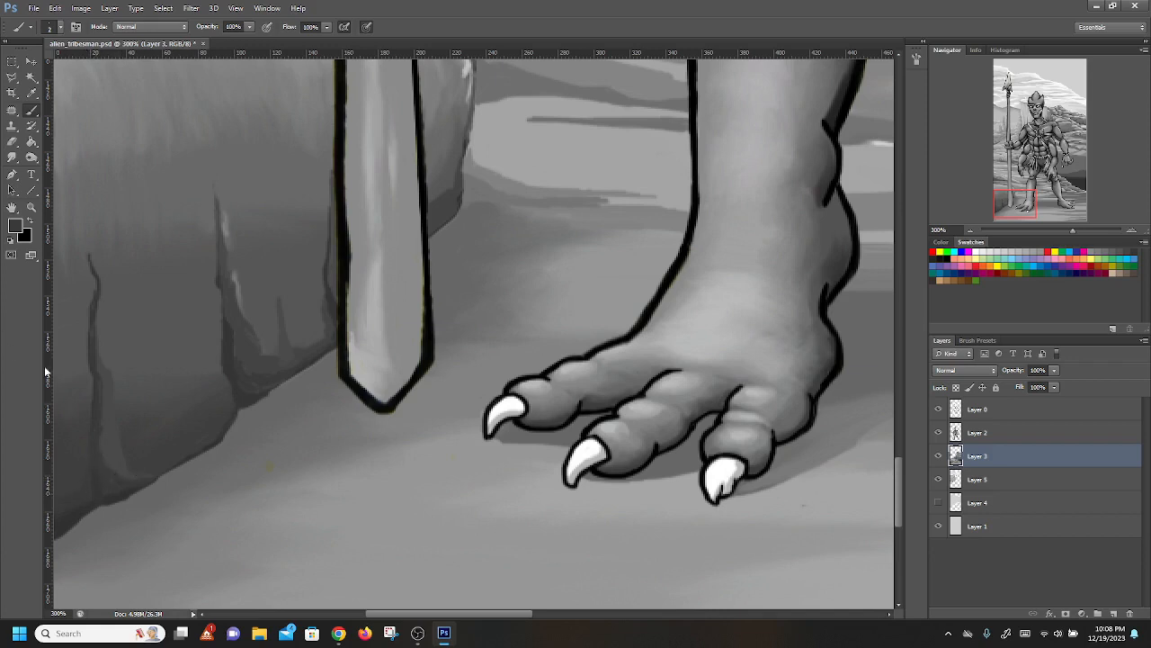
mouse_move(218, 346)
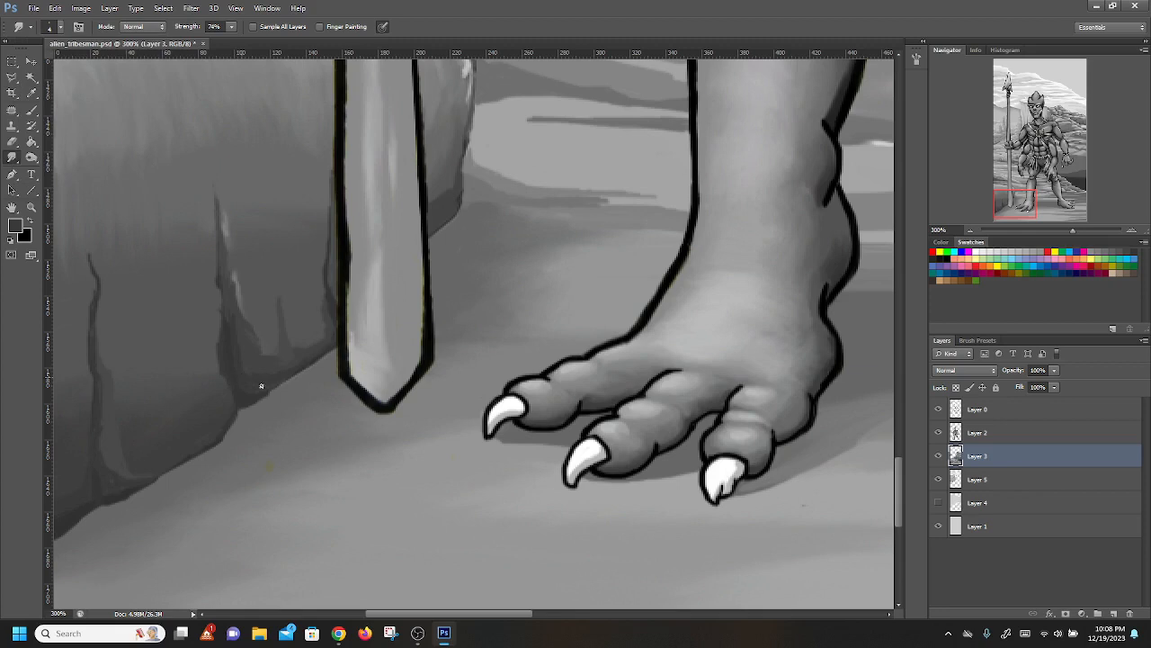
mouse_move(251, 345)
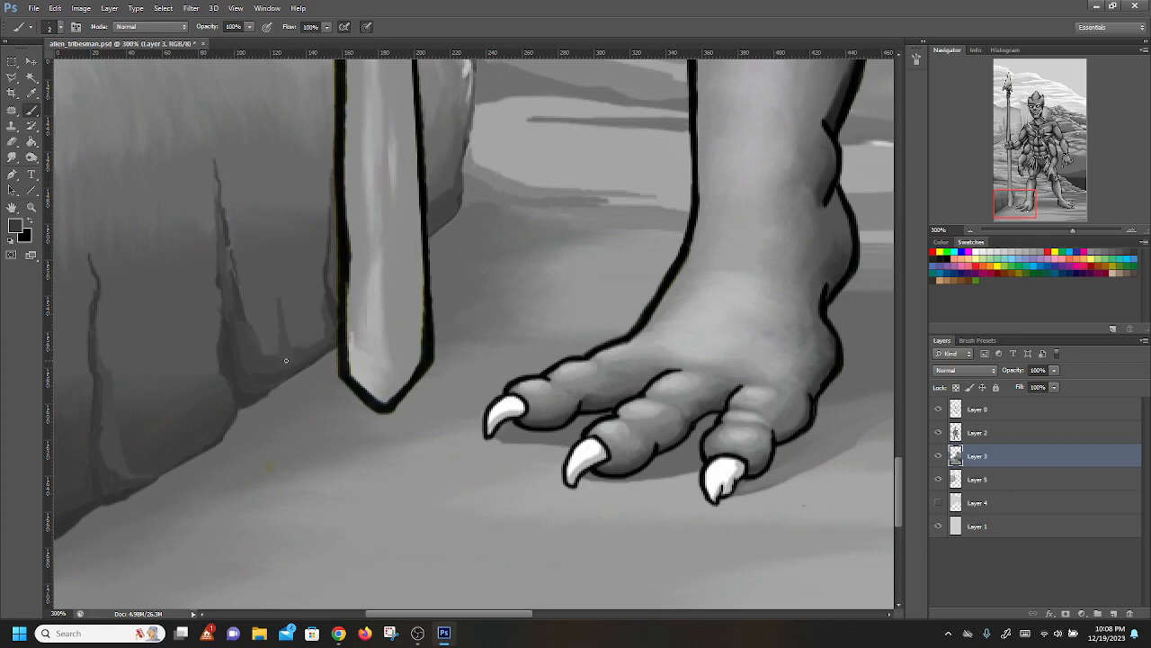
mouse_move(277, 289)
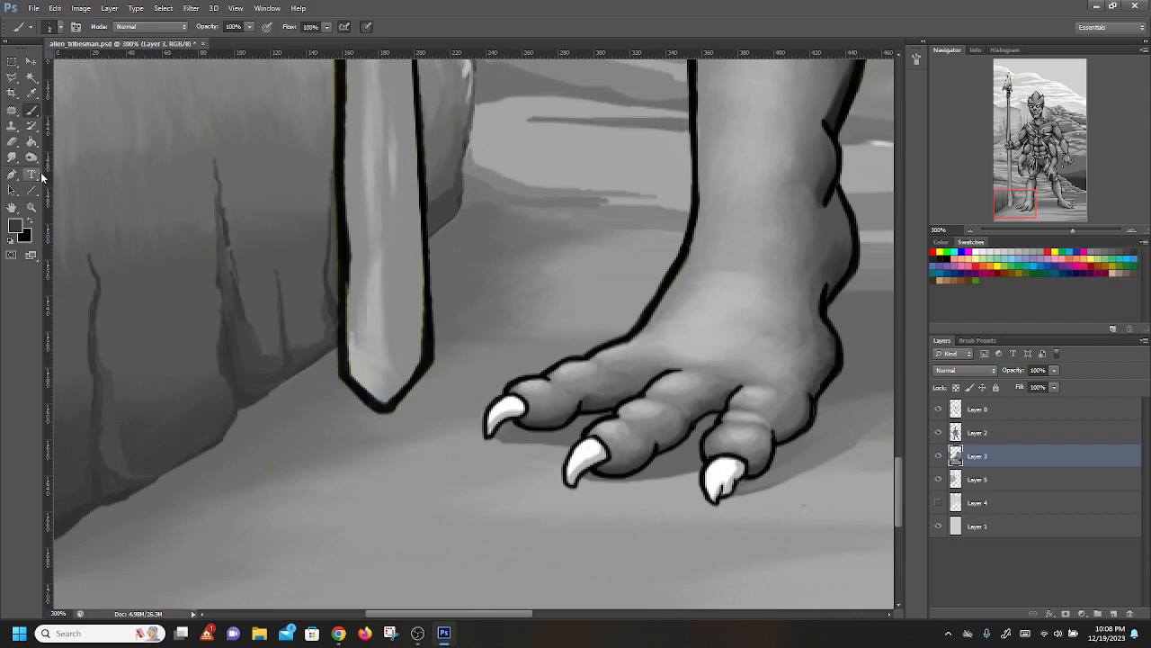
Step: Smudge the cliff-face cracks and streaks to blend them into the rock
click(11, 159)
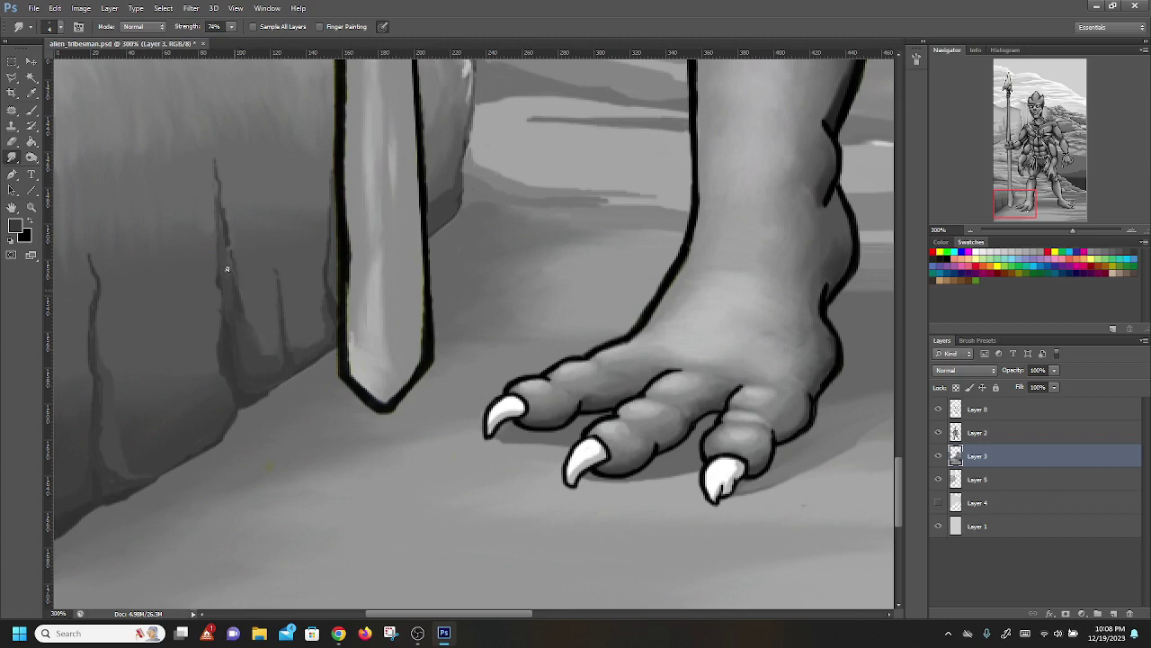
mouse_move(227, 234)
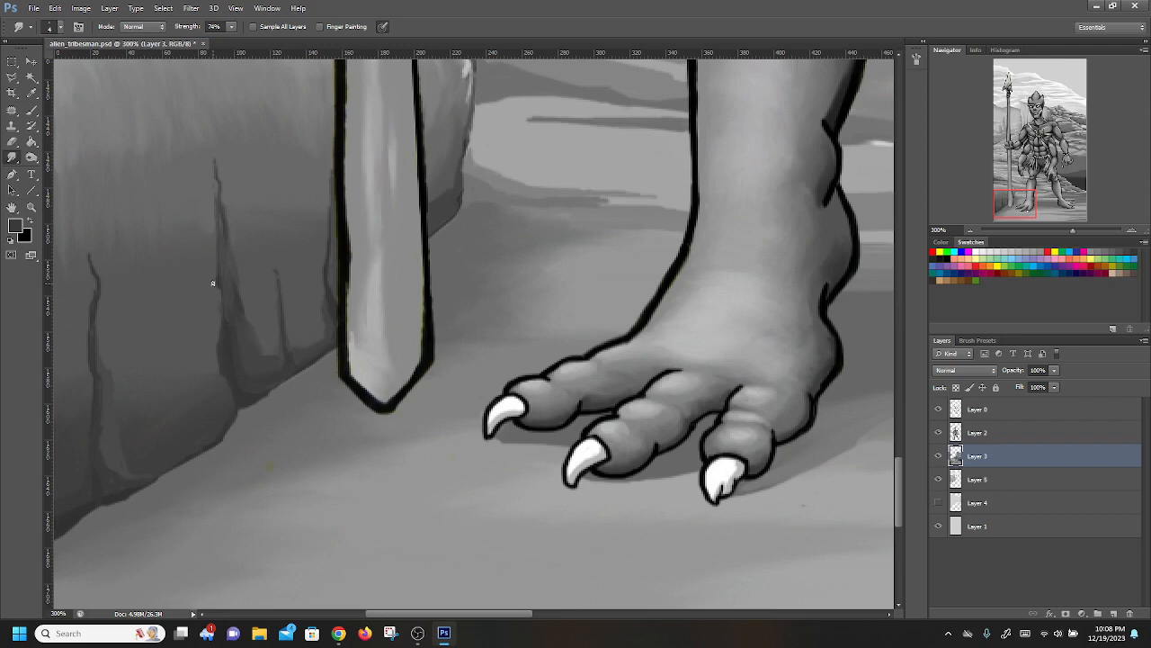
mouse_move(275, 353)
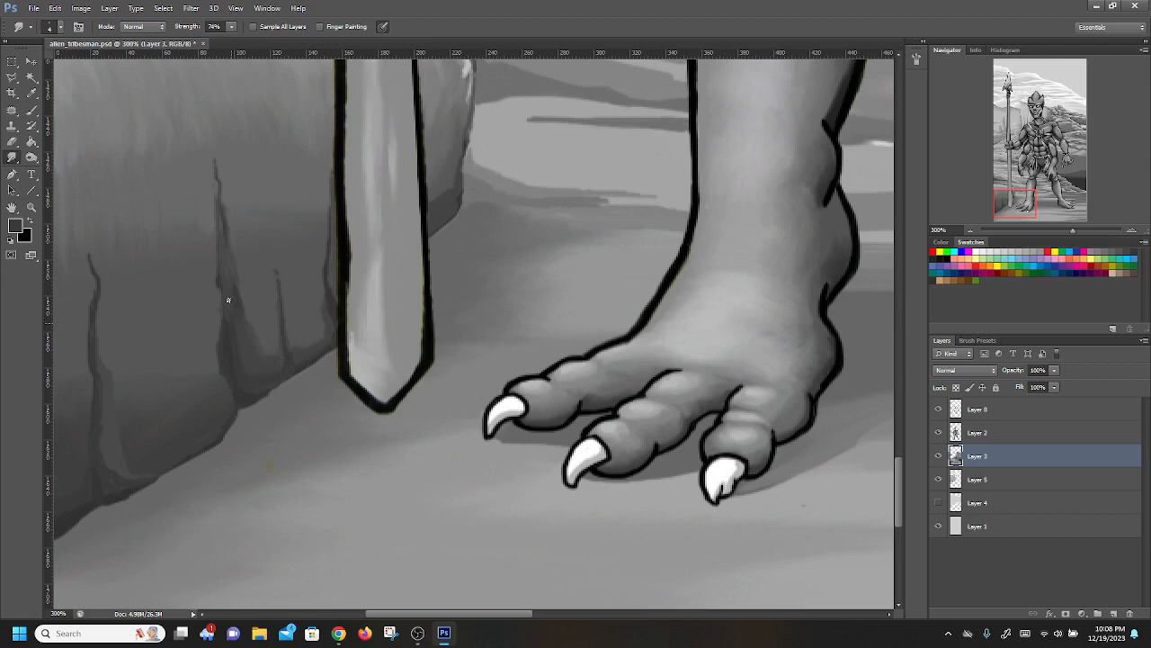
mouse_move(158, 194)
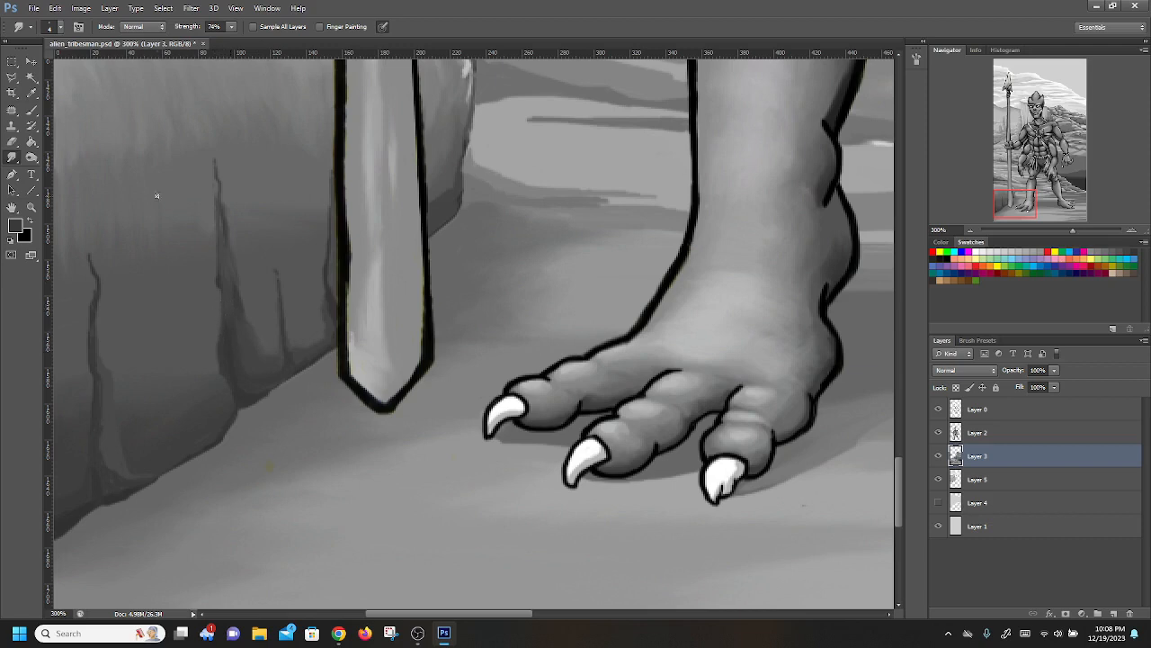
mouse_move(335, 326)
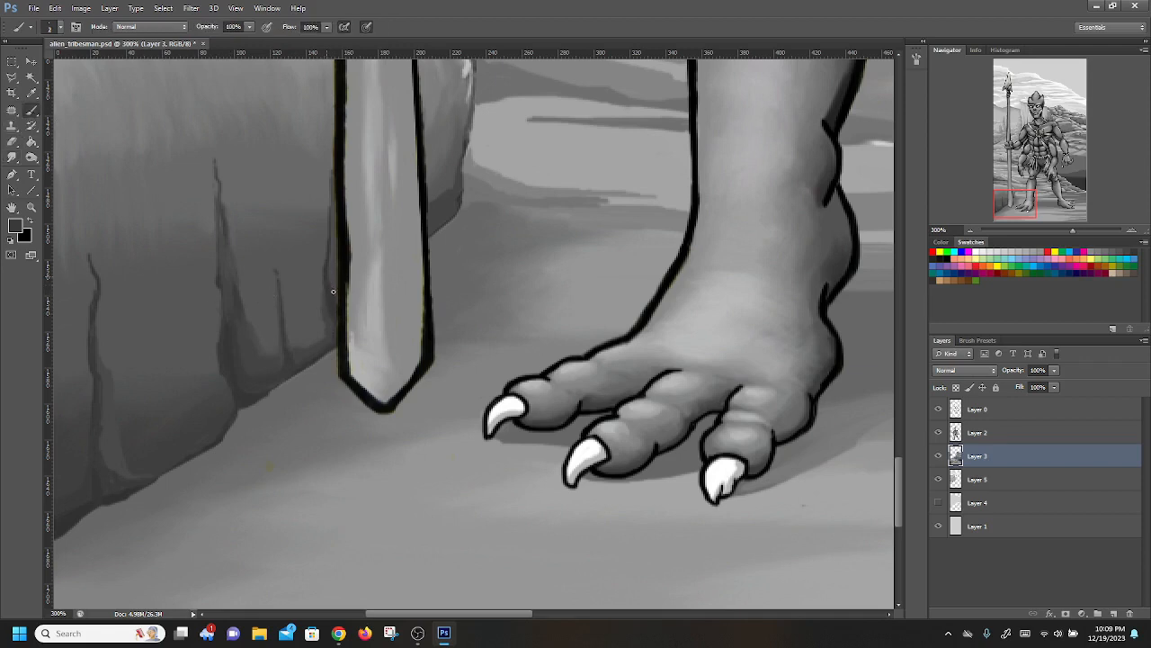
mouse_move(338, 225)
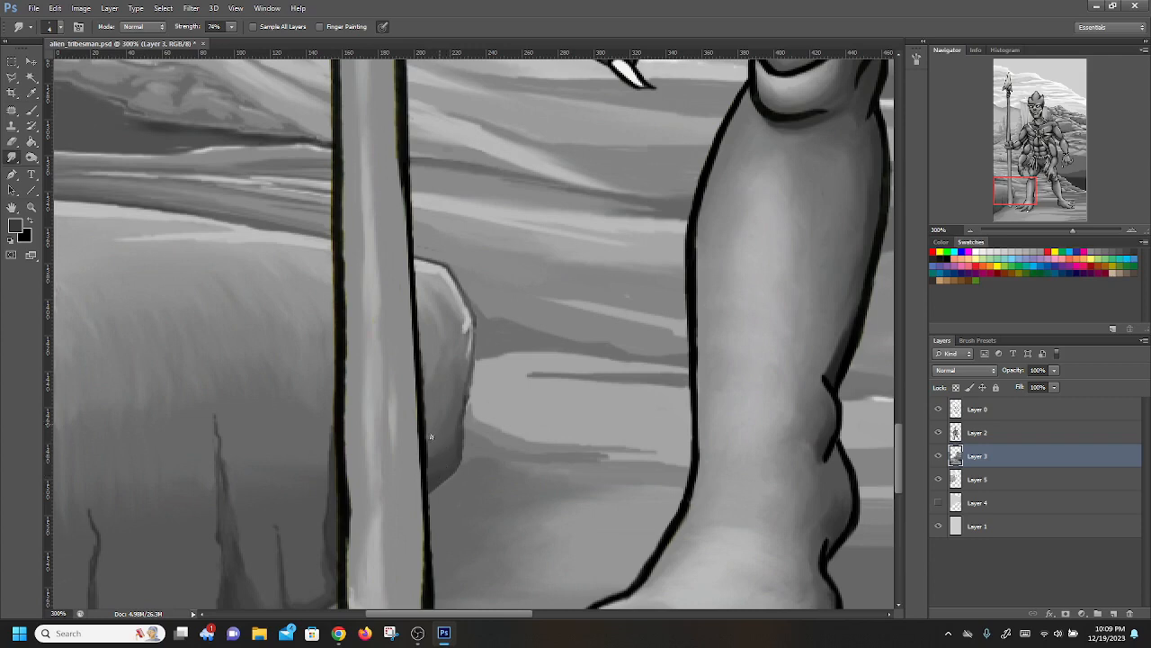
scroll(down, 3)
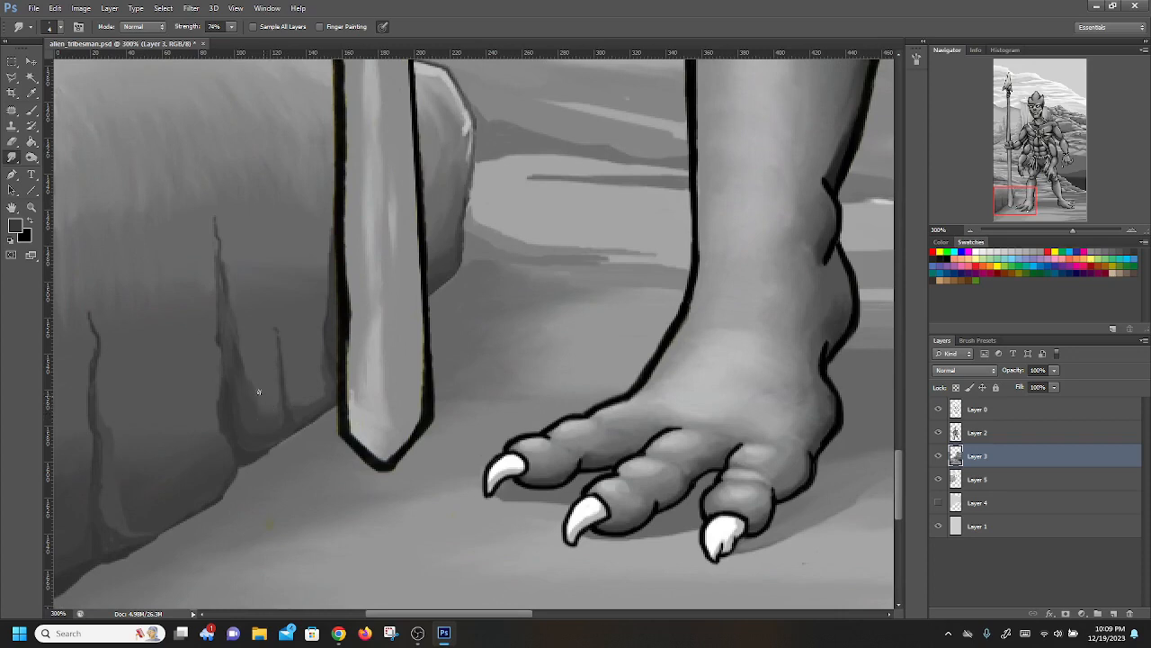
mouse_move(262, 364)
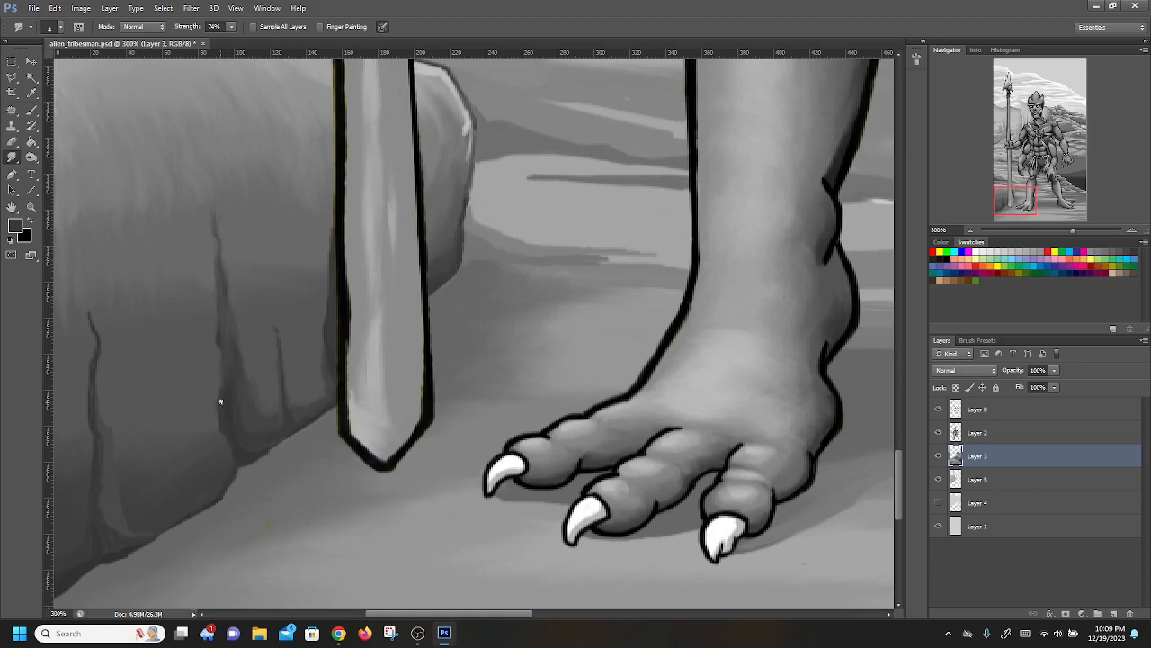
mouse_move(231, 425)
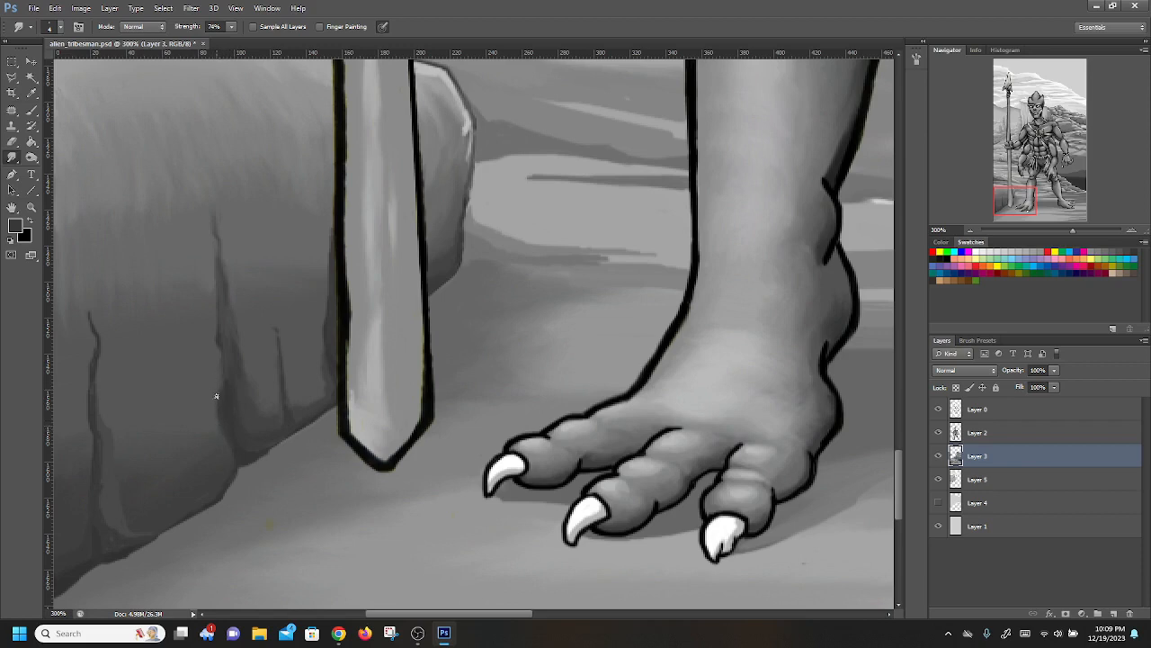
mouse_move(218, 400)
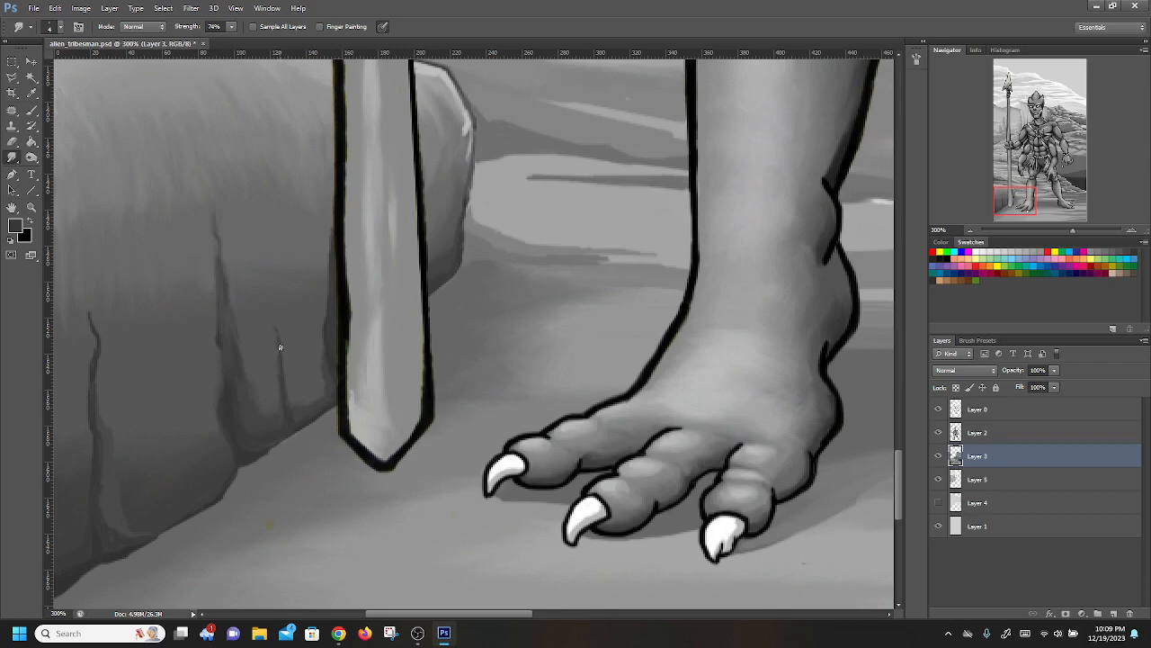
mouse_move(335, 360)
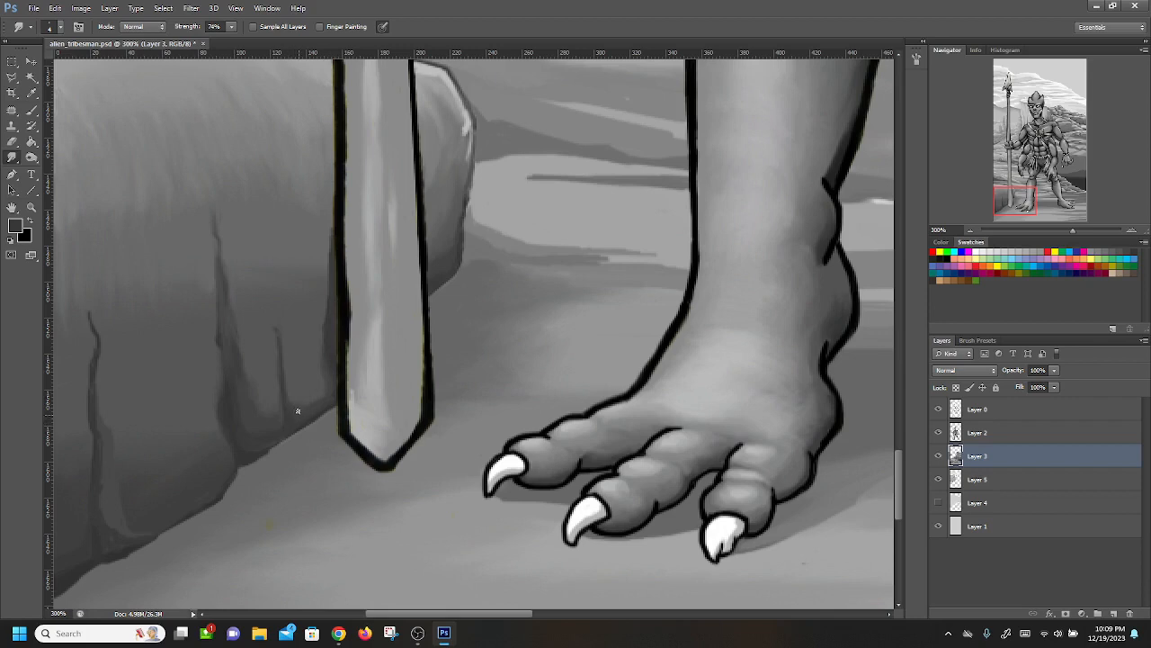
mouse_move(270, 367)
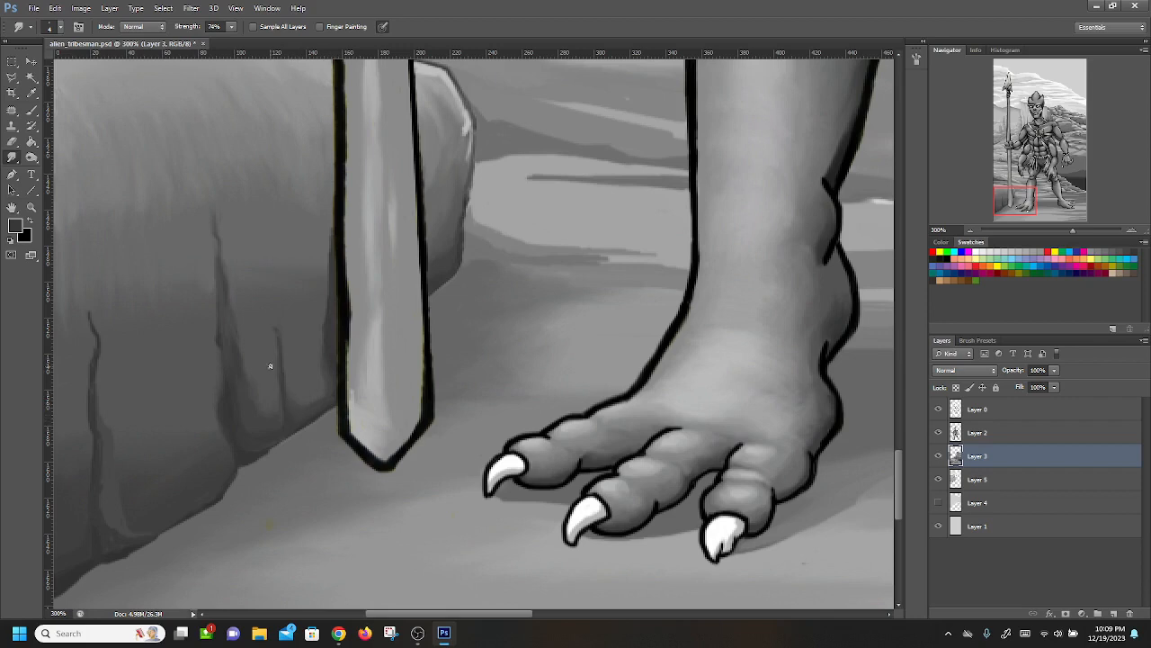
mouse_move(278, 416)
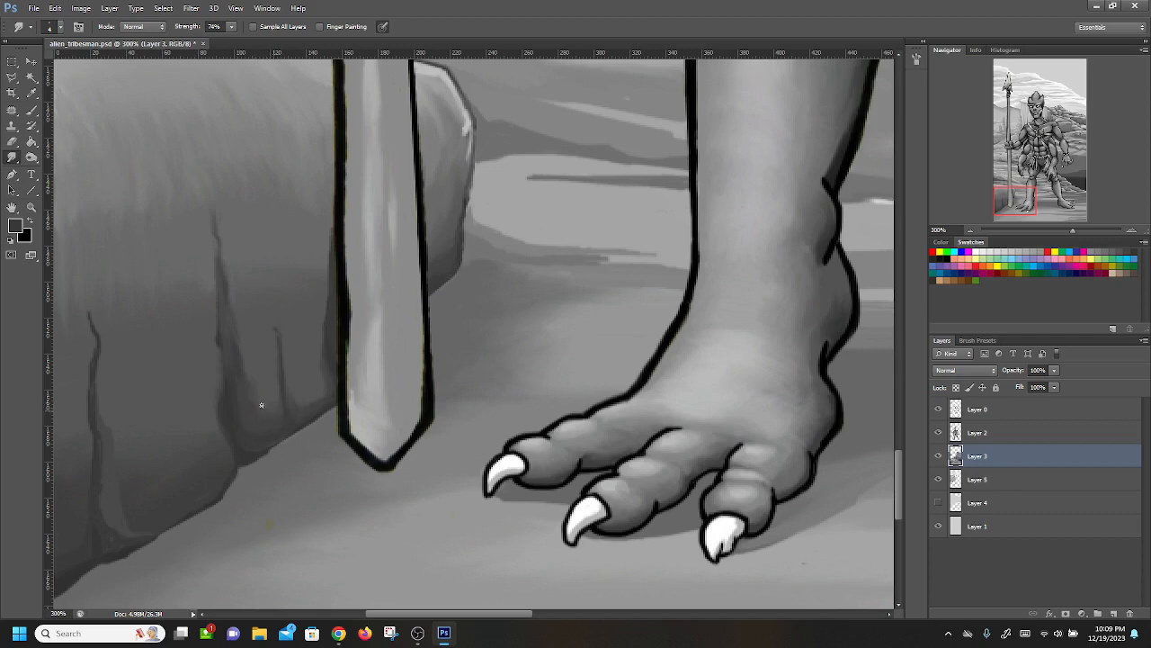
mouse_move(304, 399)
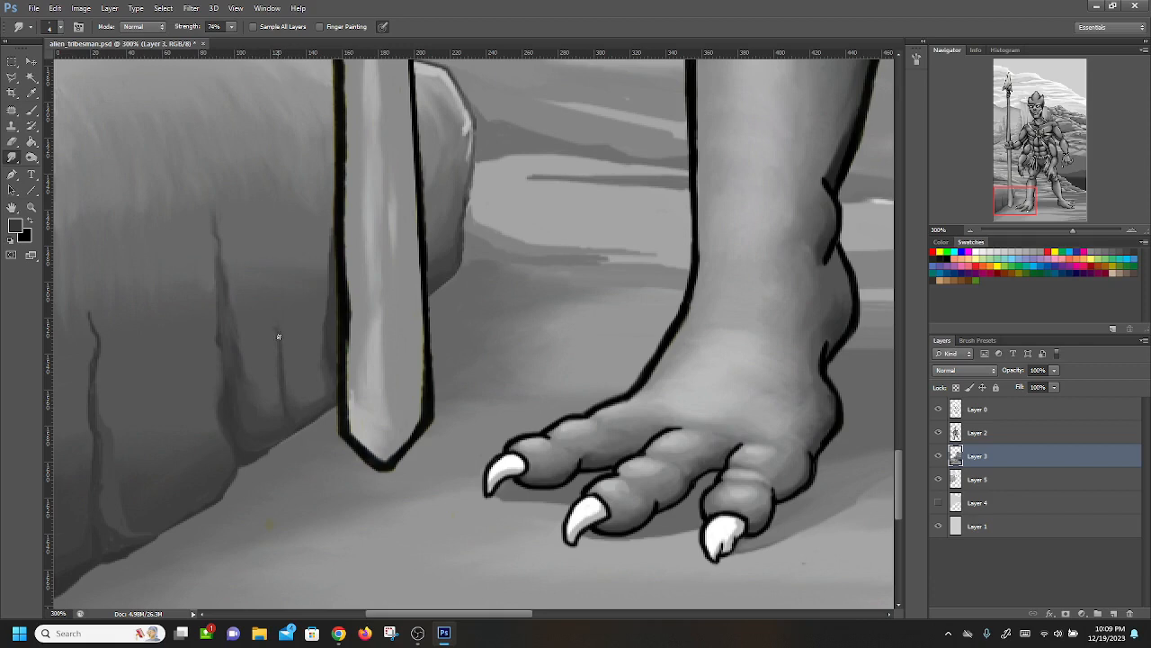
mouse_move(288, 378)
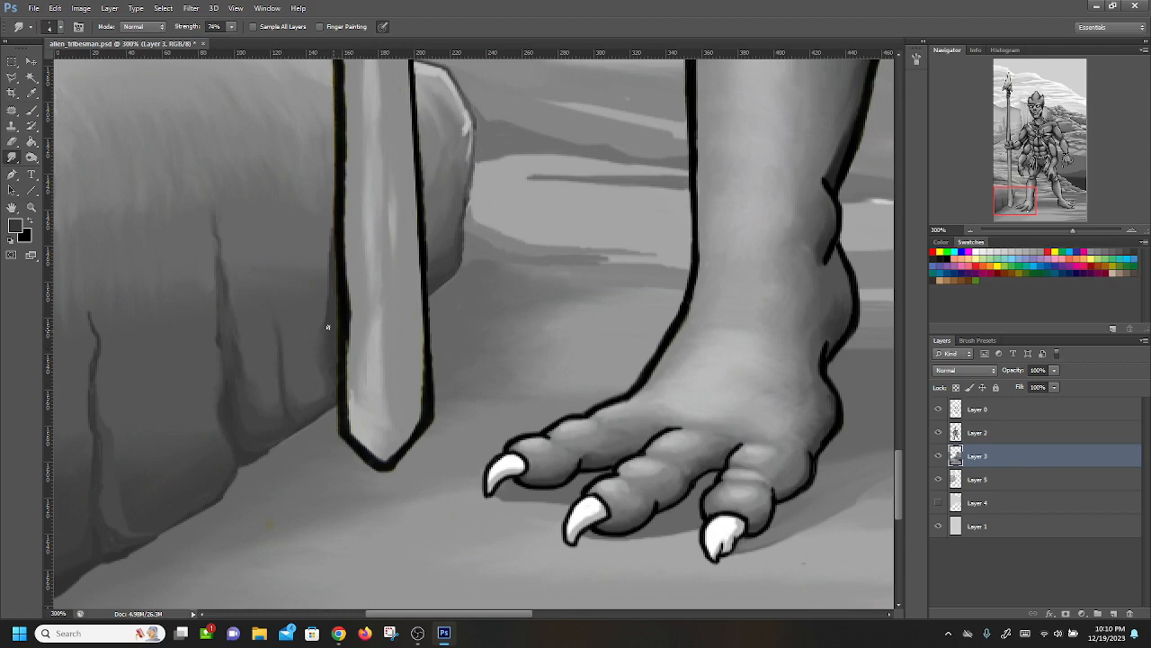
mouse_move(322, 333)
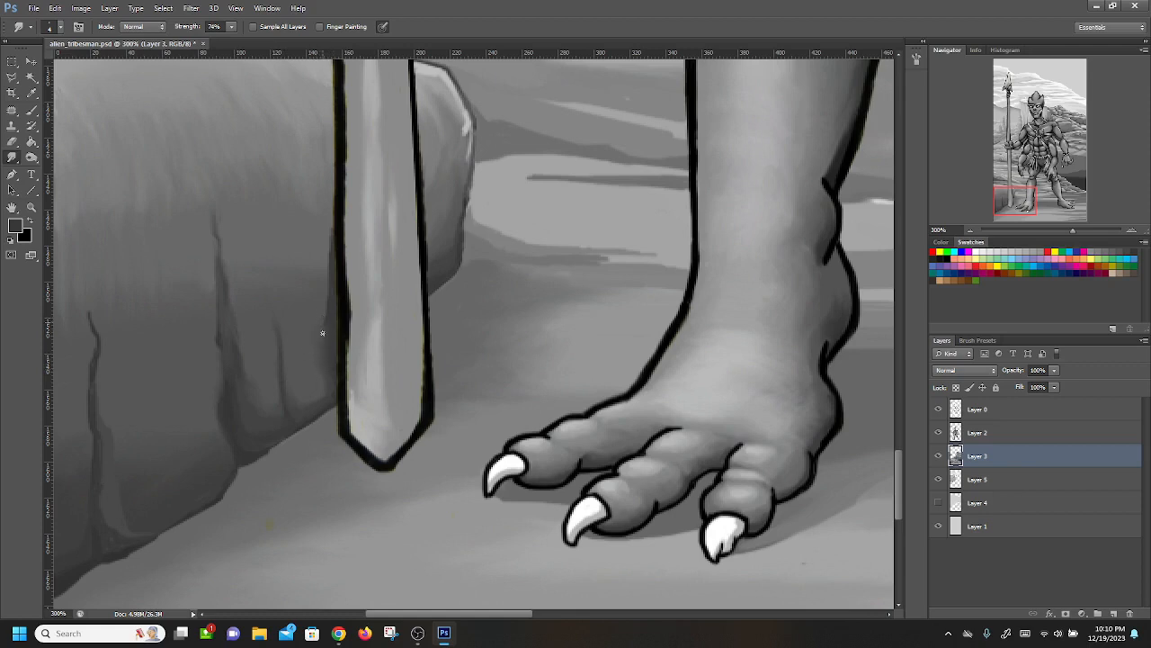
scroll(down, 3)
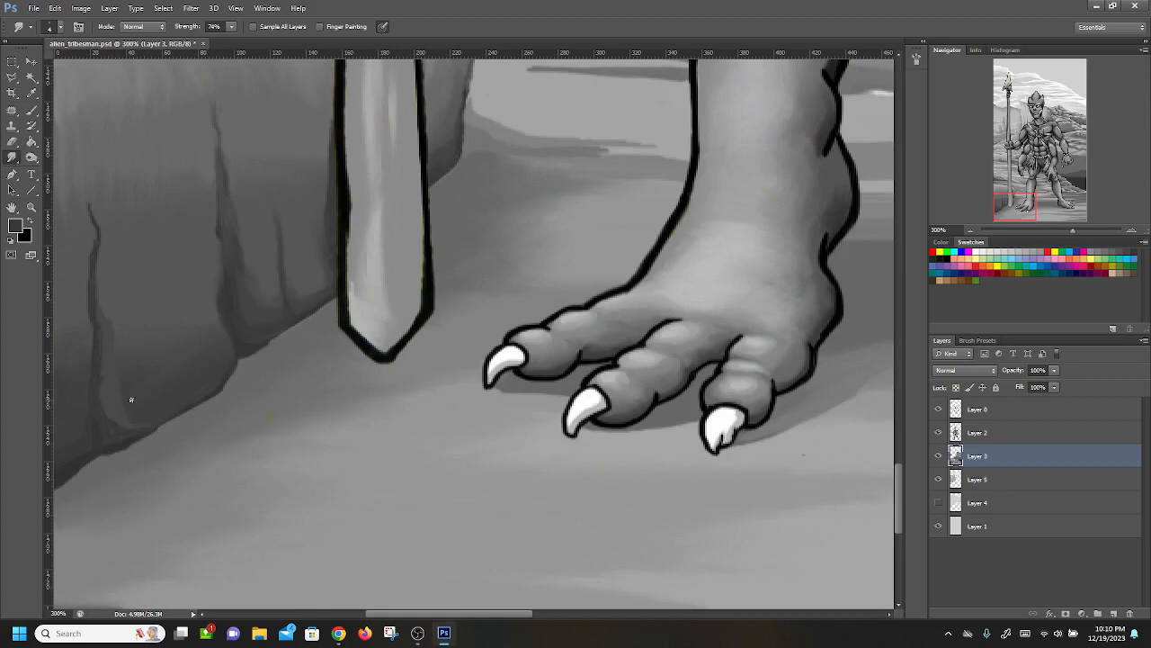
mouse_move(144, 417)
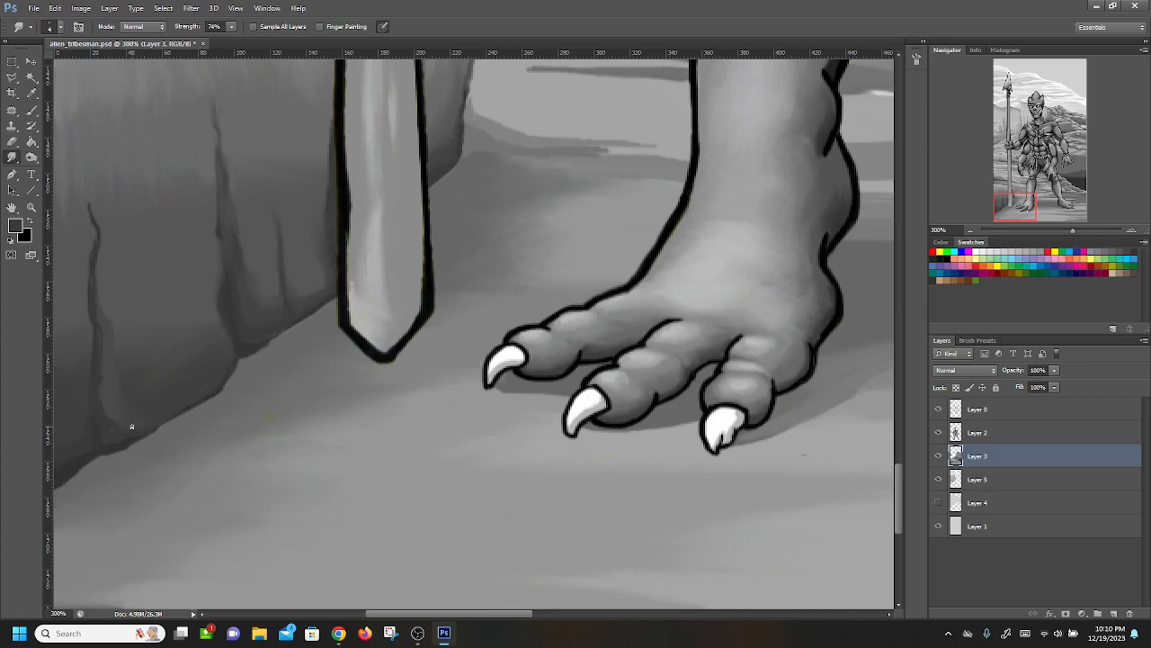
mouse_move(101, 400)
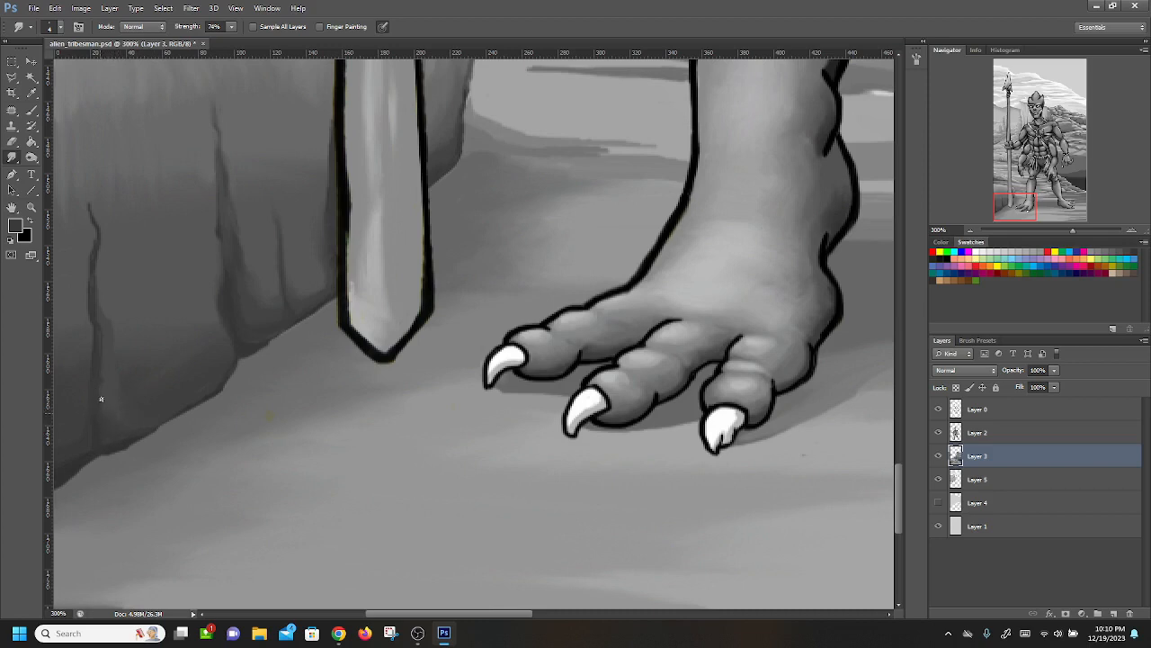
mouse_move(95, 439)
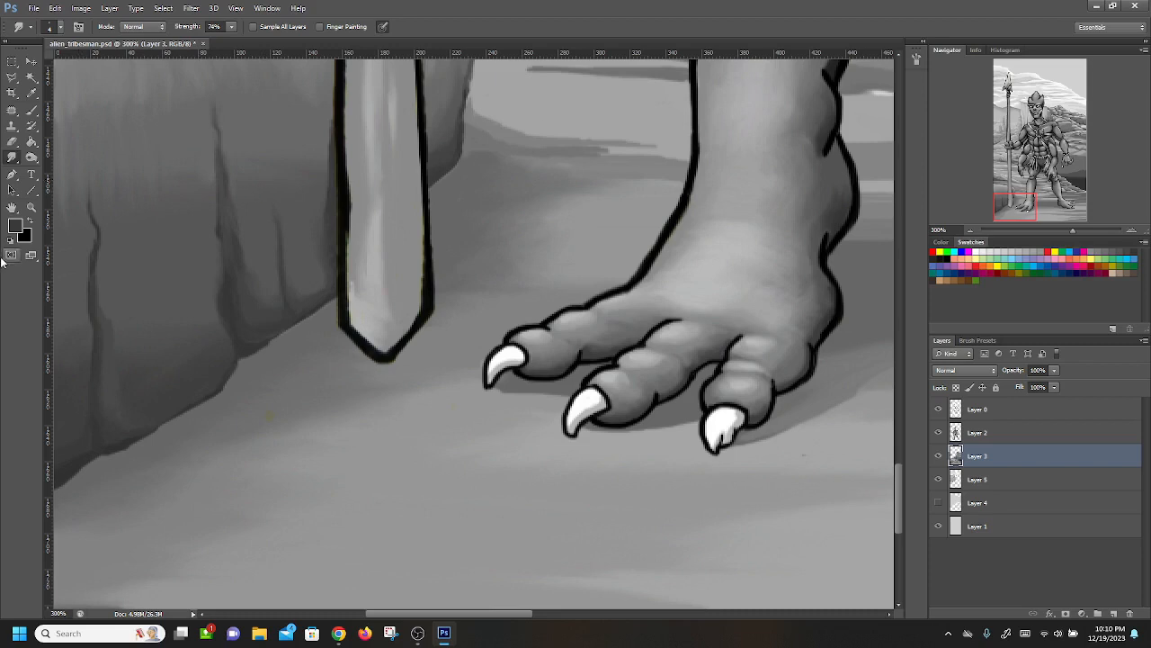
Step: Paint small crack strokes on the cliff base, then smudge them into the rock
click(11, 225)
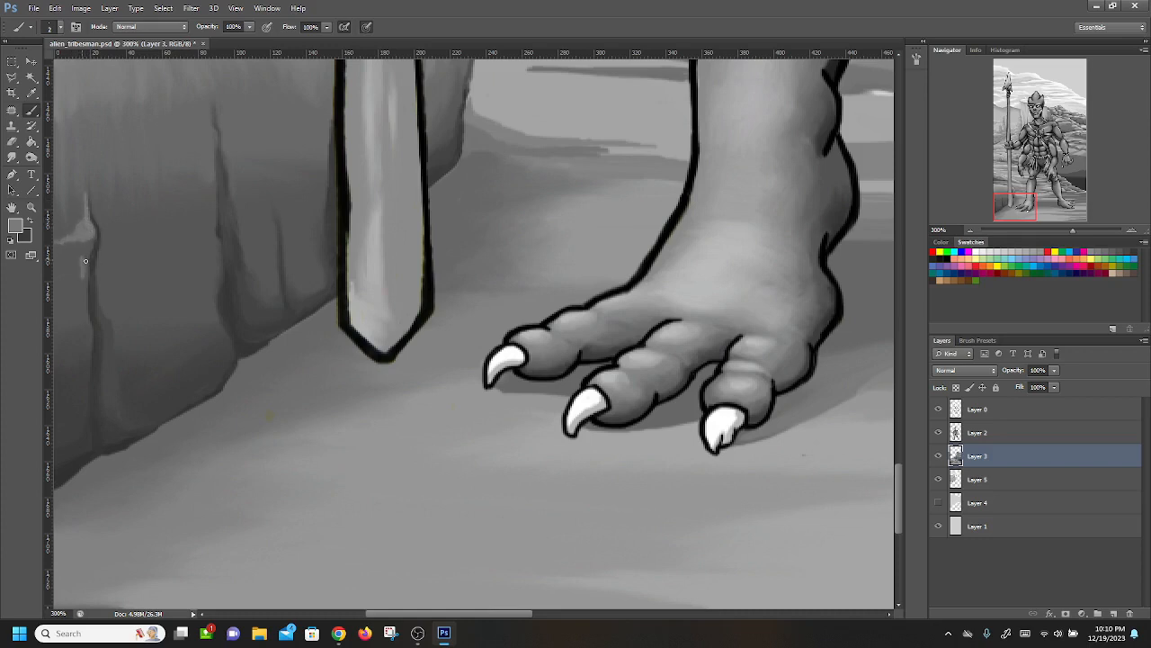
mouse_move(86, 329)
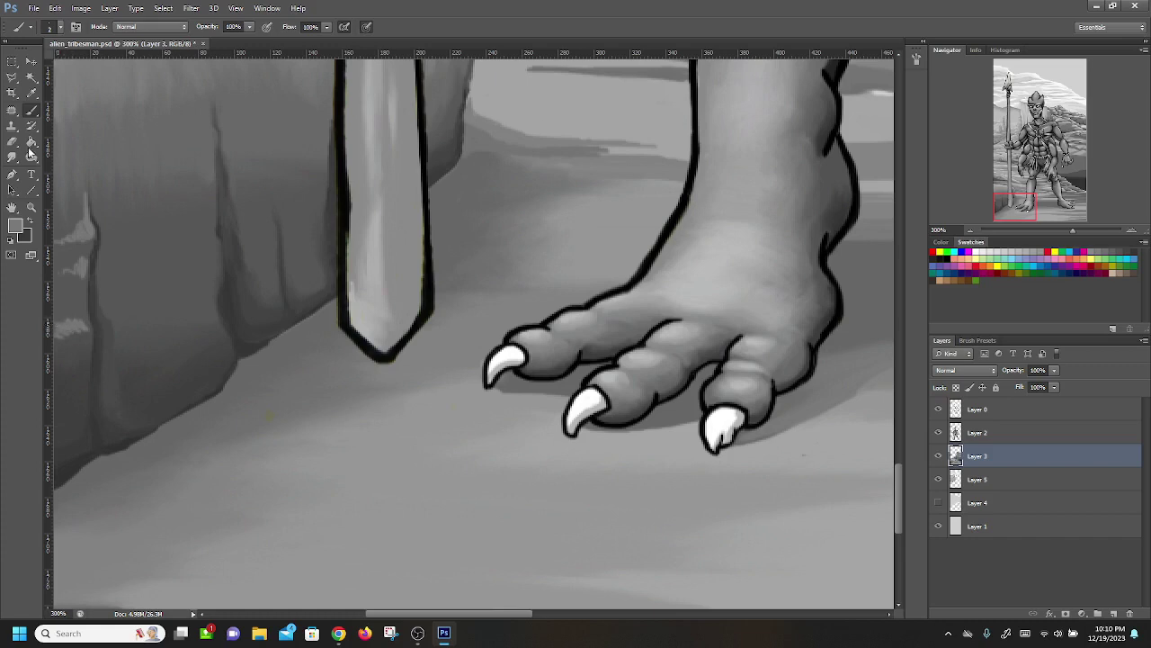
click(25, 155)
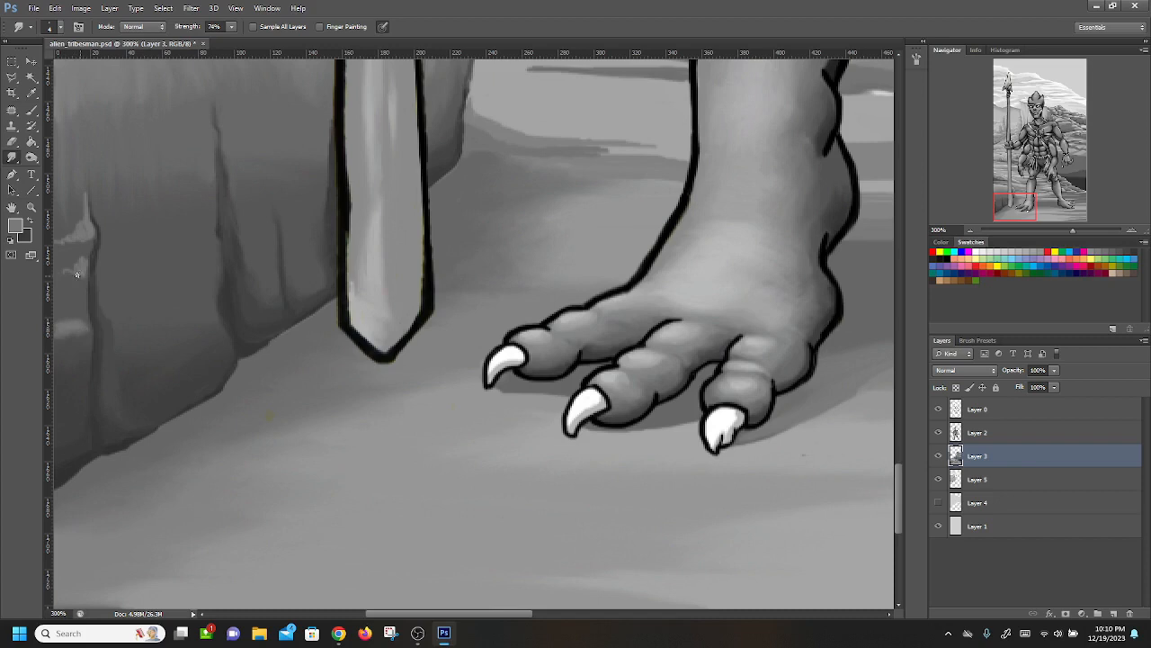
mouse_move(83, 270)
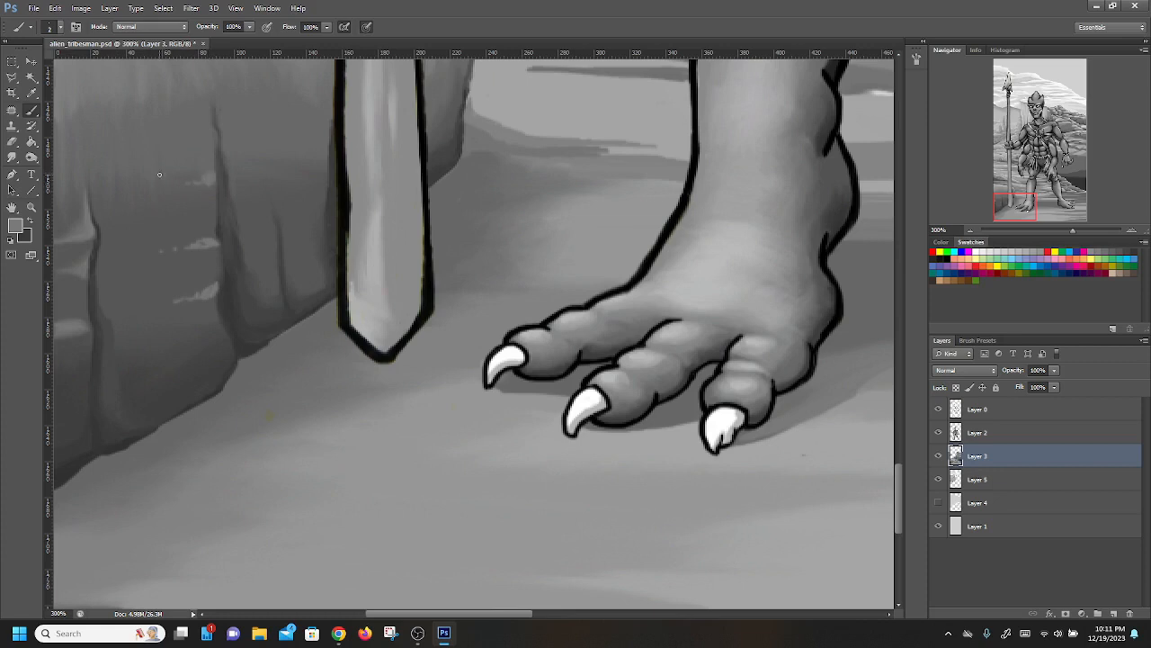
scroll(down, 3)
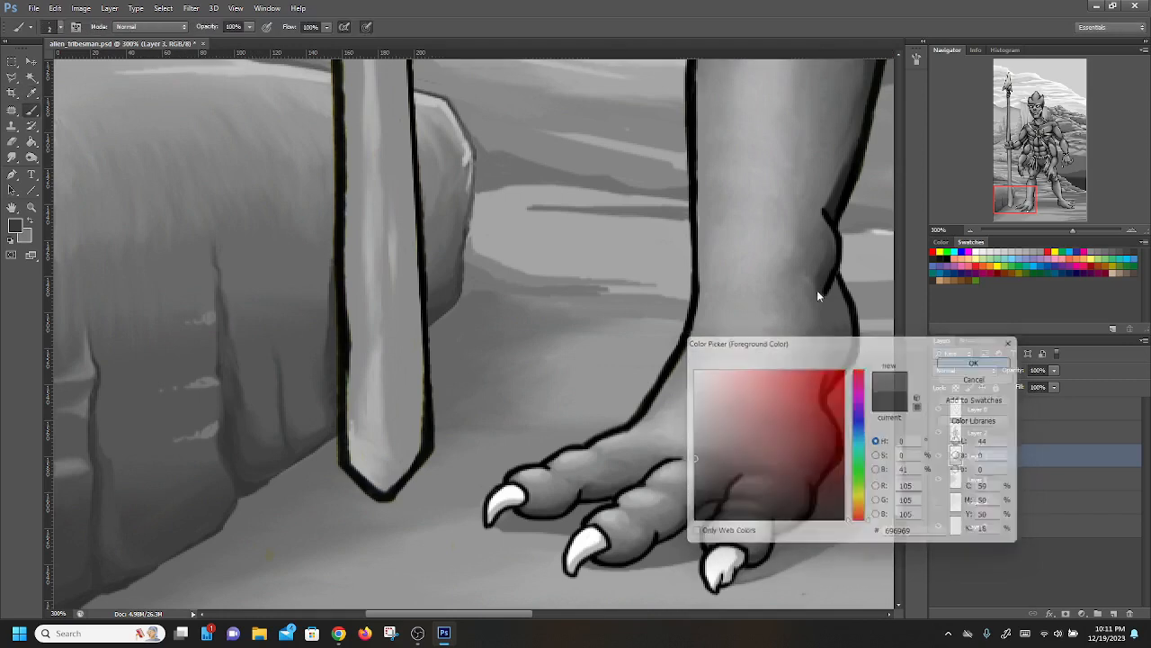
Step: Set a new grey, smudge the ground at the cliff base, and confirm another foreground grey
click(973, 362)
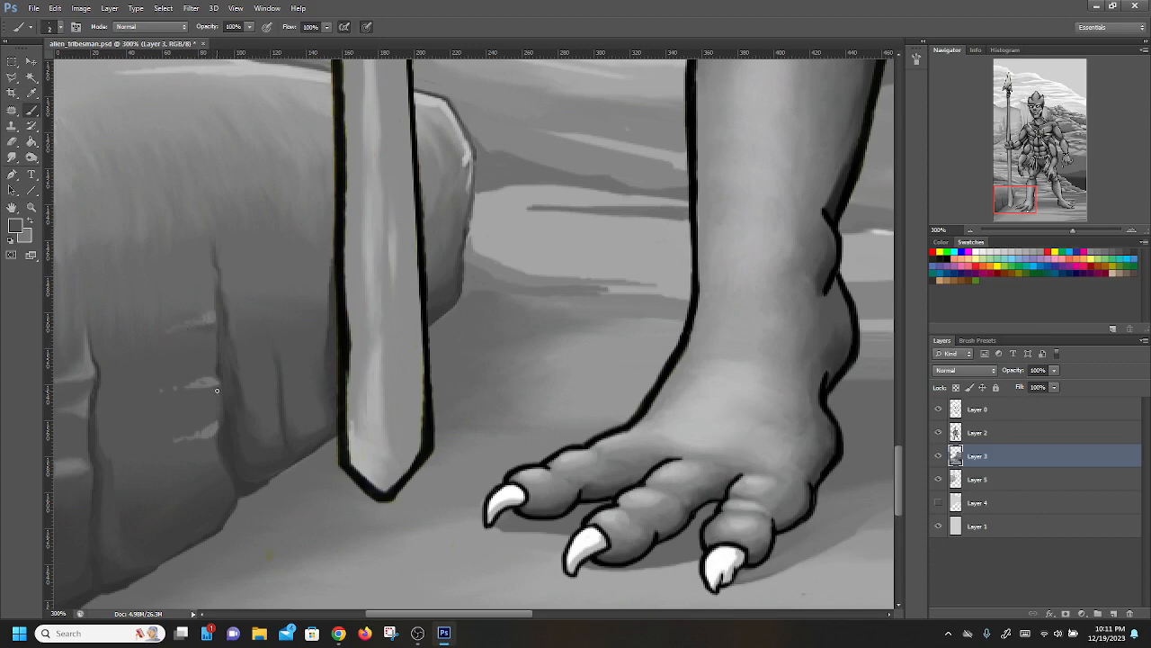
mouse_move(166, 392)
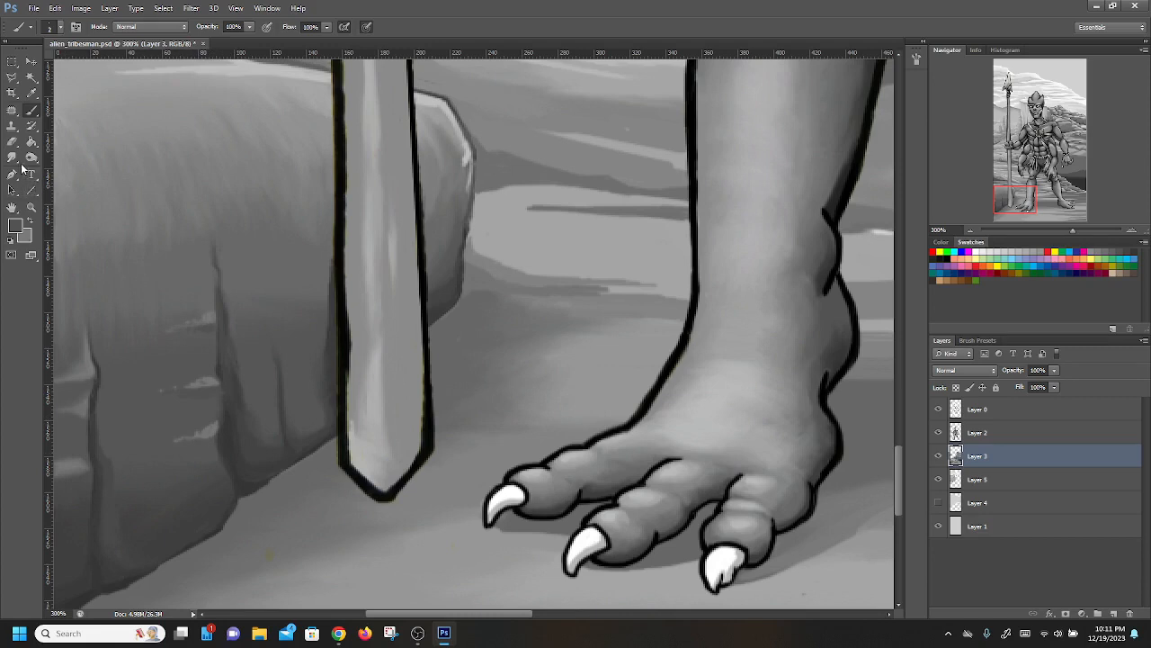
click(23, 167)
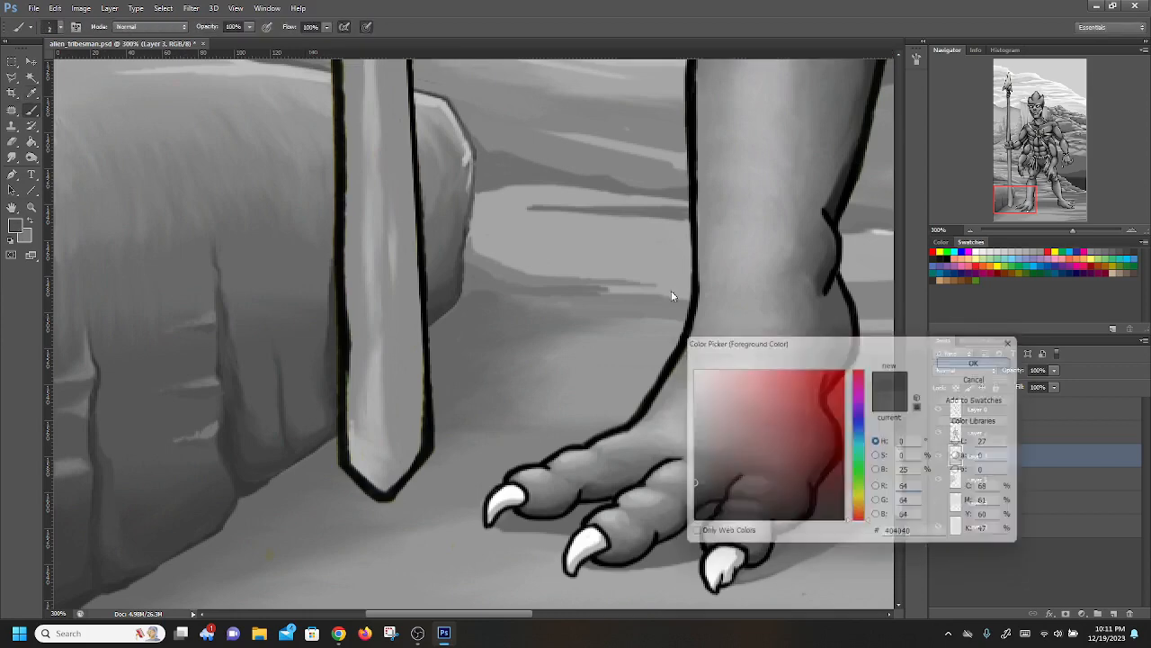
click(975, 361)
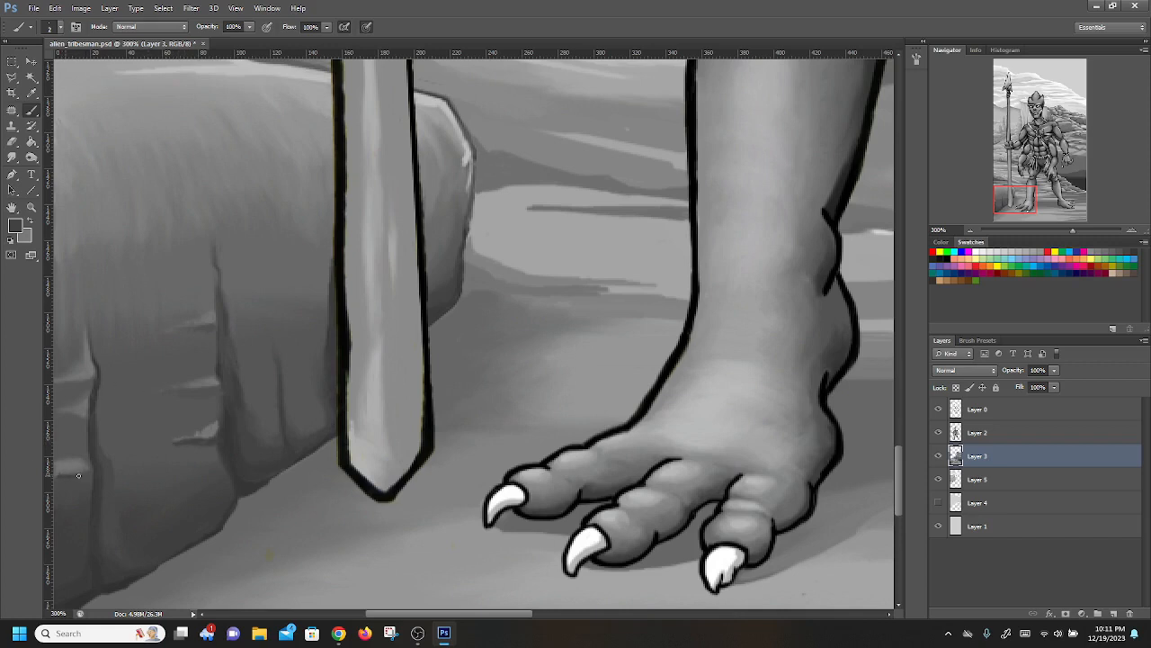
mouse_move(61, 413)
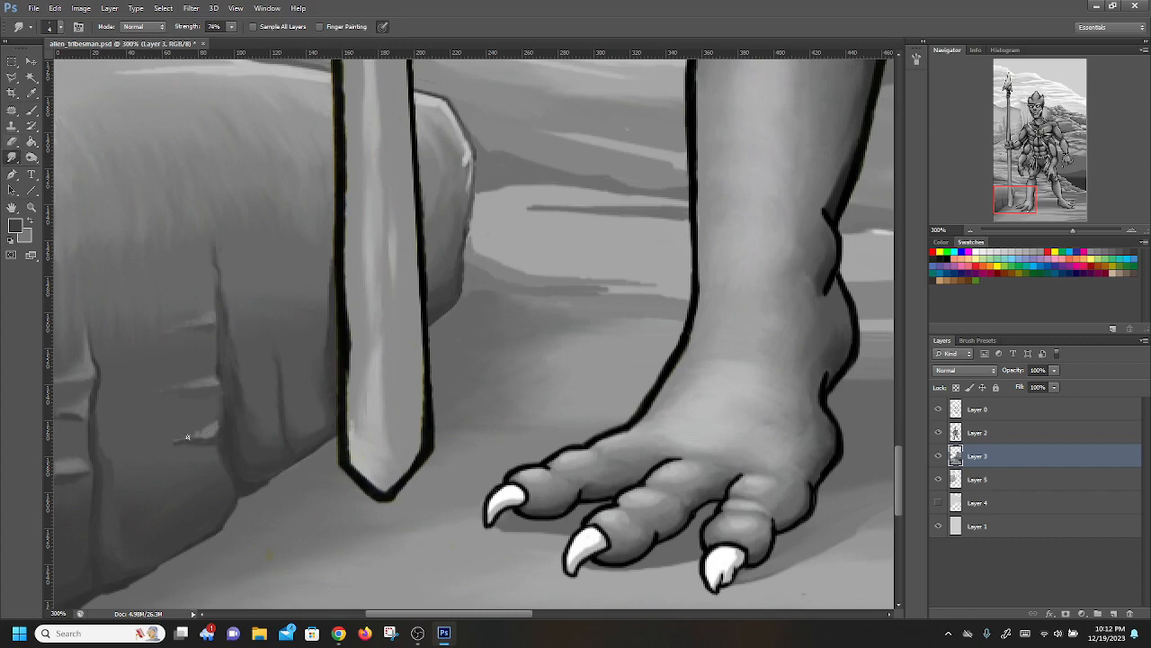
mouse_move(205, 432)
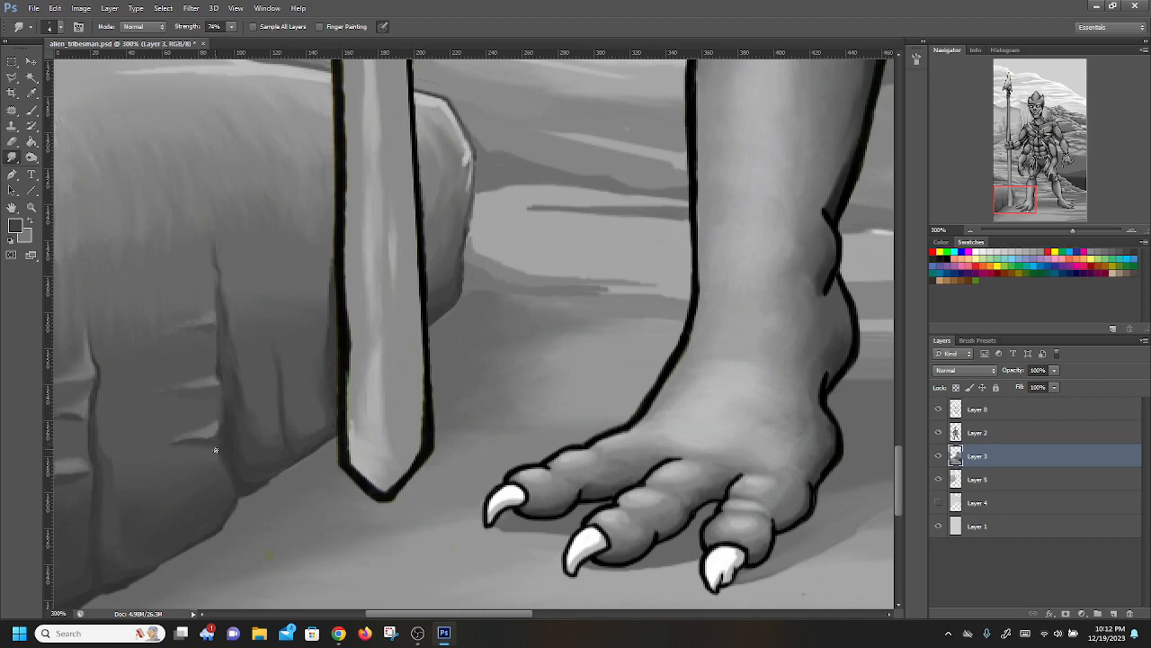
mouse_move(183, 351)
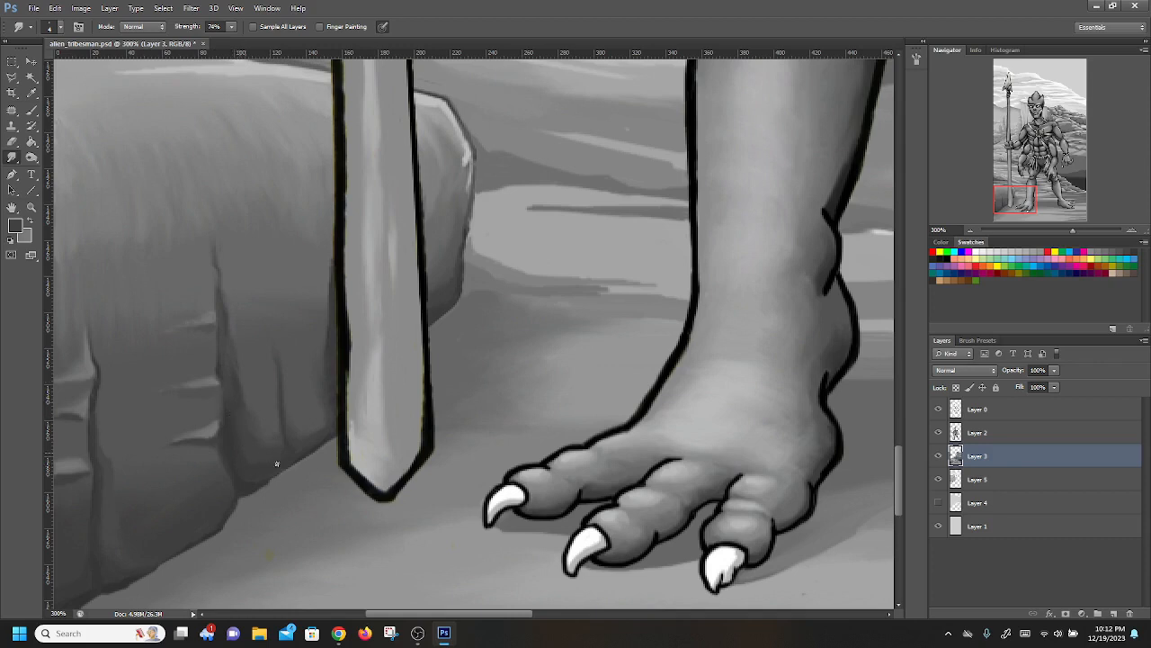
mouse_move(240, 396)
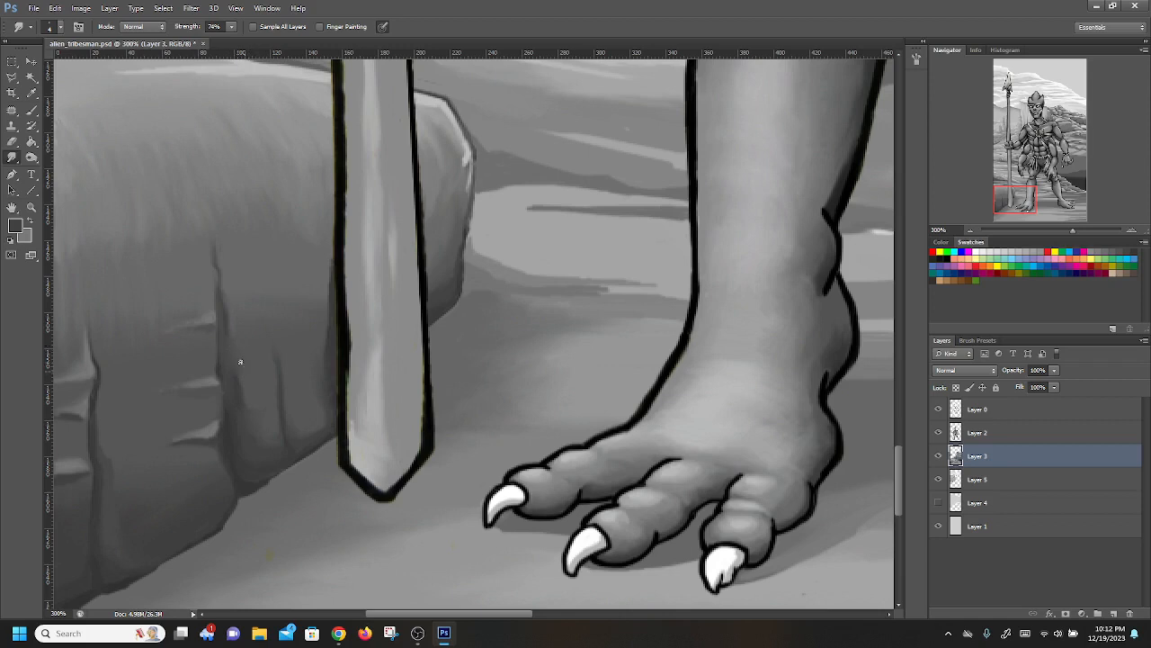
mouse_move(262, 300)
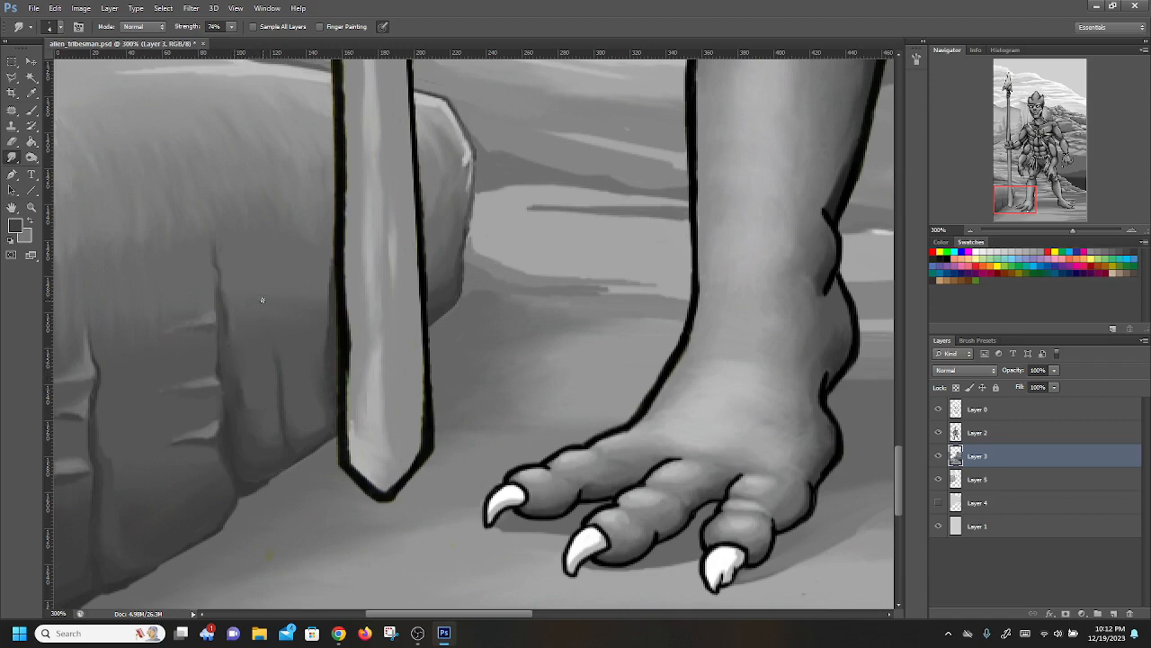
mouse_move(248, 459)
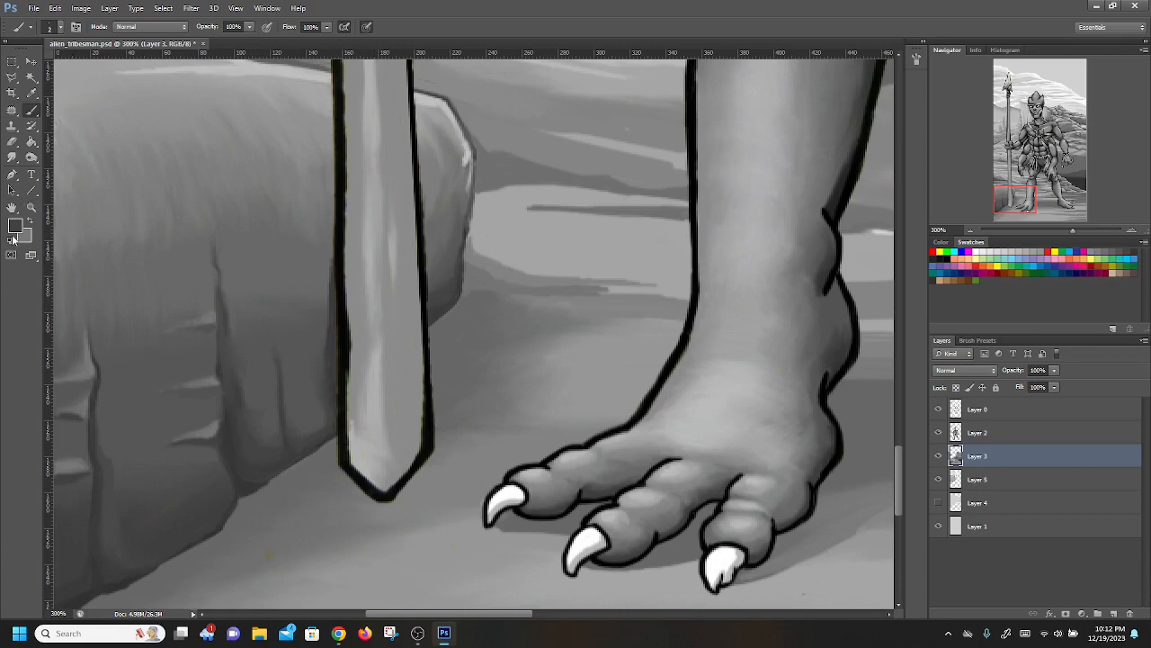
Step: Set the background colour to a grey for the ground shadows
click(14, 232)
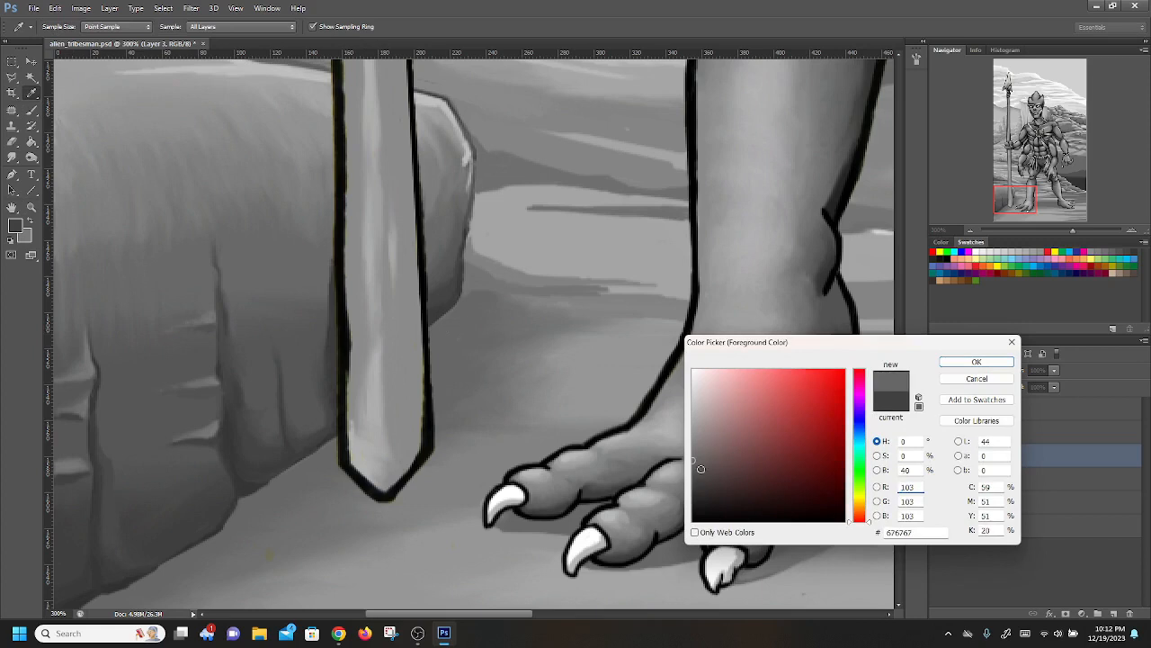
click(975, 360)
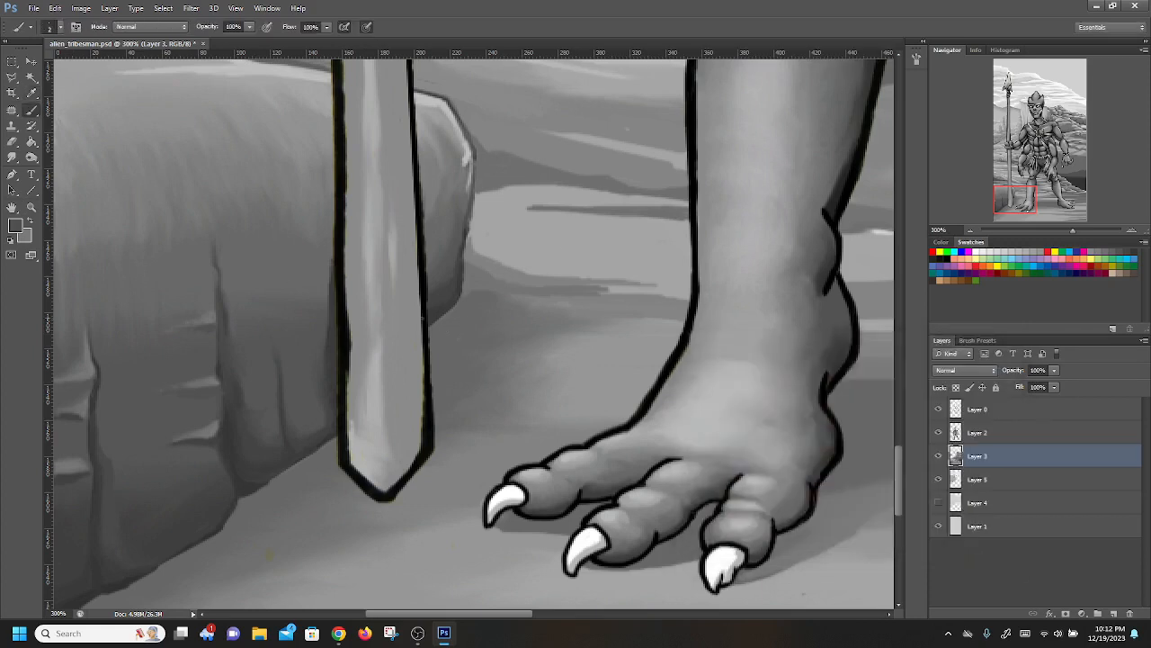
mouse_move(453, 310)
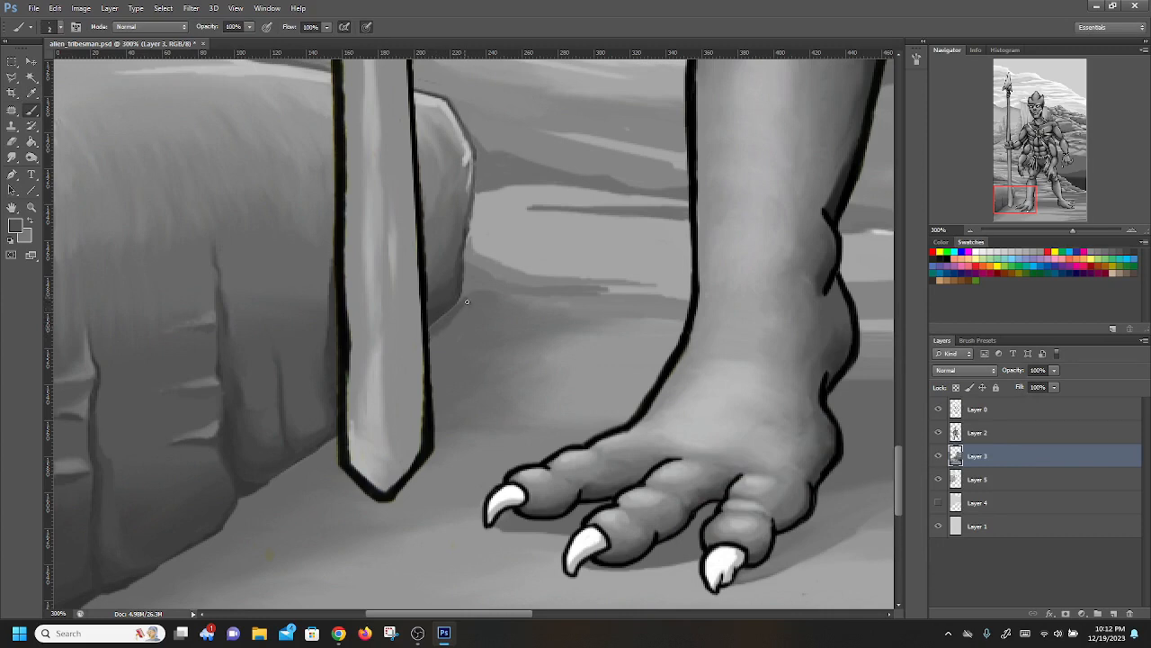
mouse_move(497, 315)
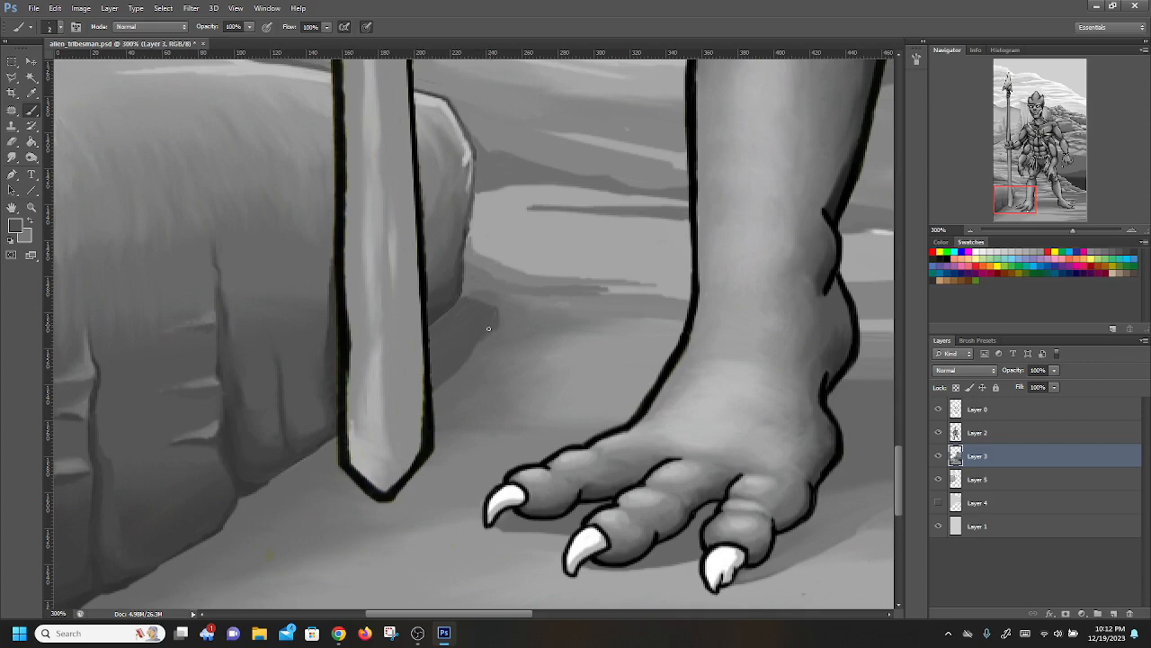
mouse_move(471, 320)
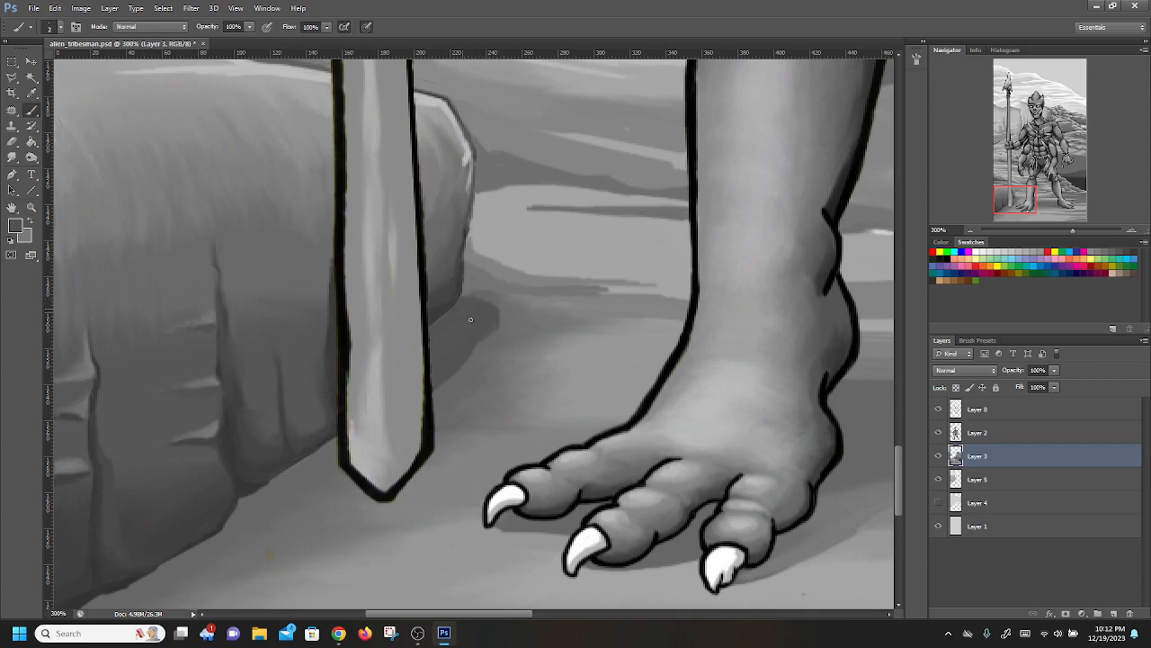
mouse_move(489, 326)
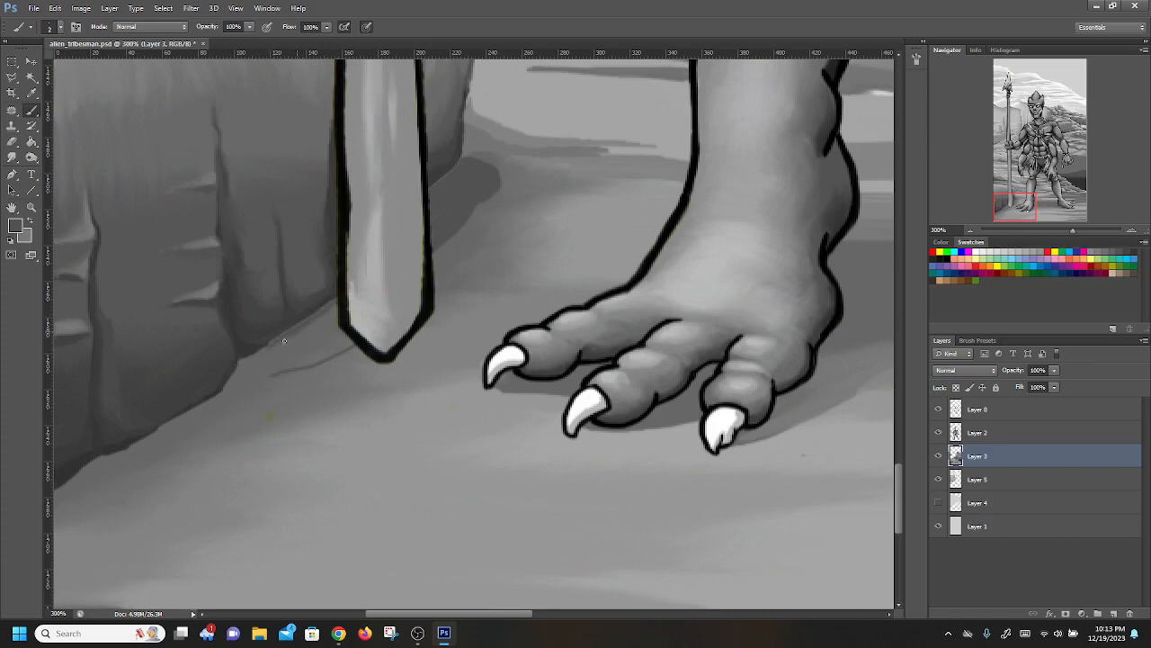
mouse_move(259, 353)
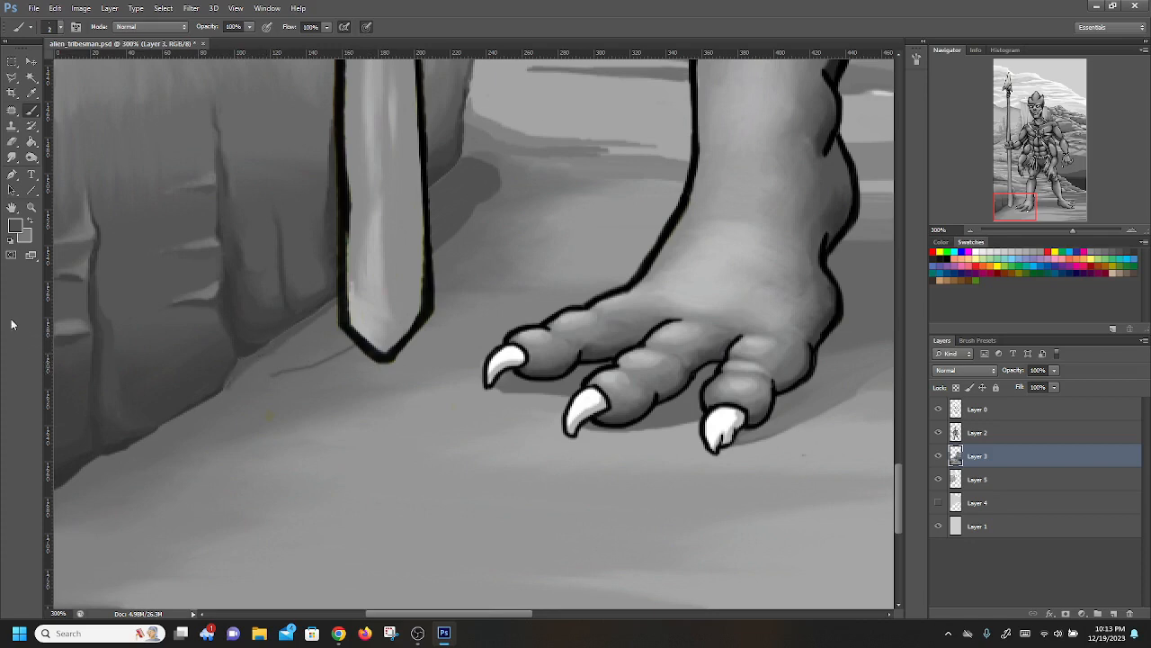
Step: Draw a thin dark crack diagonally across the ground below the cliff base
drag(270, 386, 280, 418)
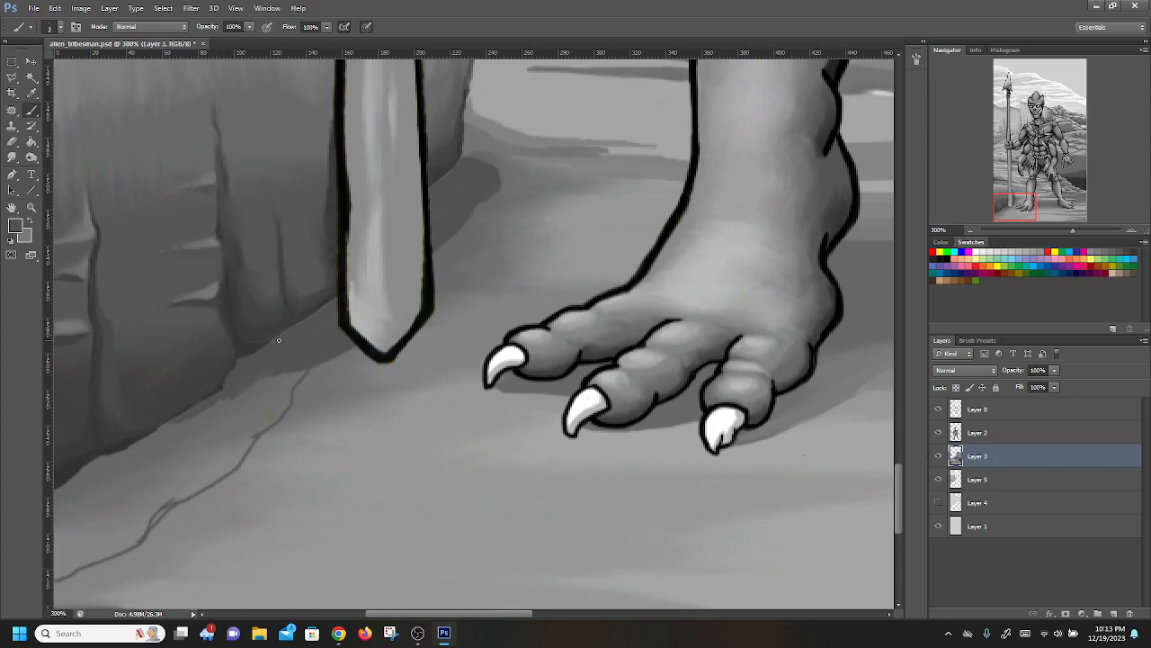
mouse_move(266, 383)
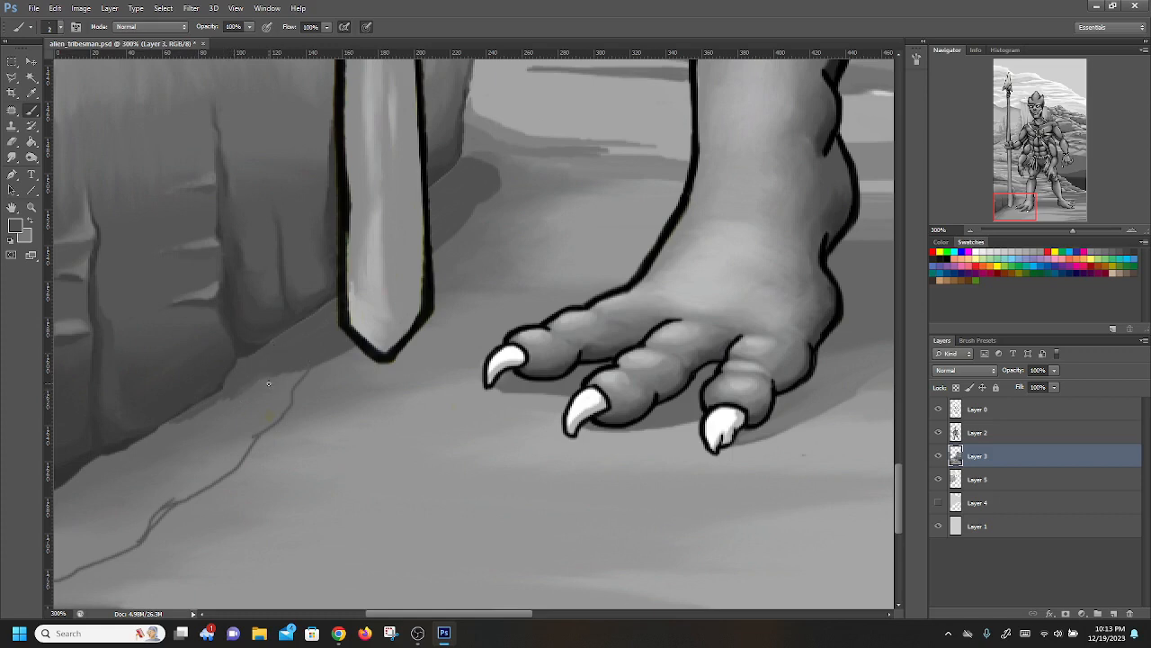
mouse_move(151, 438)
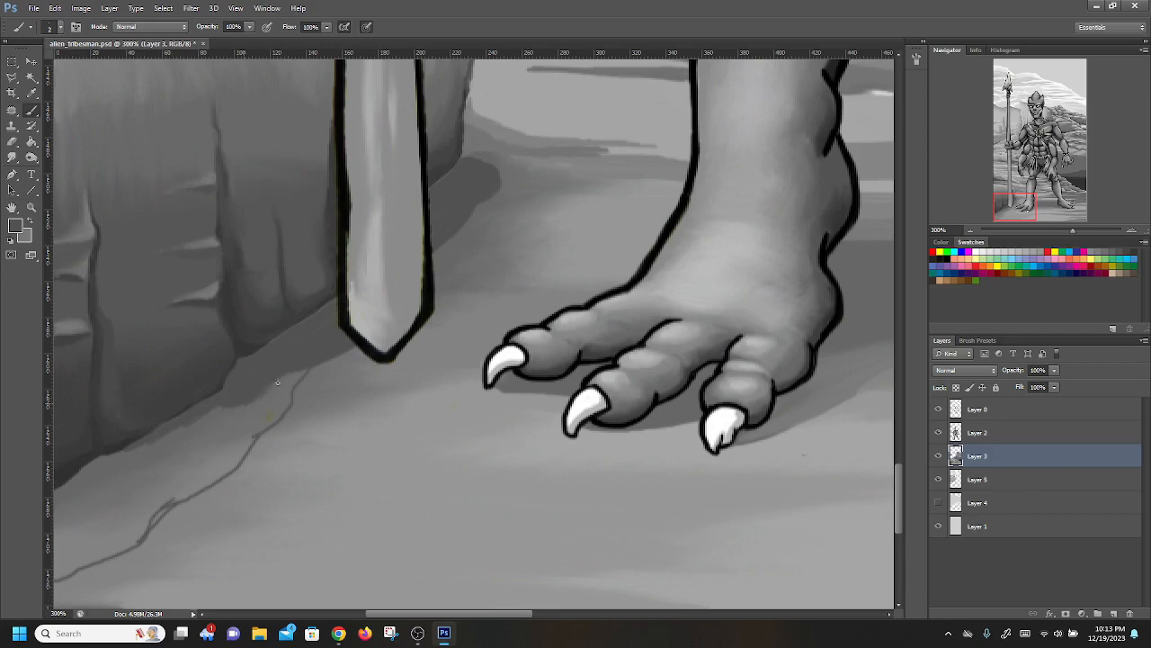
mouse_move(288, 381)
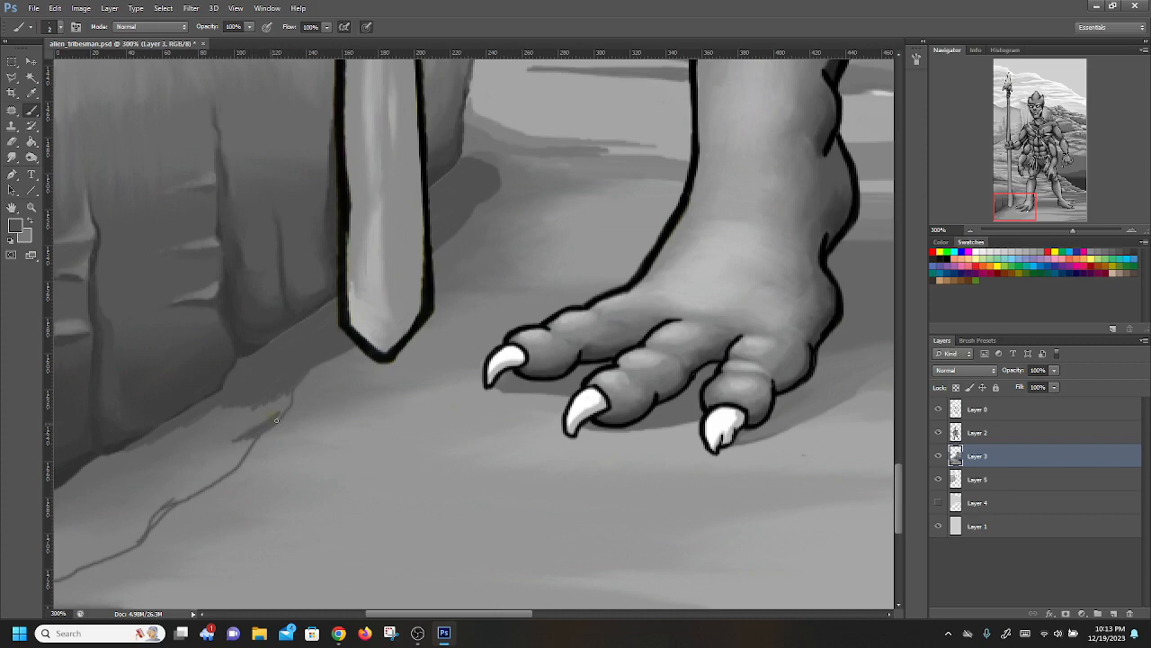
mouse_move(283, 414)
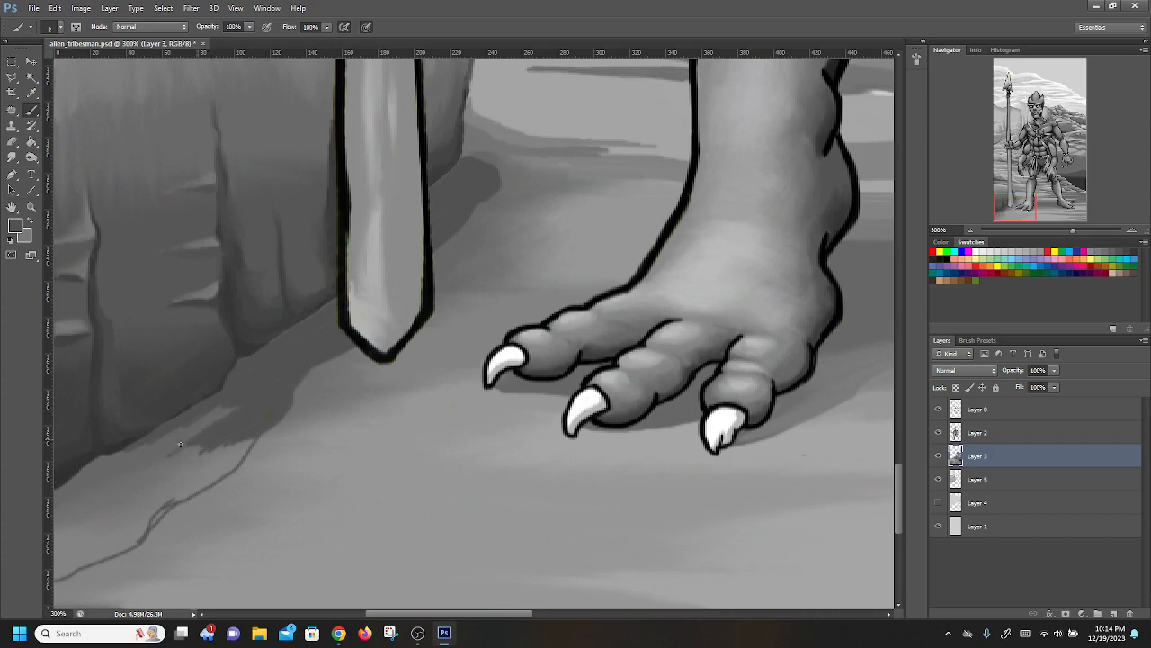
mouse_move(147, 442)
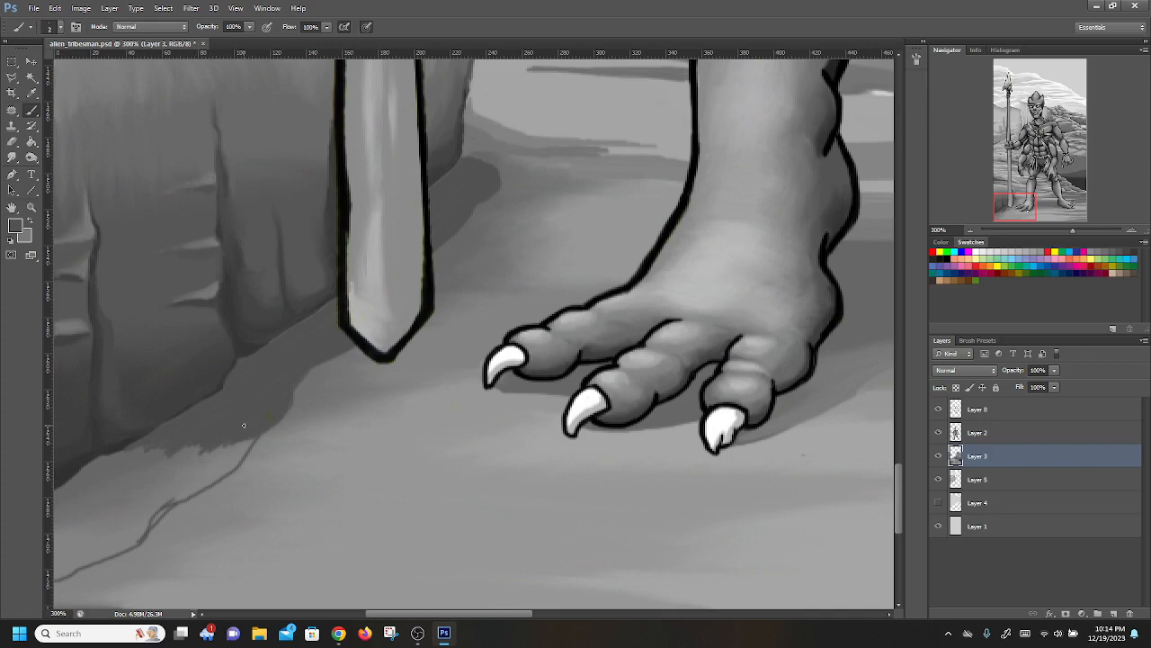
Step: Bring up the Color Picker to sample a dark grey for the cliff-base ground
click(65, 27)
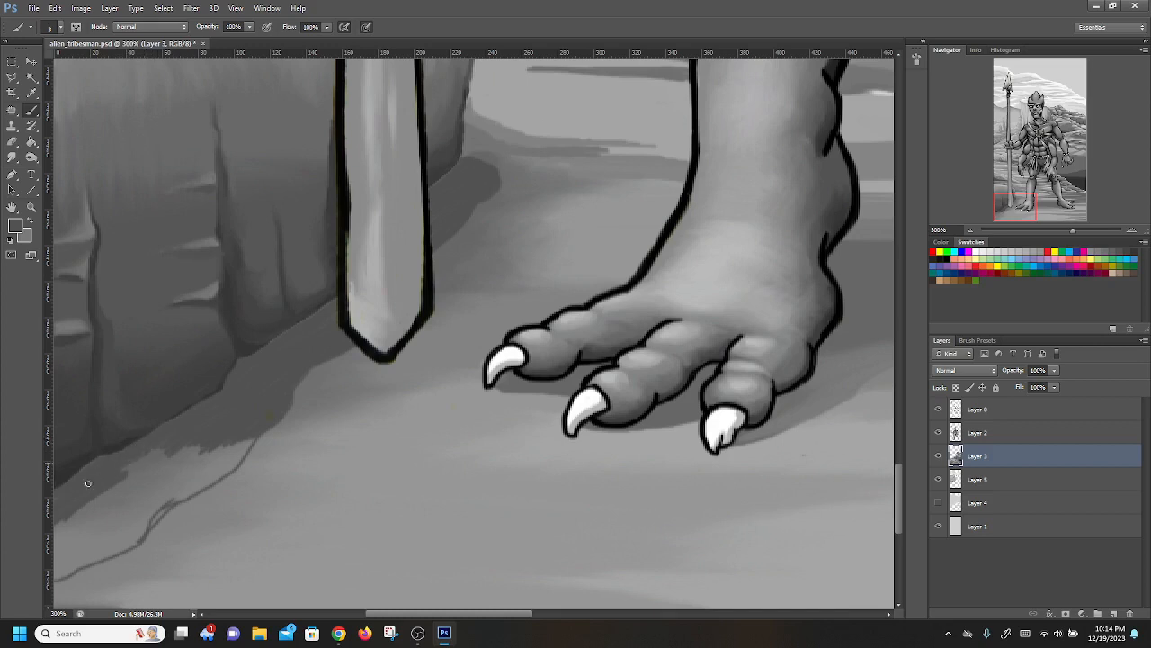
mouse_move(101, 489)
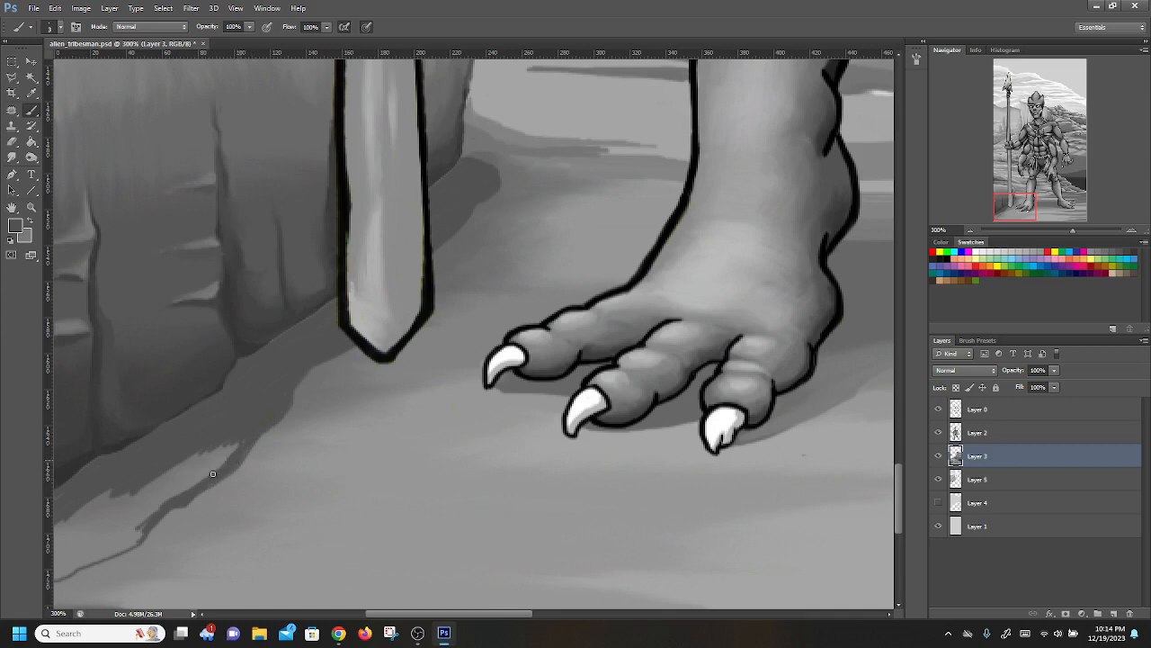
mouse_move(249, 437)
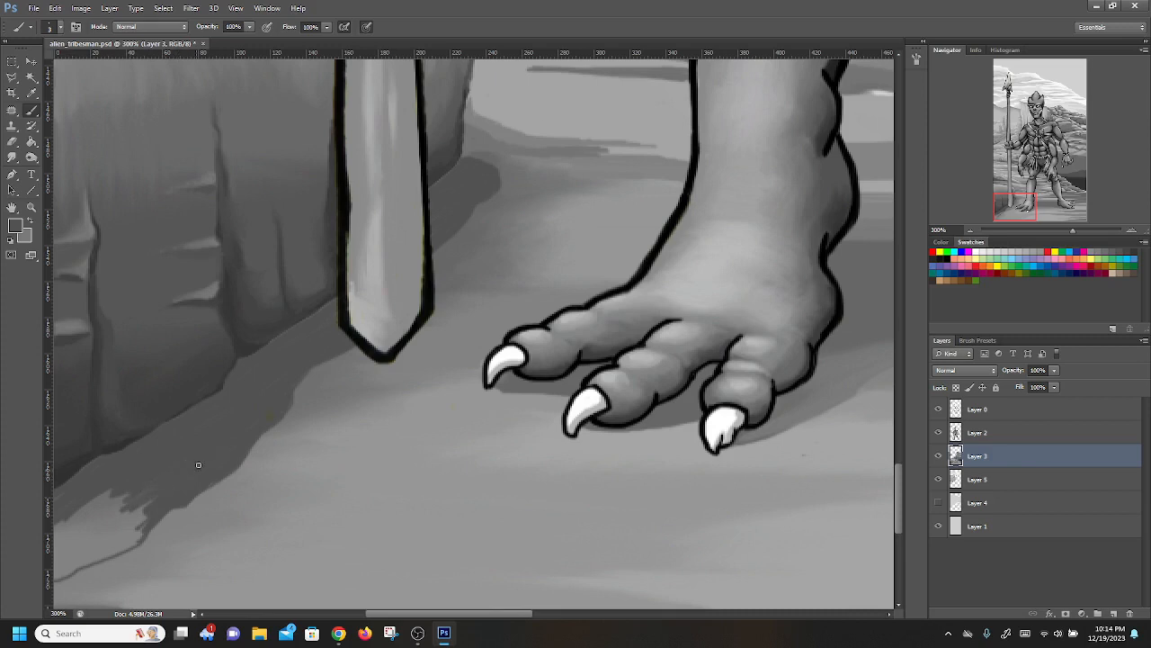
mouse_move(36, 439)
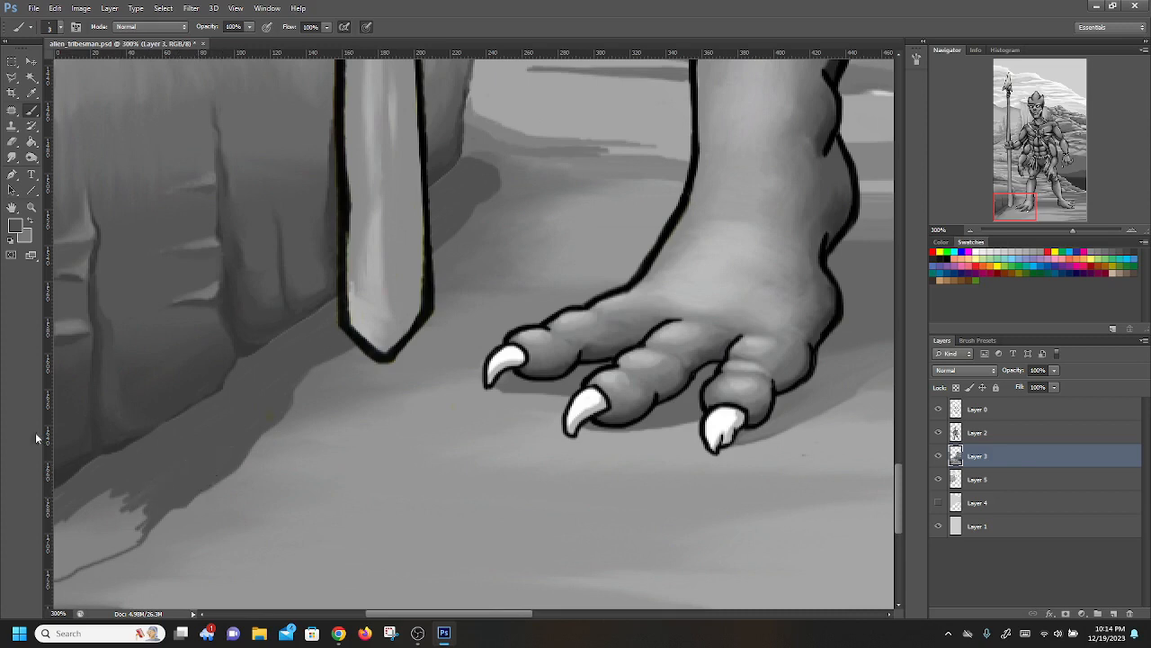
mouse_move(49, 460)
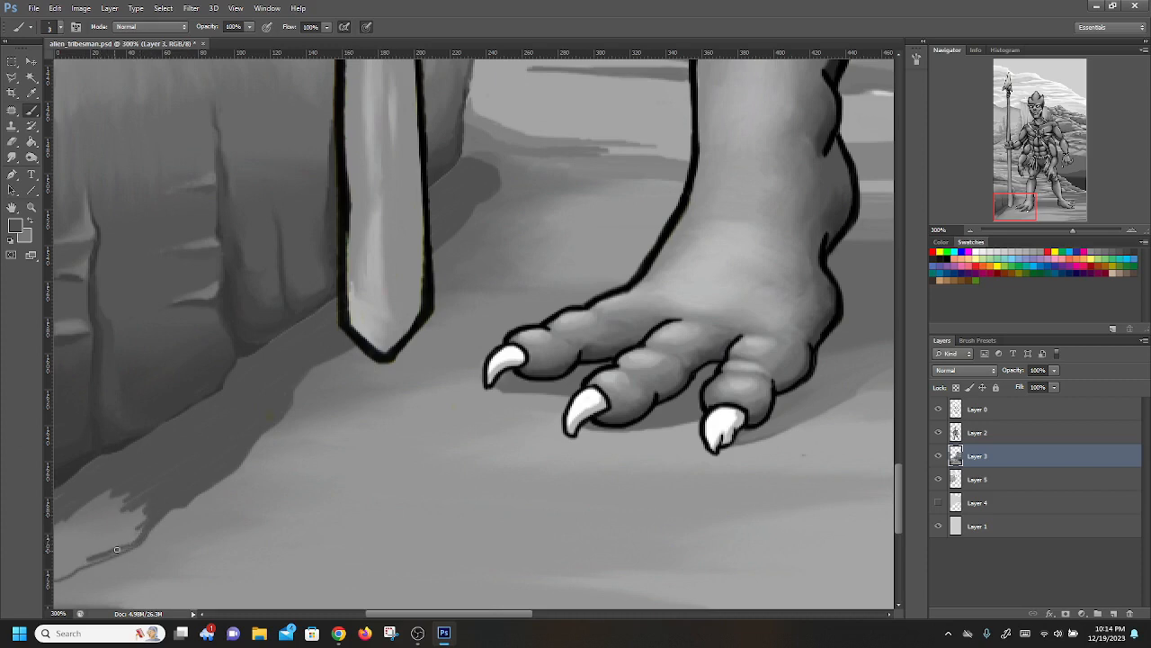
mouse_move(106, 547)
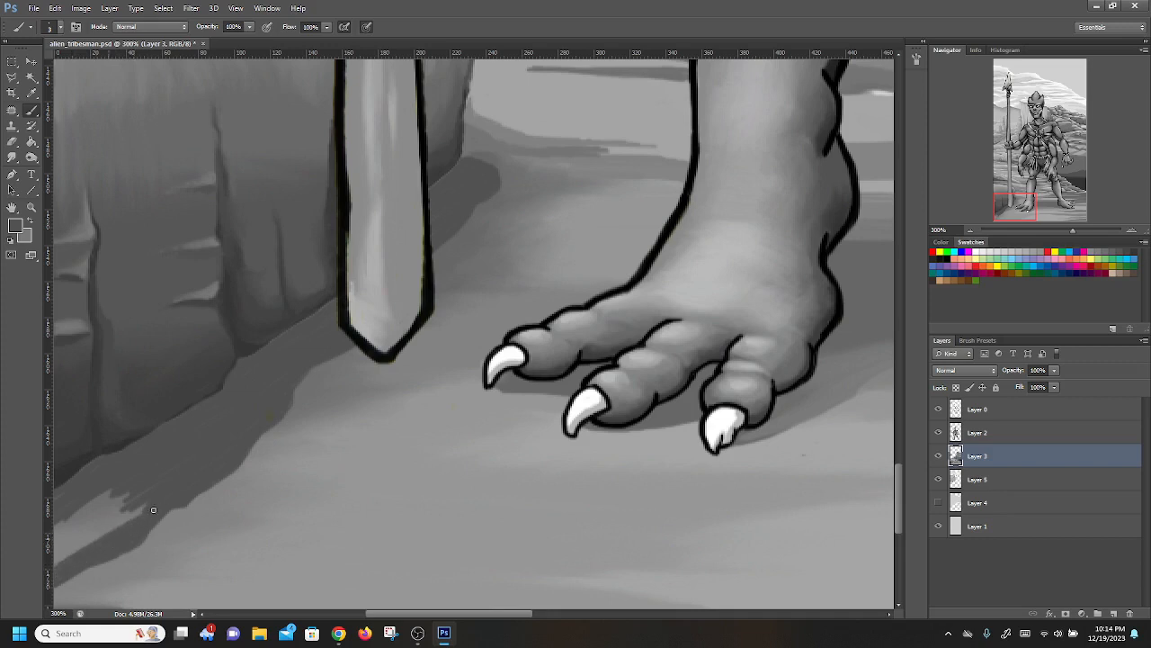
mouse_move(115, 515)
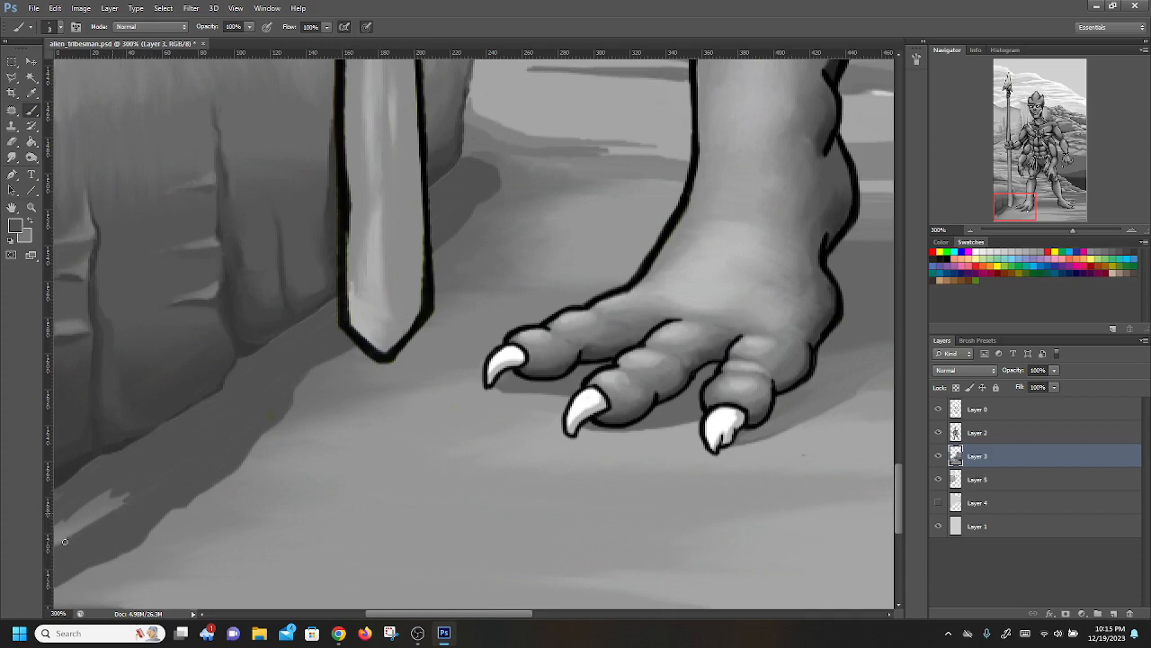
mouse_move(80, 511)
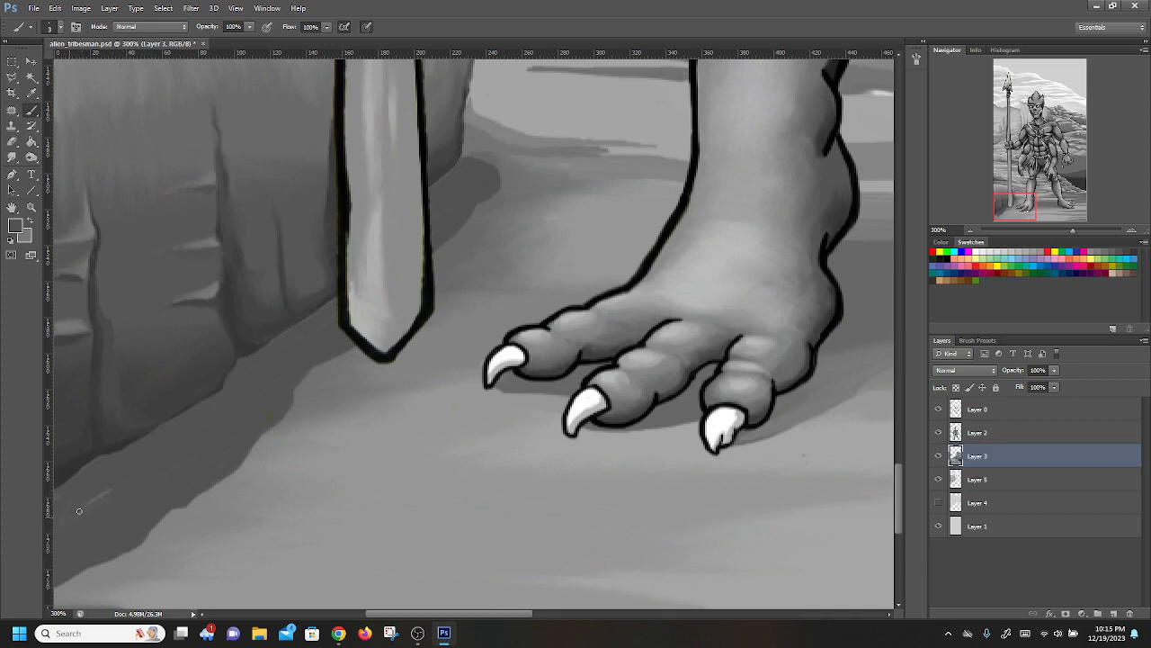
mouse_move(69, 491)
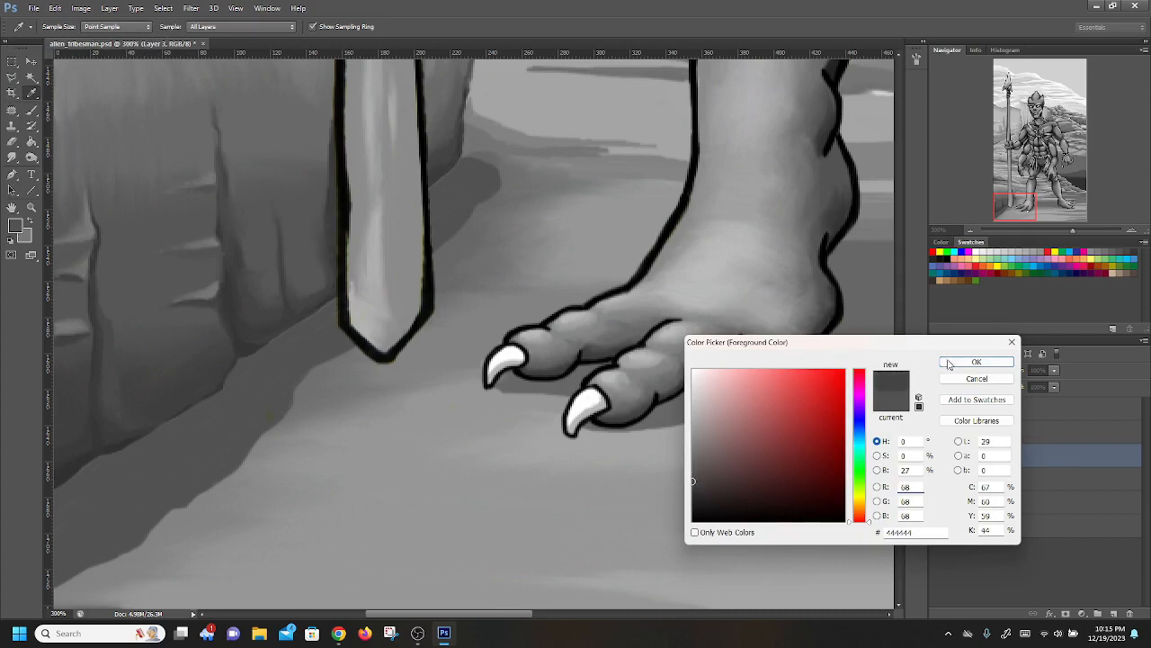
Step: Confirm the dark grey for shading along the cliff base
click(975, 360)
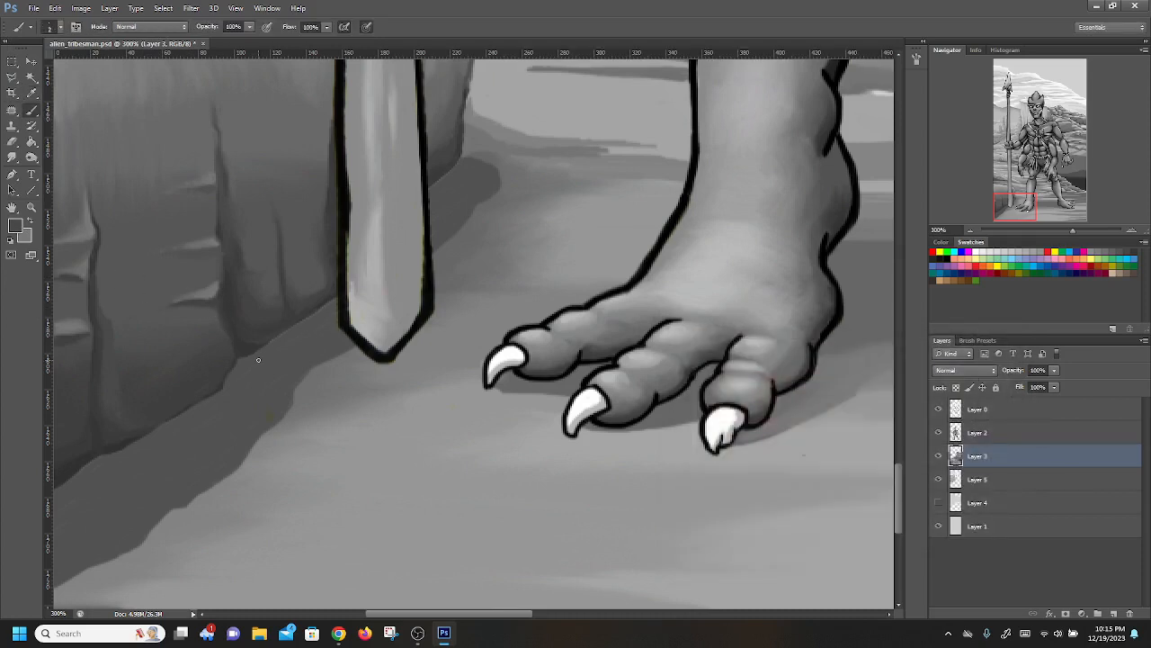
mouse_move(277, 338)
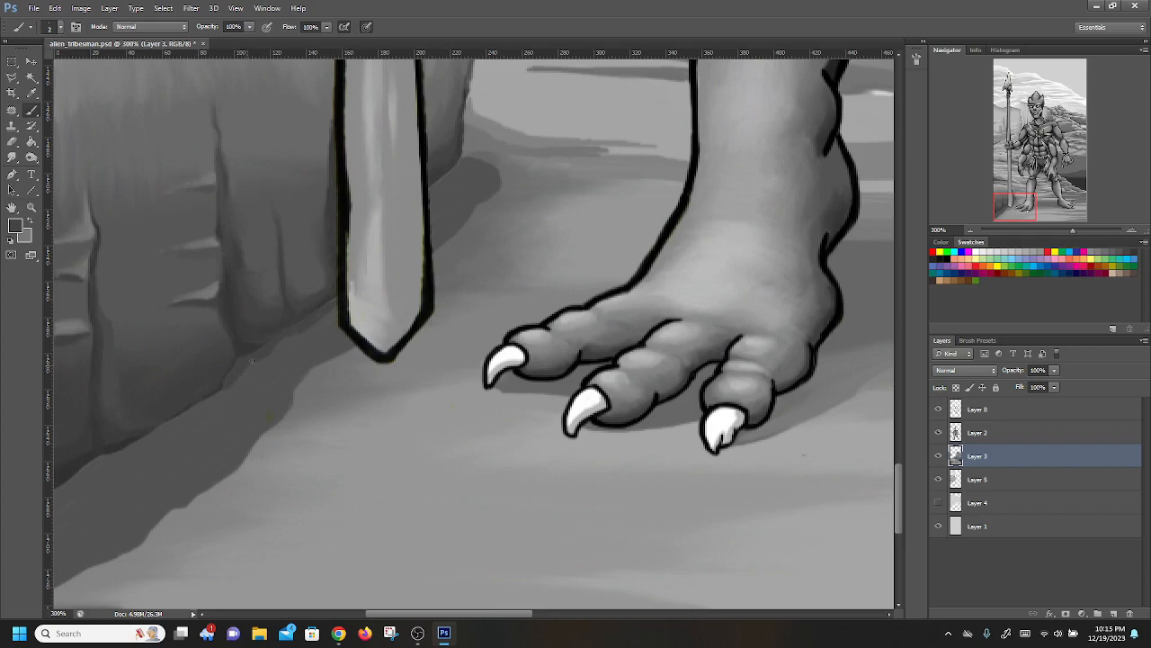
mouse_move(216, 402)
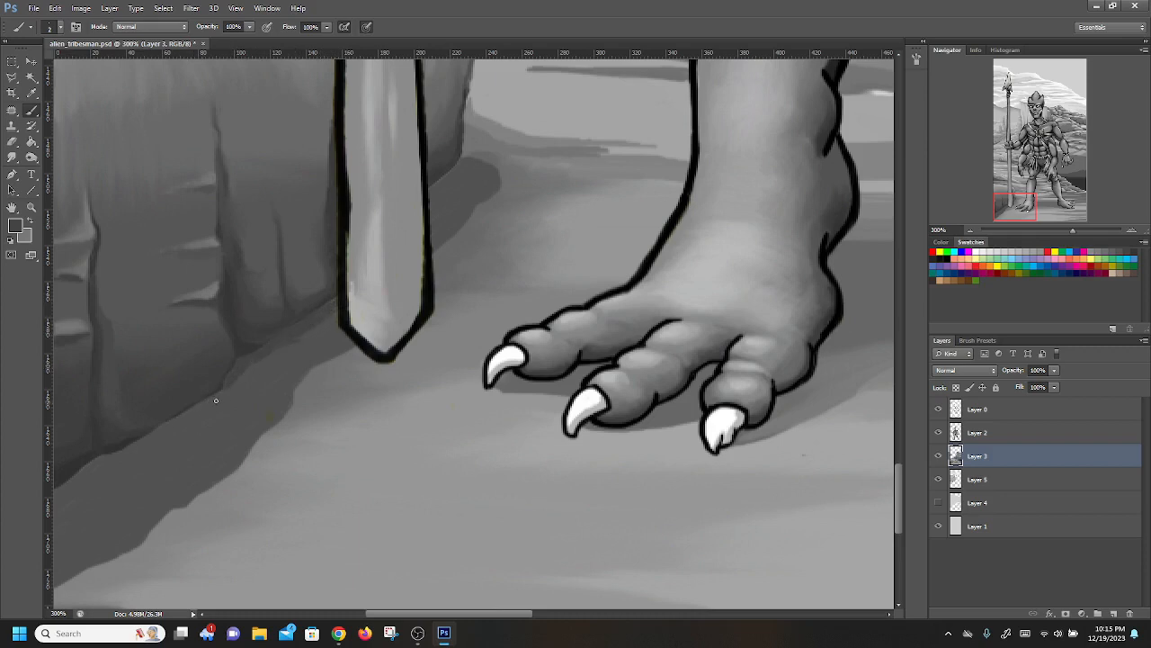
mouse_move(216, 394)
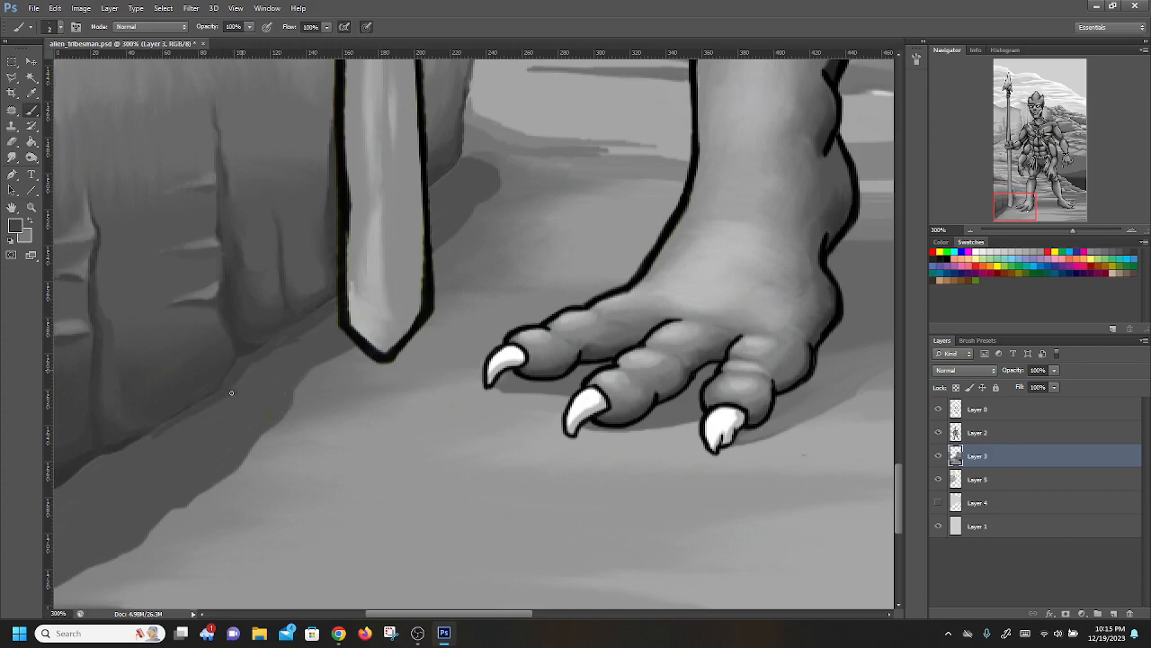
mouse_move(263, 317)
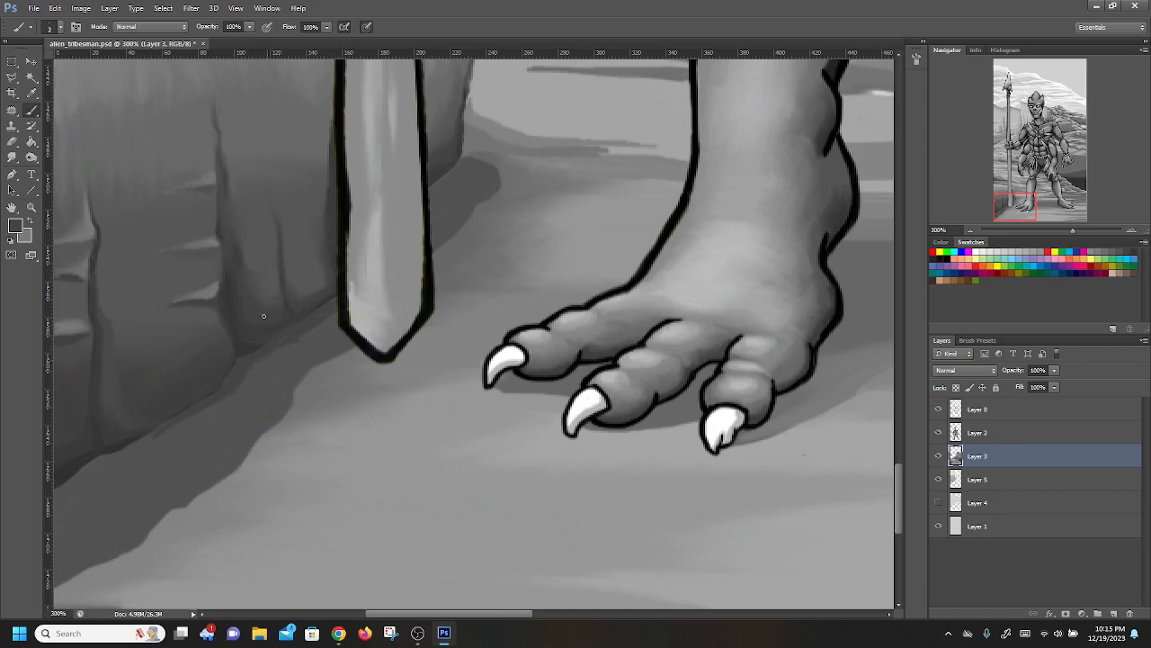
mouse_move(291, 333)
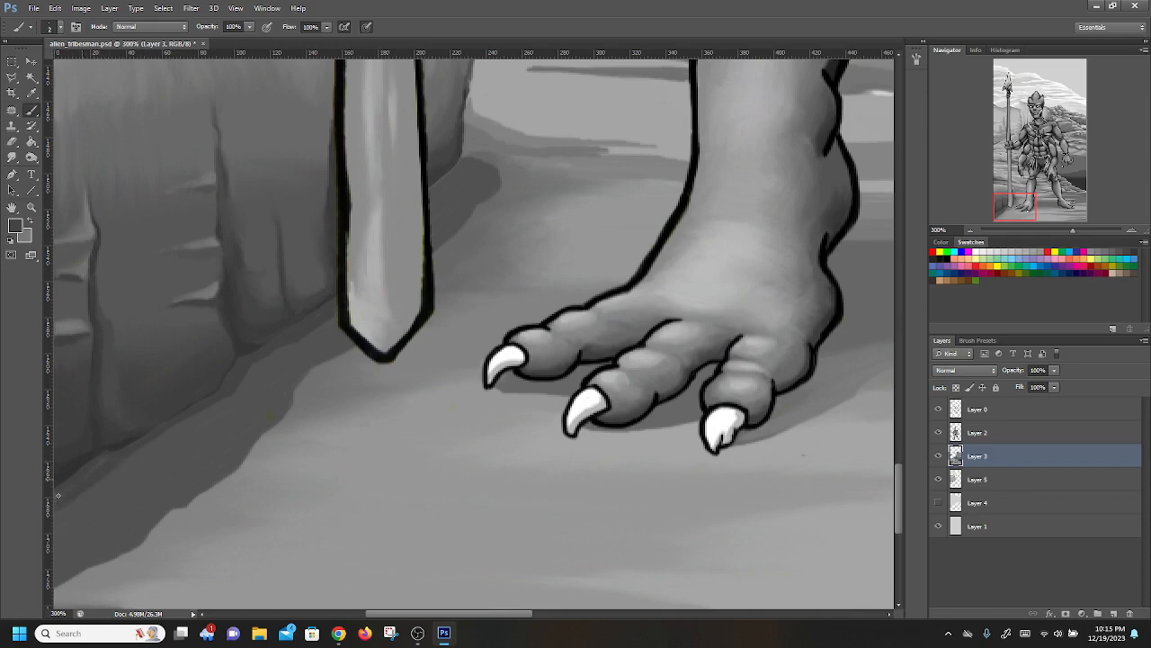
mouse_move(137, 421)
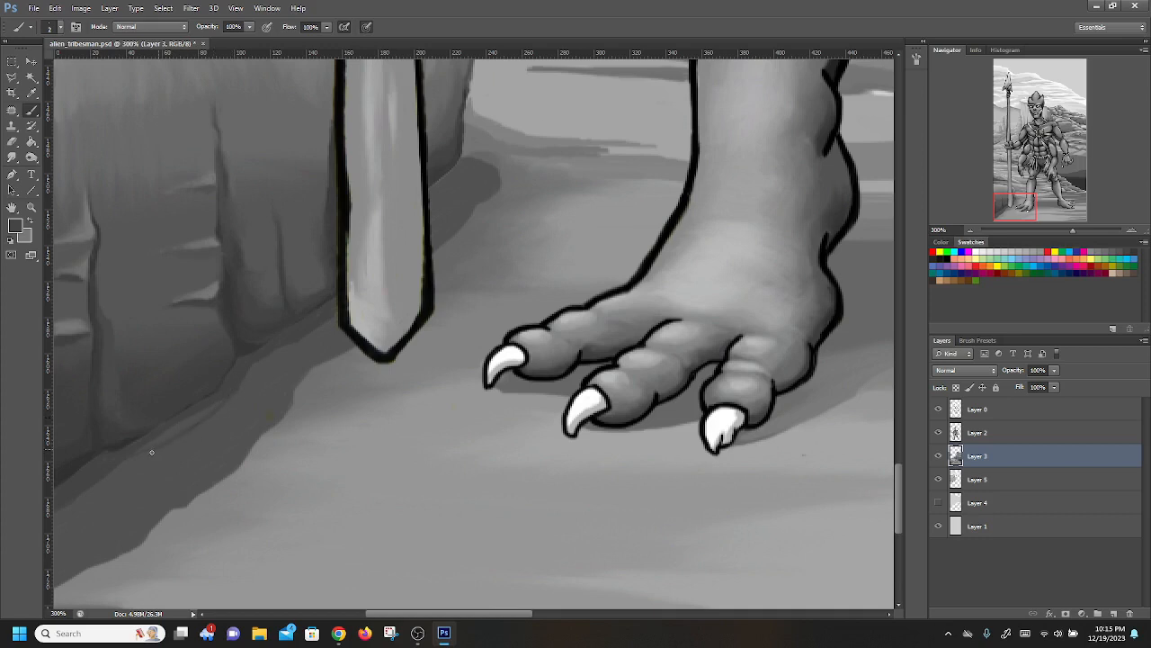
mouse_move(213, 403)
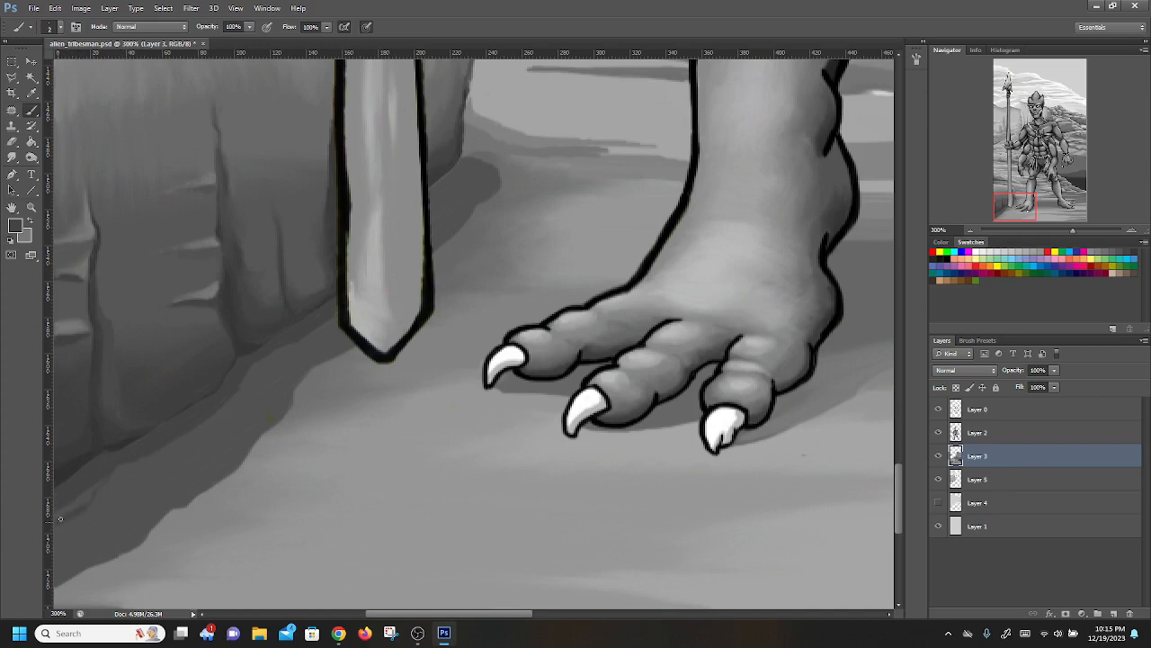
mouse_move(94, 475)
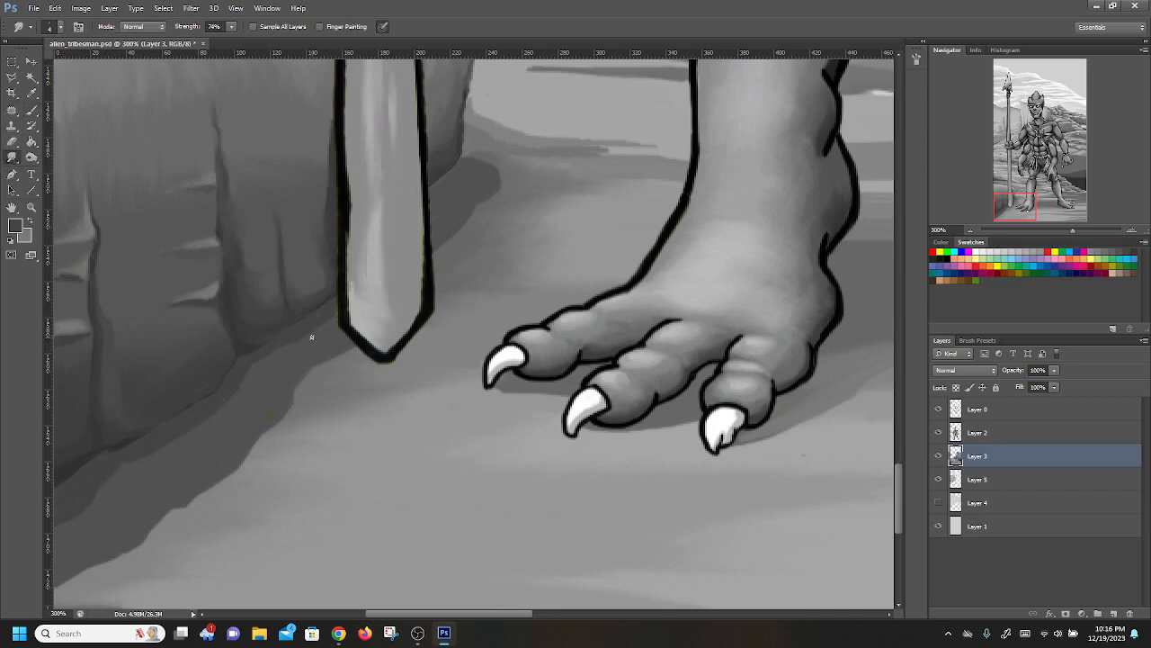
mouse_move(305, 324)
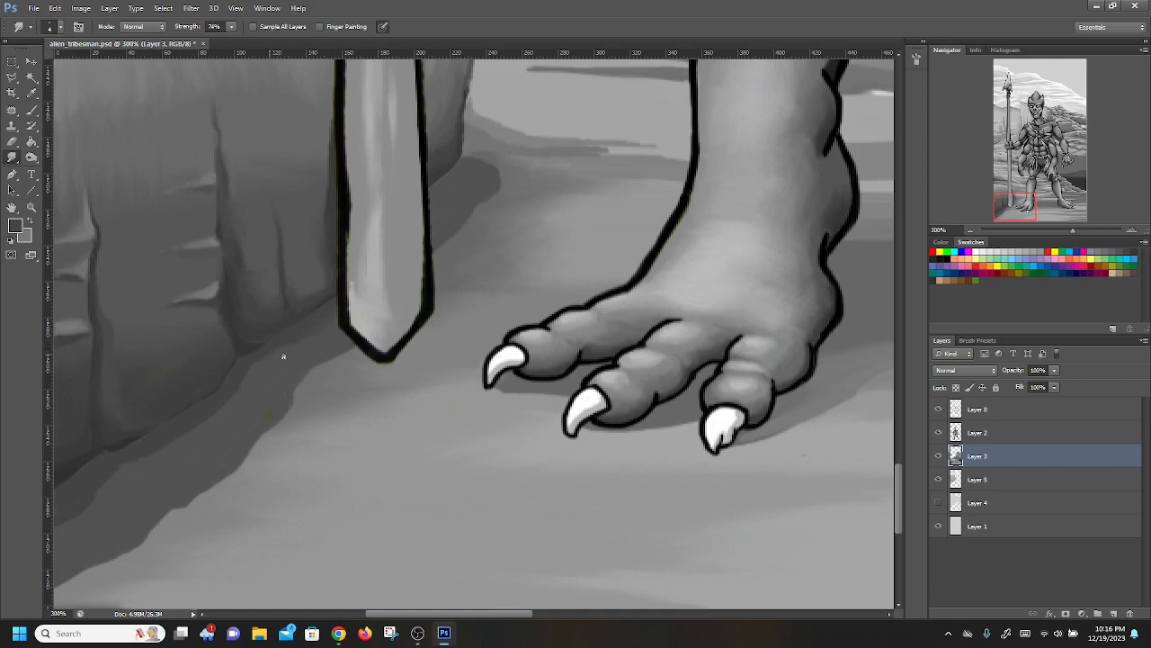
mouse_move(162, 245)
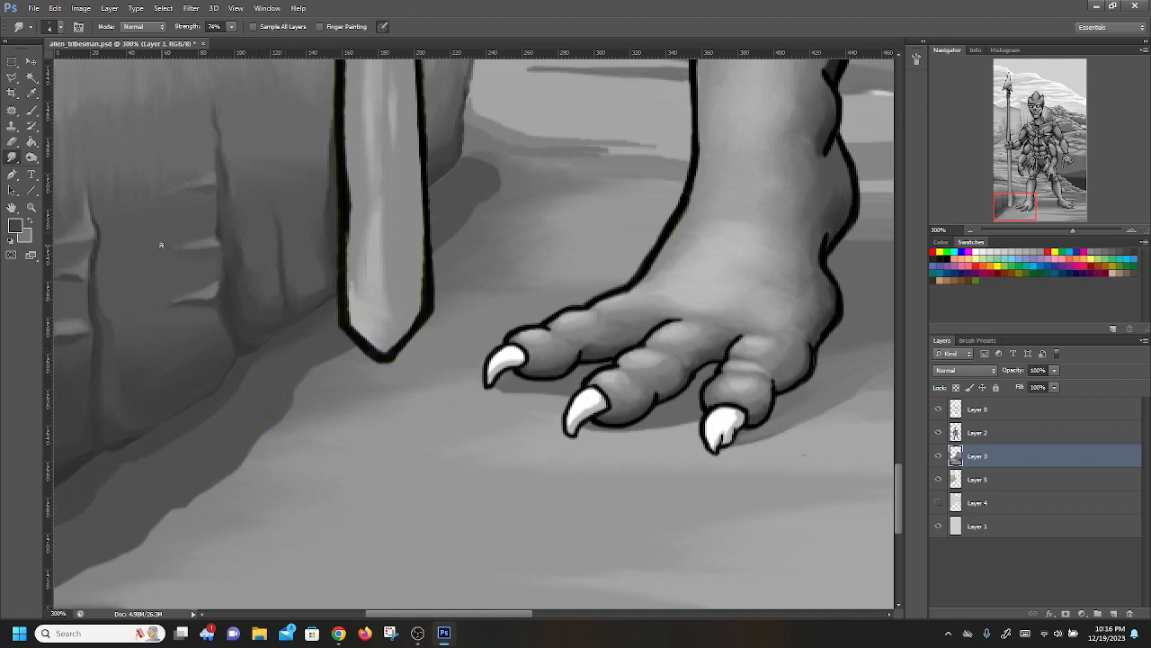
mouse_move(282, 358)
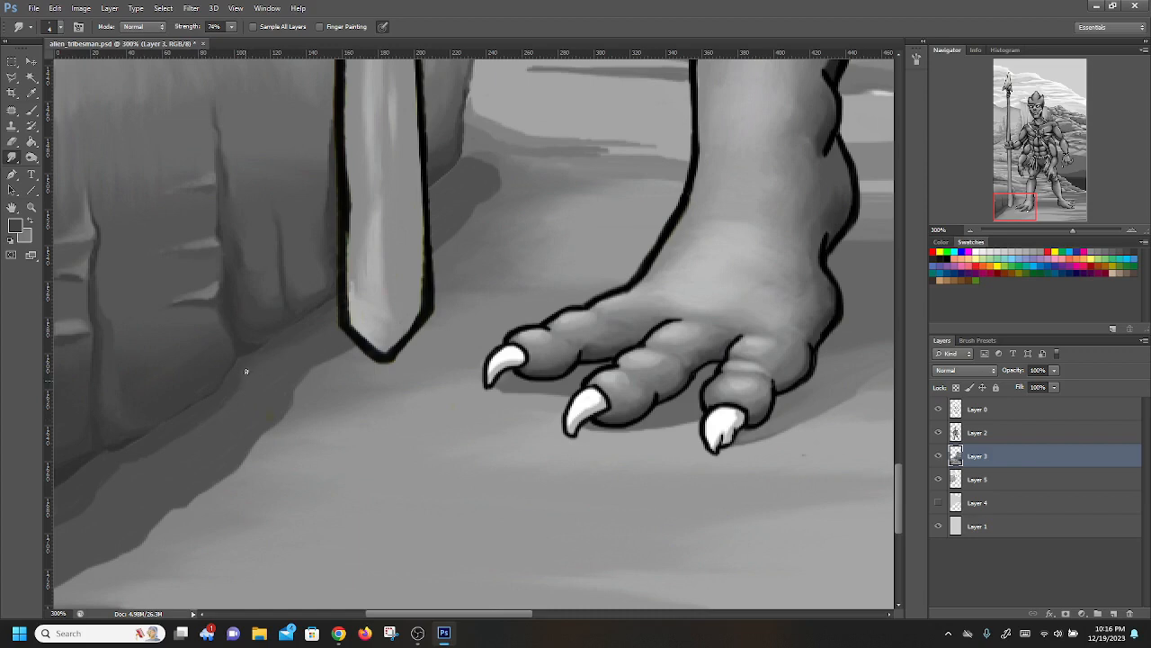
mouse_move(94, 504)
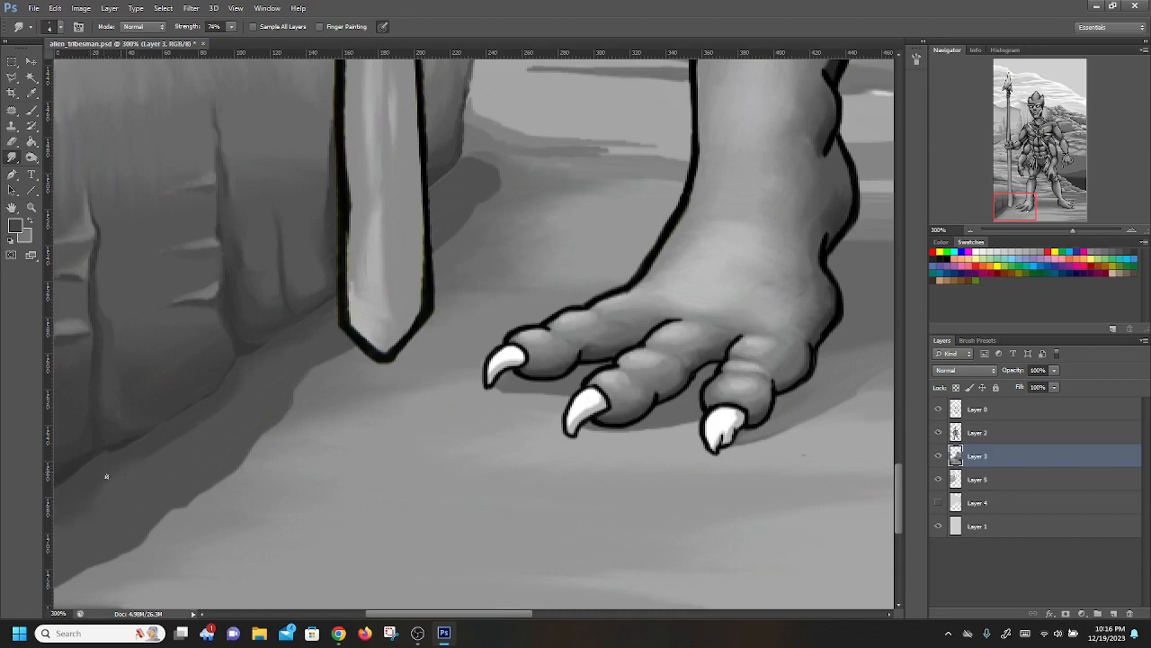
mouse_move(90, 507)
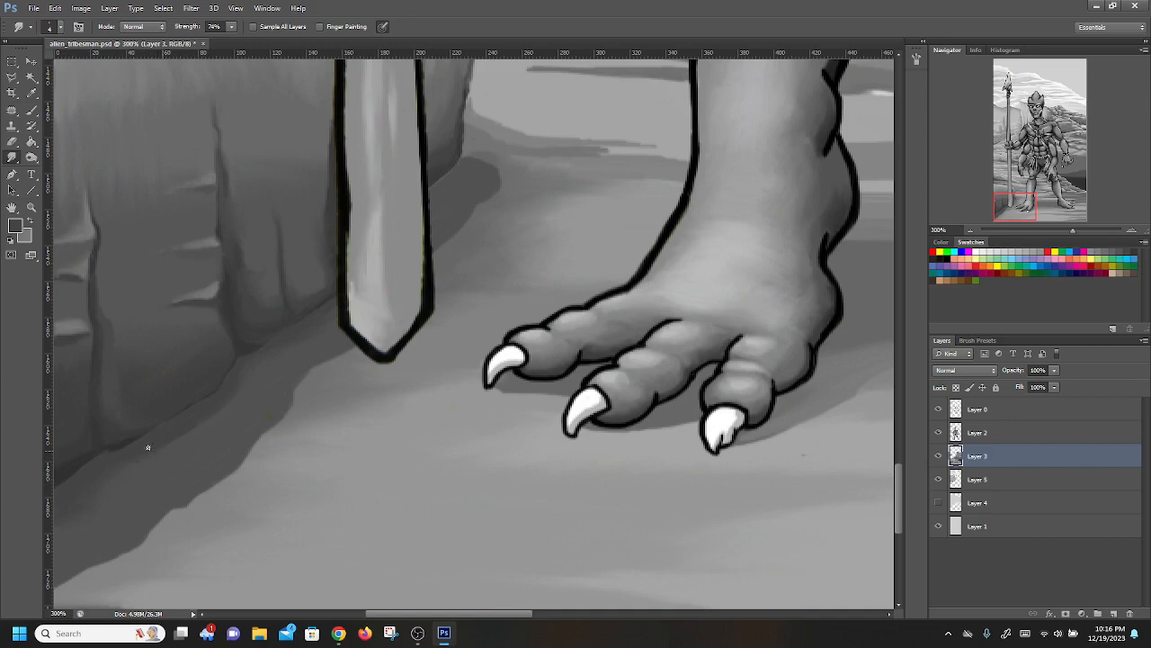
mouse_move(202, 421)
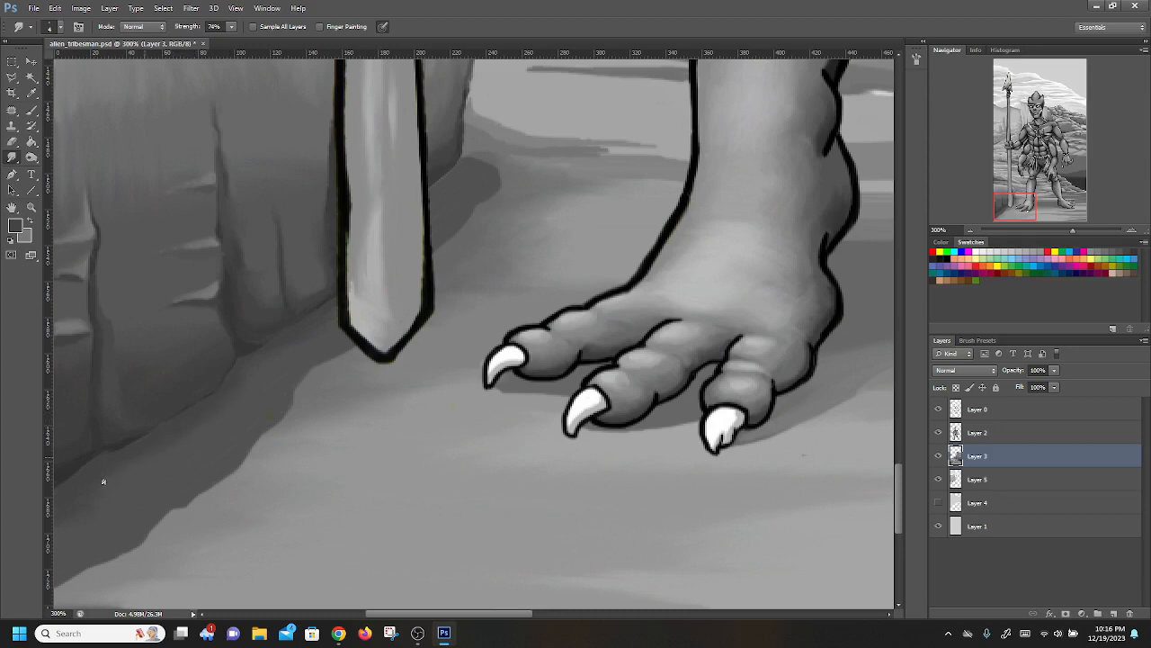
mouse_move(251, 419)
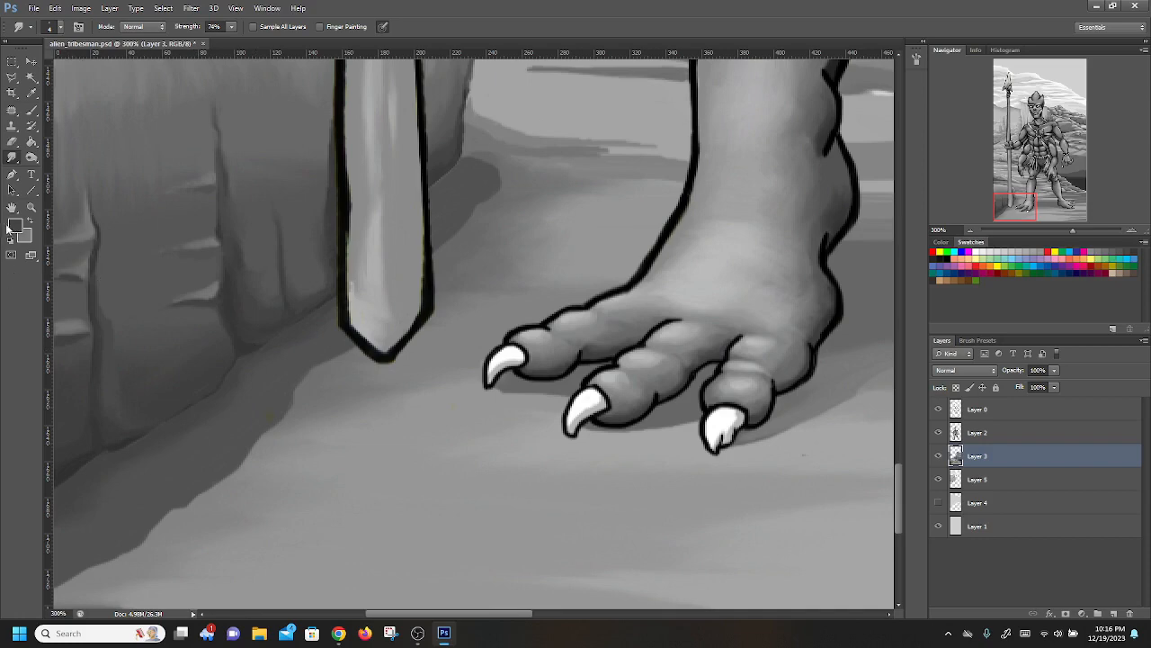
Step: Set the foreground colour to a darker grey for the cliff-base shadow
click(11, 225)
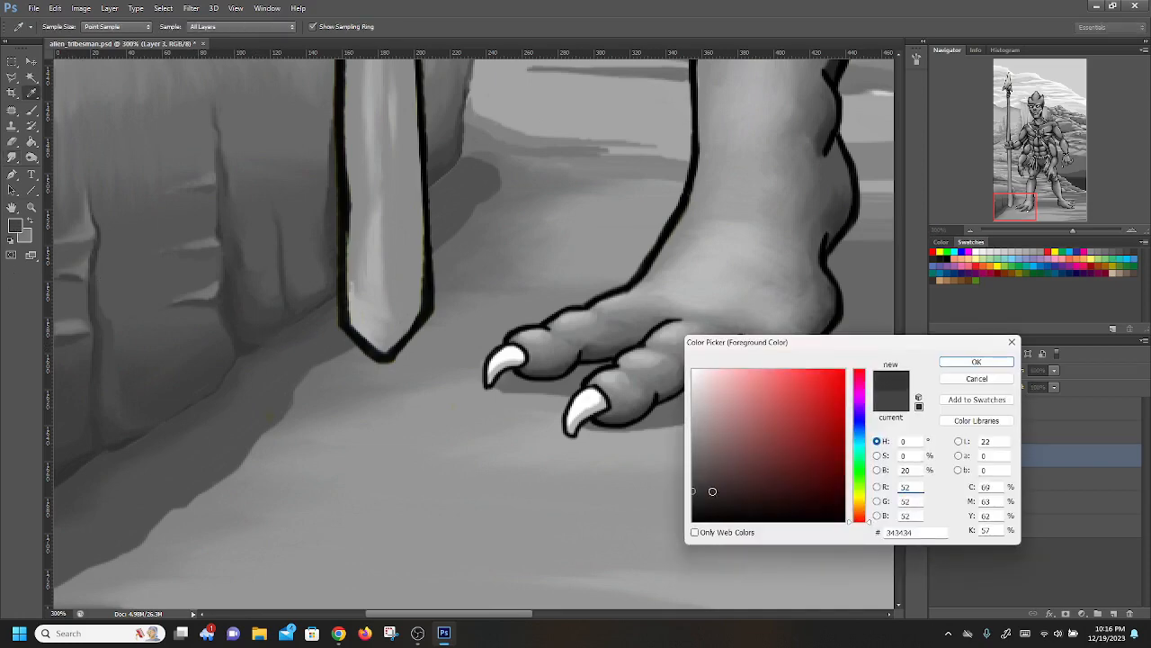
click(975, 361)
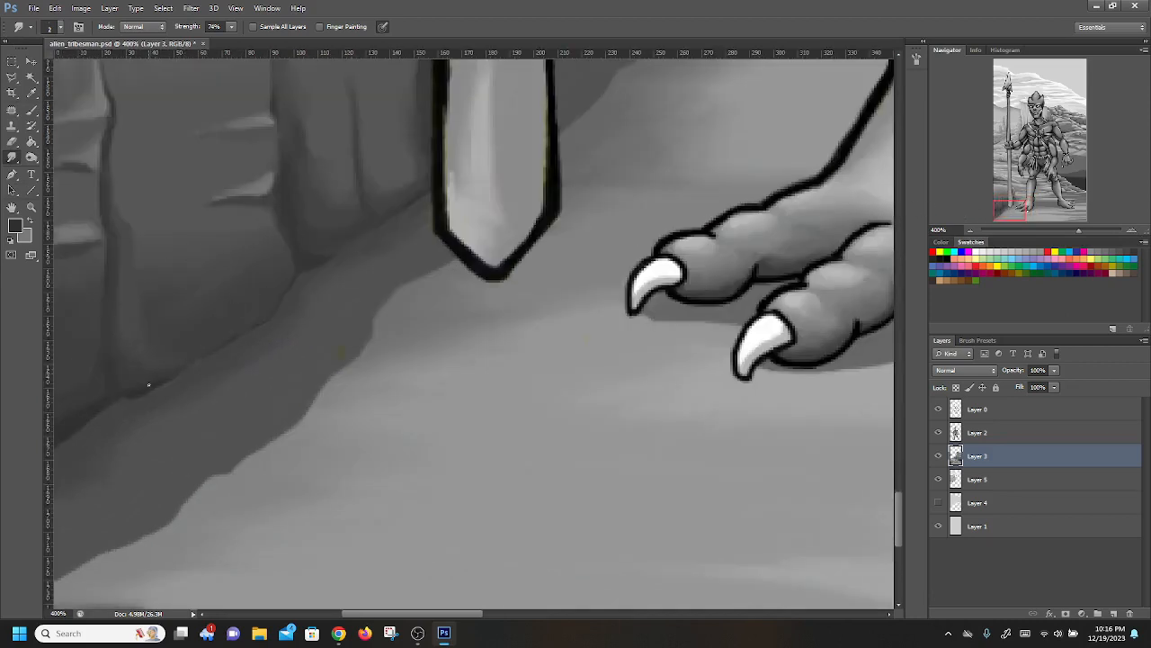
mouse_move(155, 386)
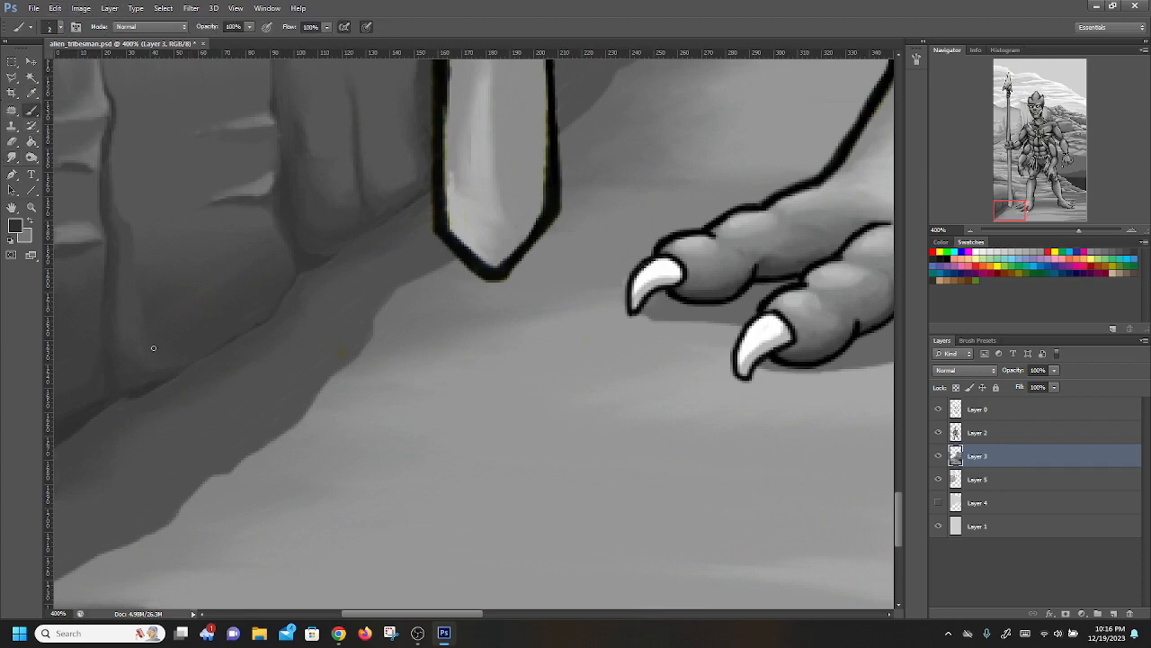
mouse_move(130, 392)
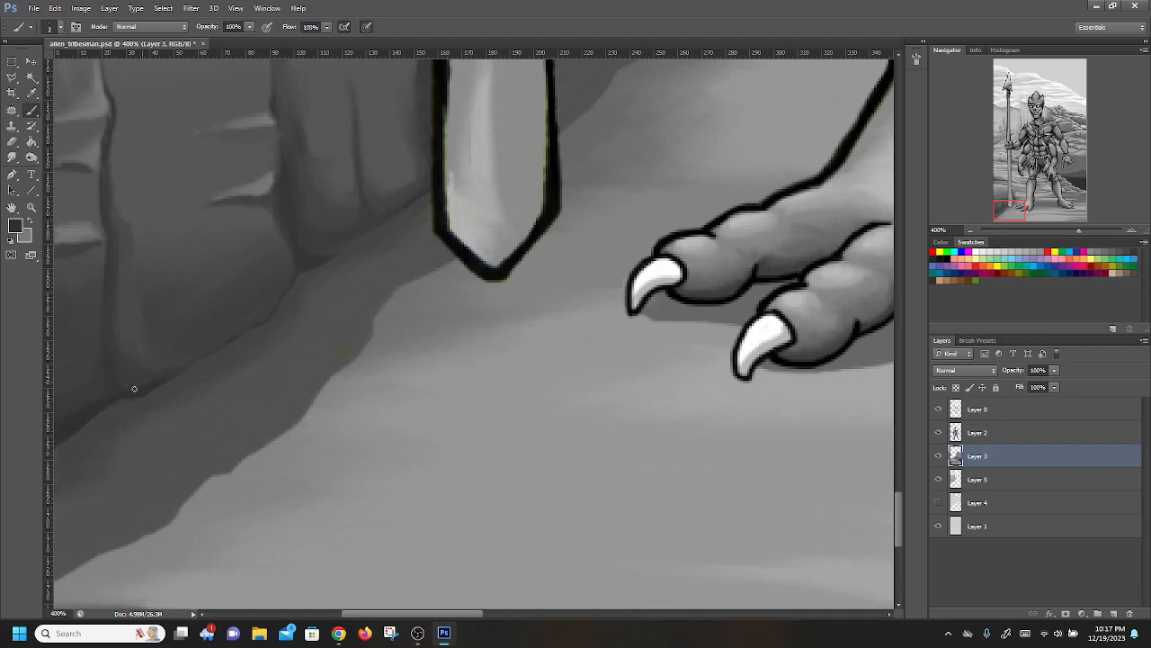
mouse_move(158, 387)
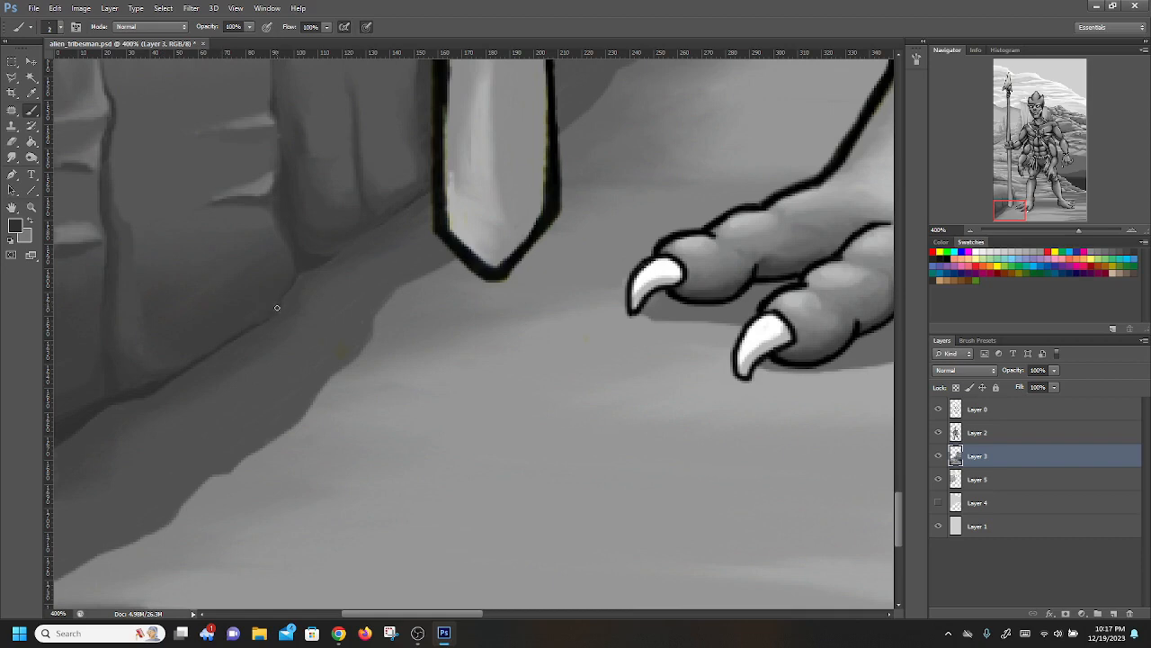
mouse_move(300, 259)
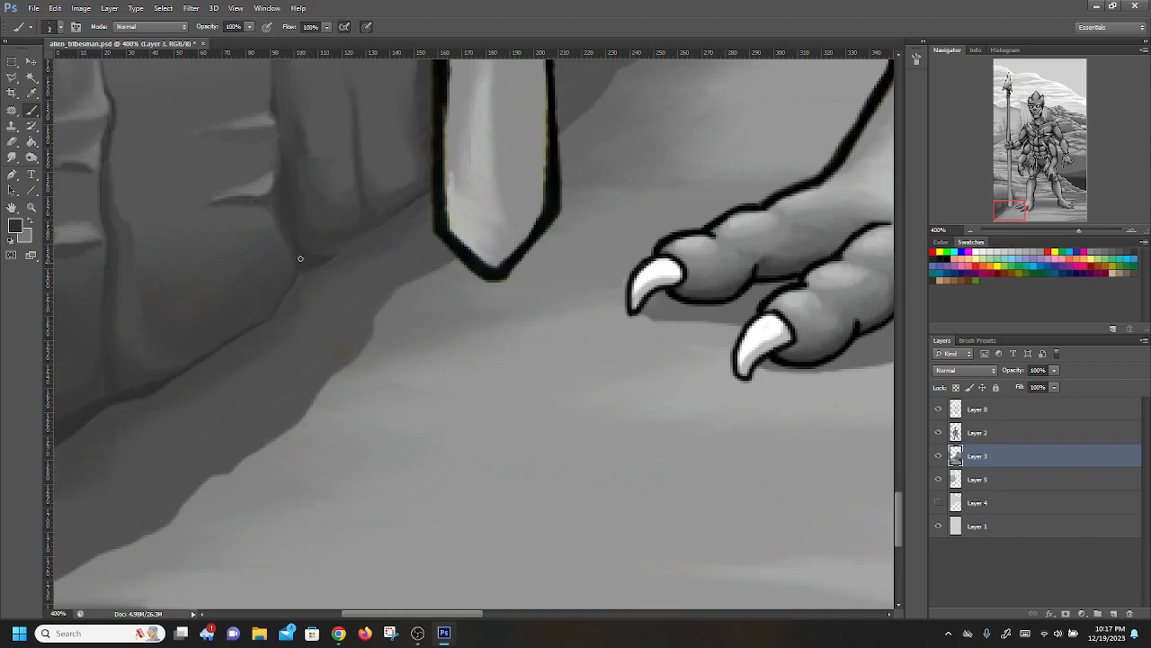